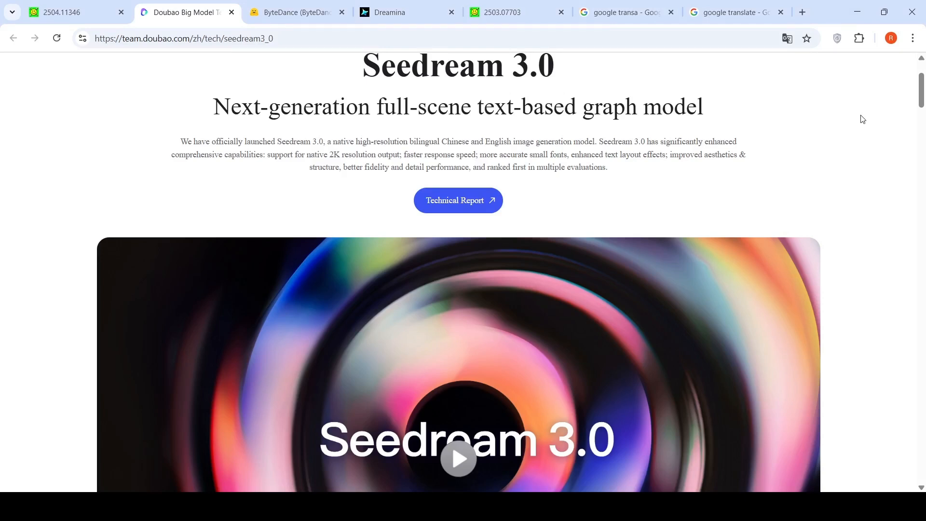
mouse_move(127, 5)
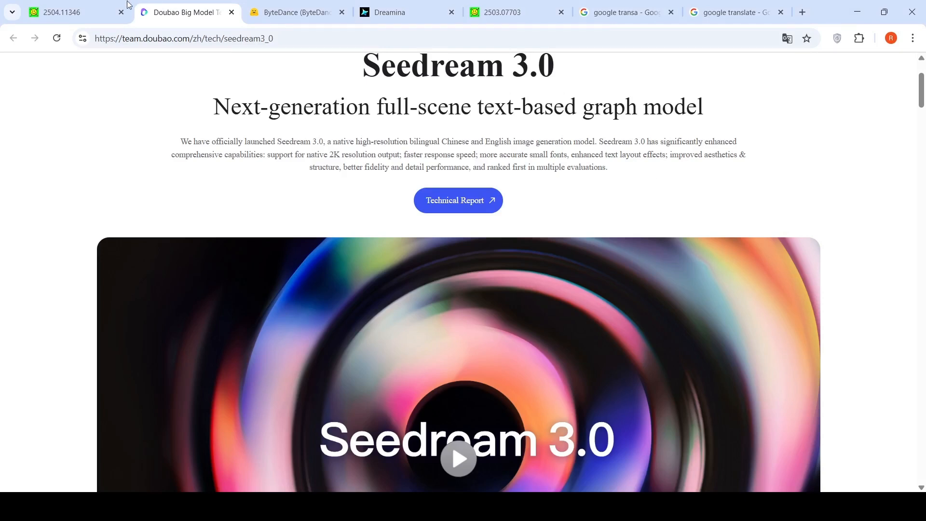
Switch to the 2504.11346 report and scroll around page 9's Figure 5 Arena table toward section 3.2.1
left_click(59, 11)
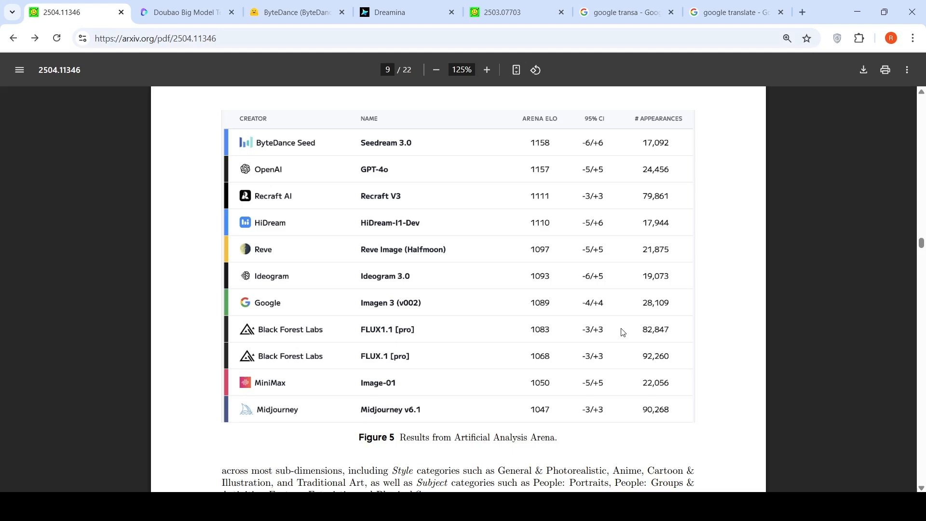
mouse_move(463, 195)
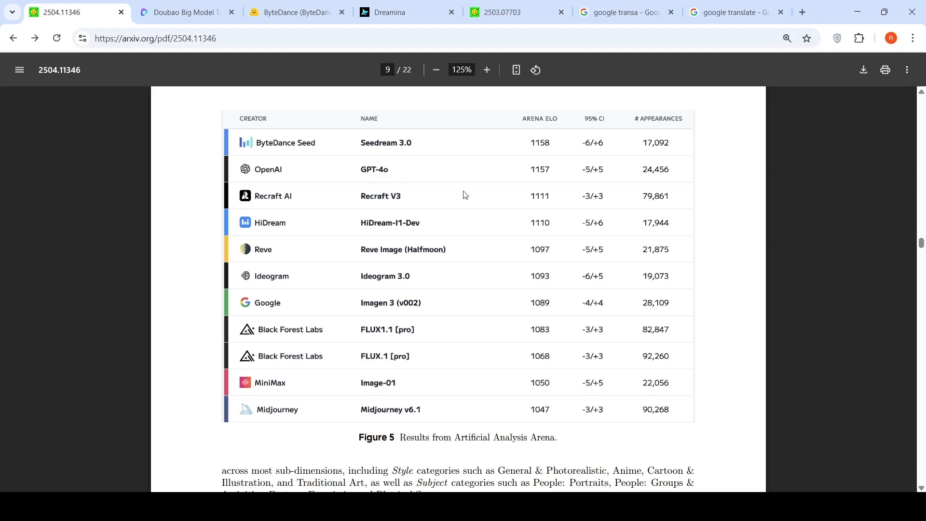
mouse_move(542, 153)
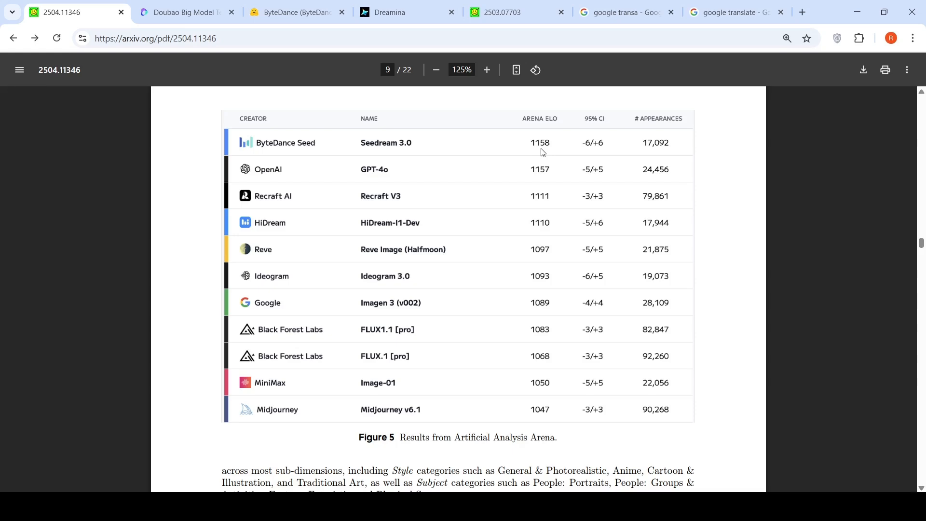
scroll("up", 3)
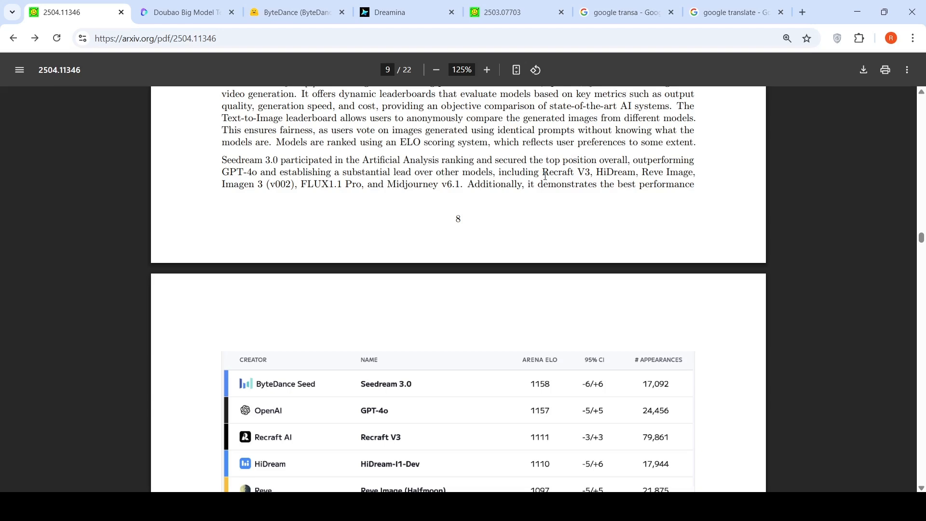
mouse_move(329, 207)
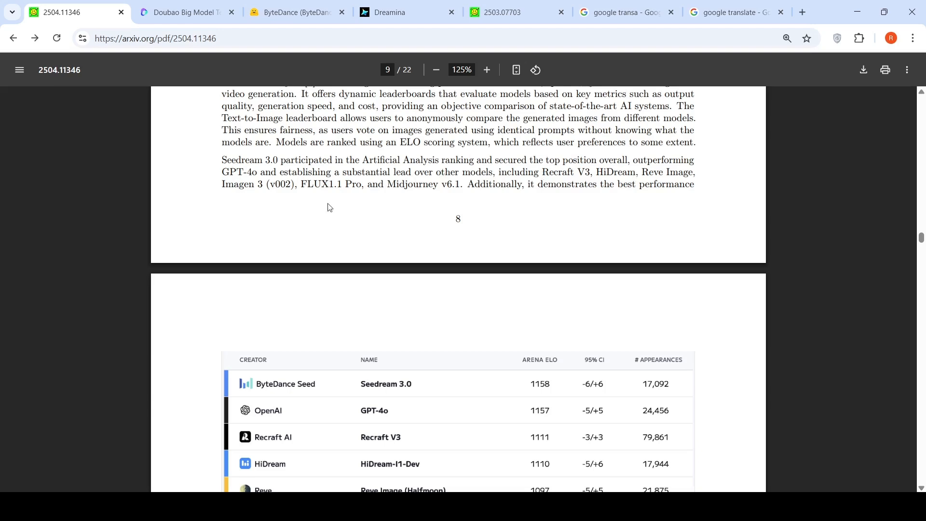
mouse_move(434, 197)
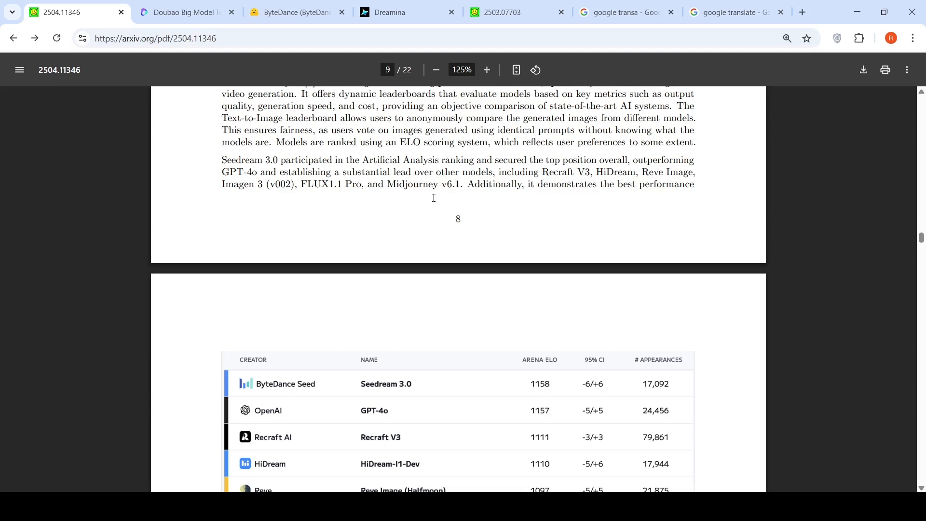
scroll("up", 3)
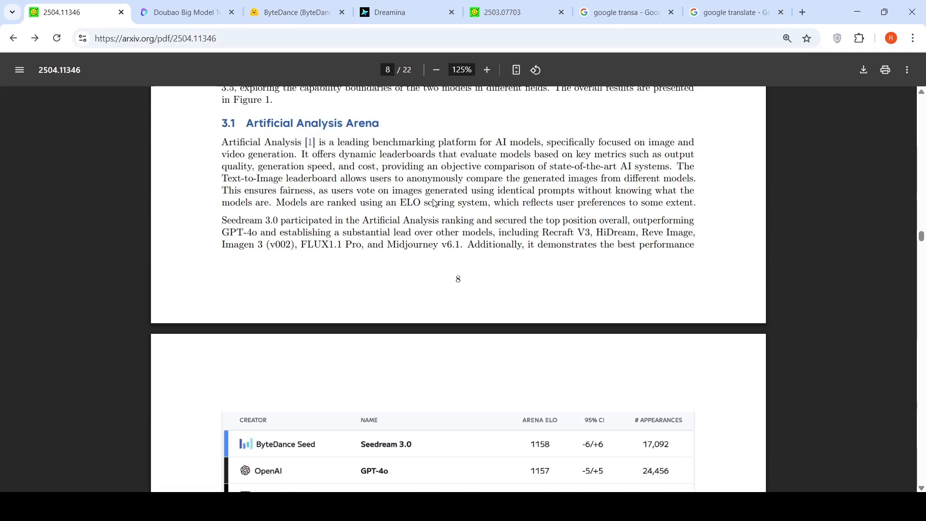
scroll("down", 3)
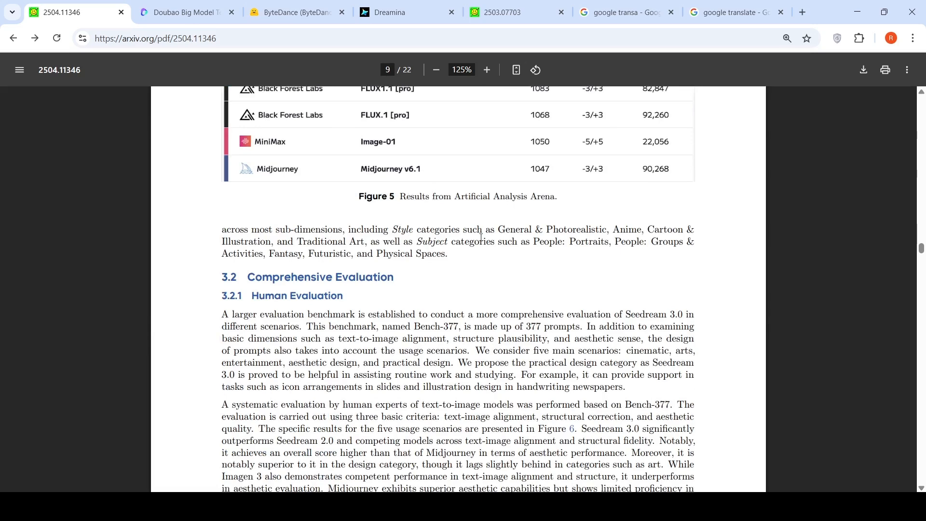
mouse_move(578, 237)
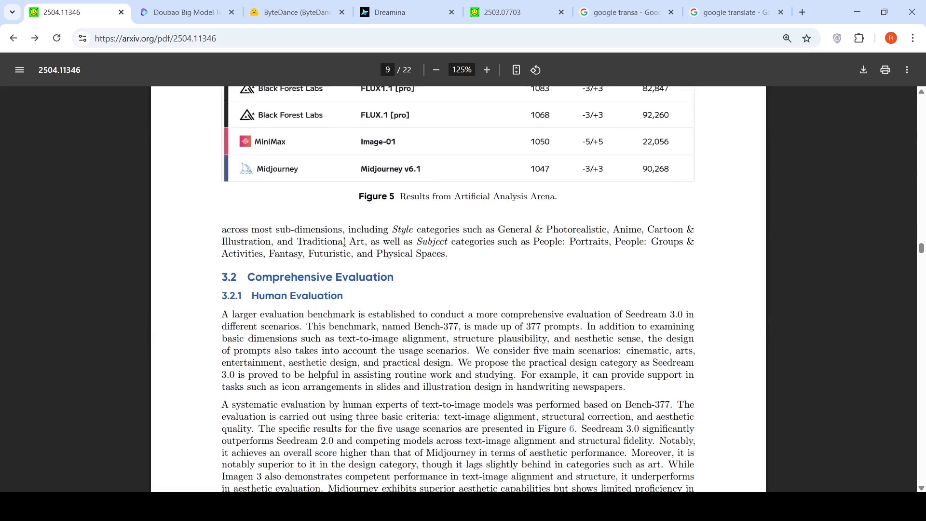
mouse_move(506, 251)
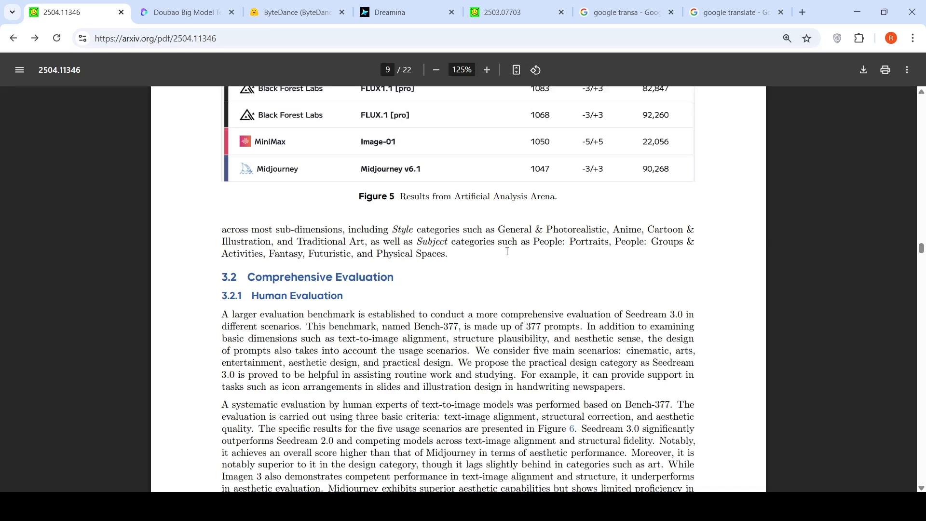
mouse_move(584, 251)
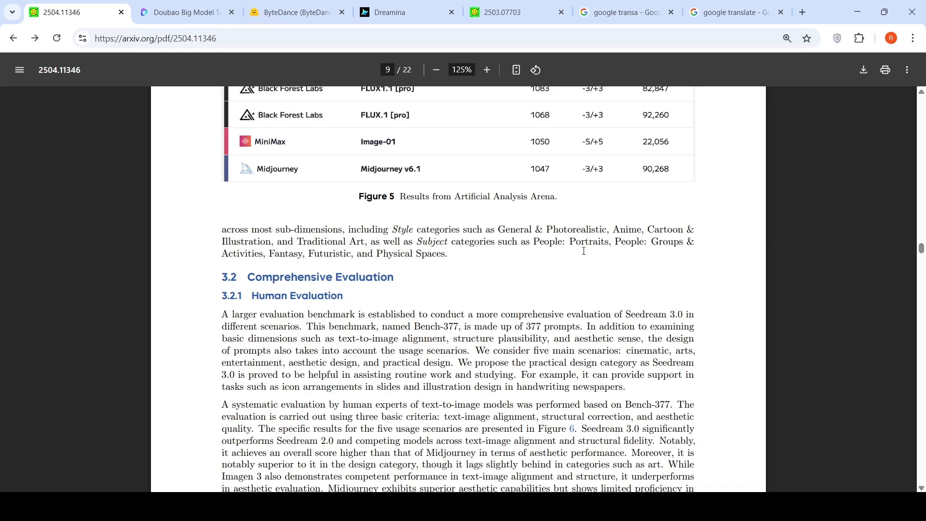
mouse_move(326, 256)
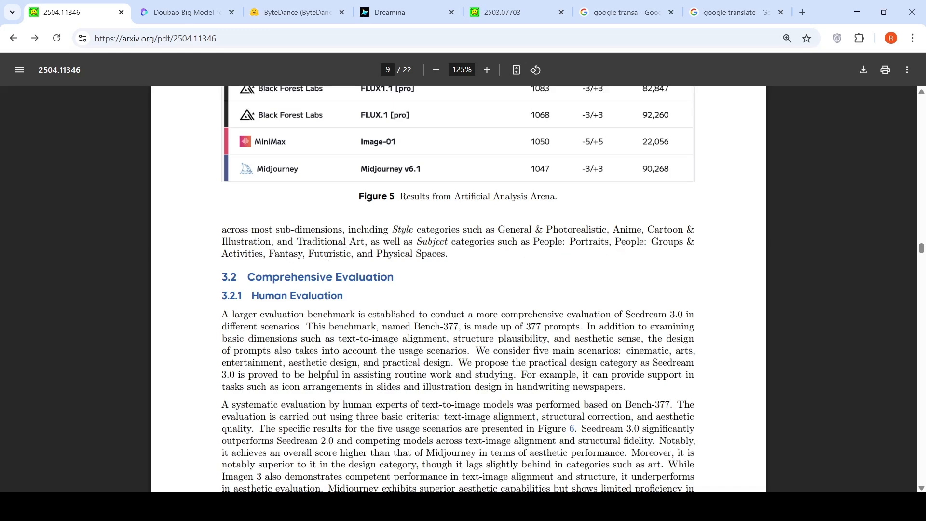
mouse_move(469, 276)
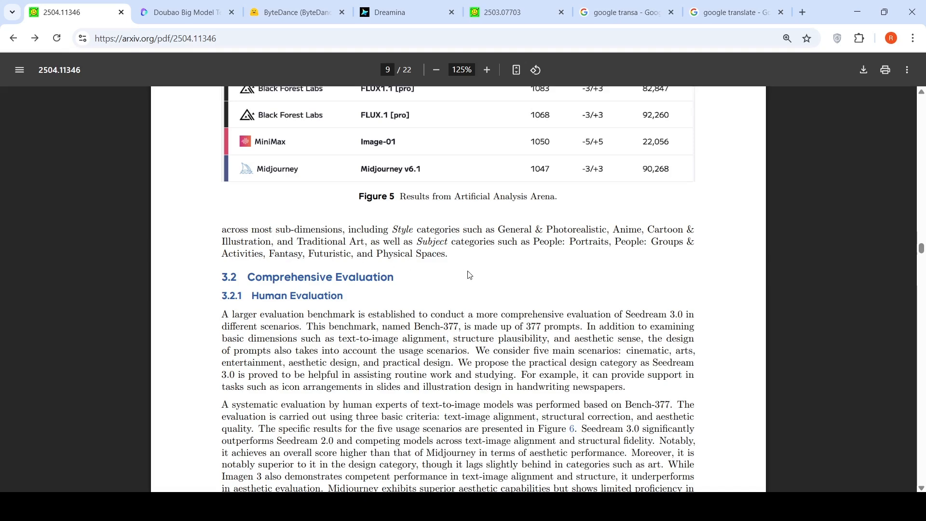
scroll("up", 3)
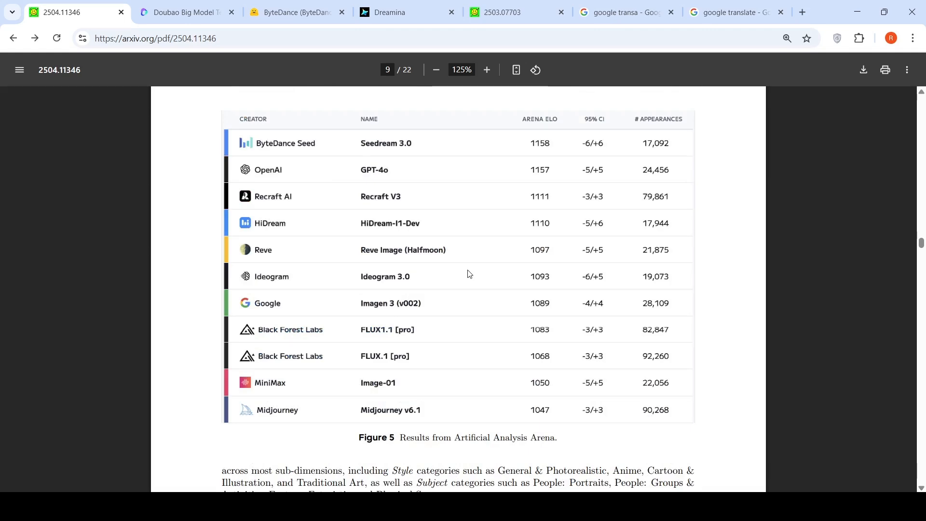
mouse_move(455, 243)
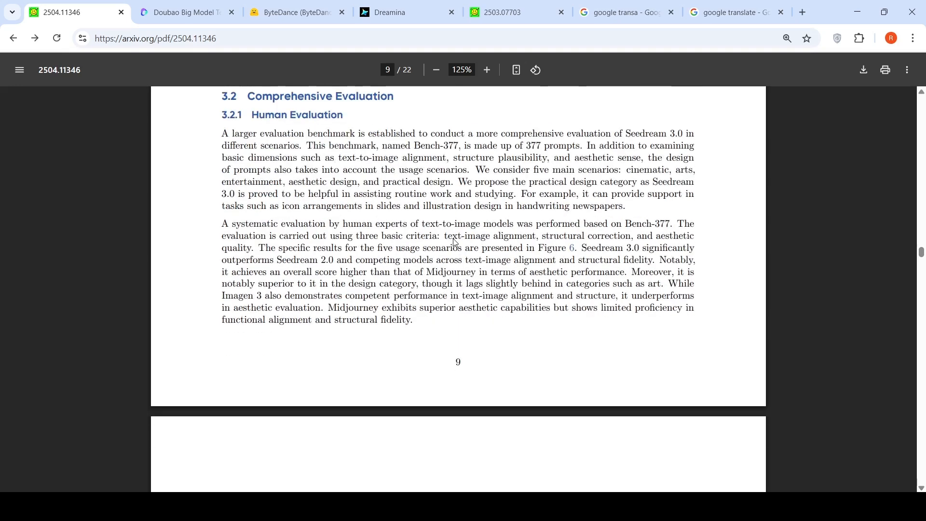
Scroll to page 11 so Figure 7's haunted-house alignment grid is fully visible
scroll("down", 3)
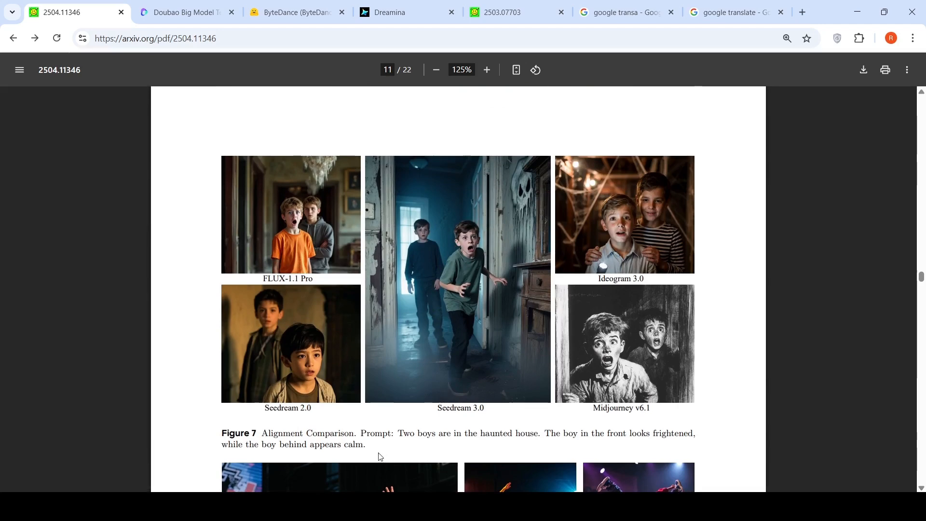
mouse_move(422, 441)
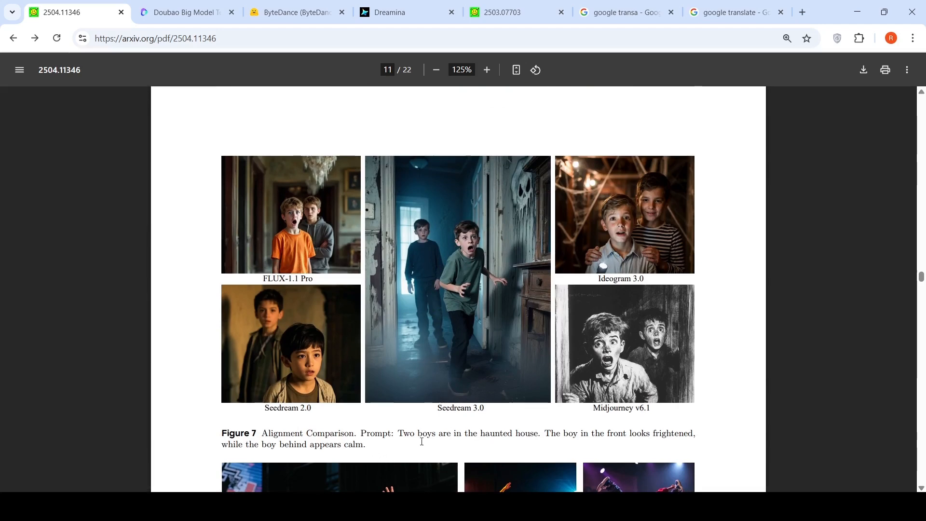
mouse_move(511, 438)
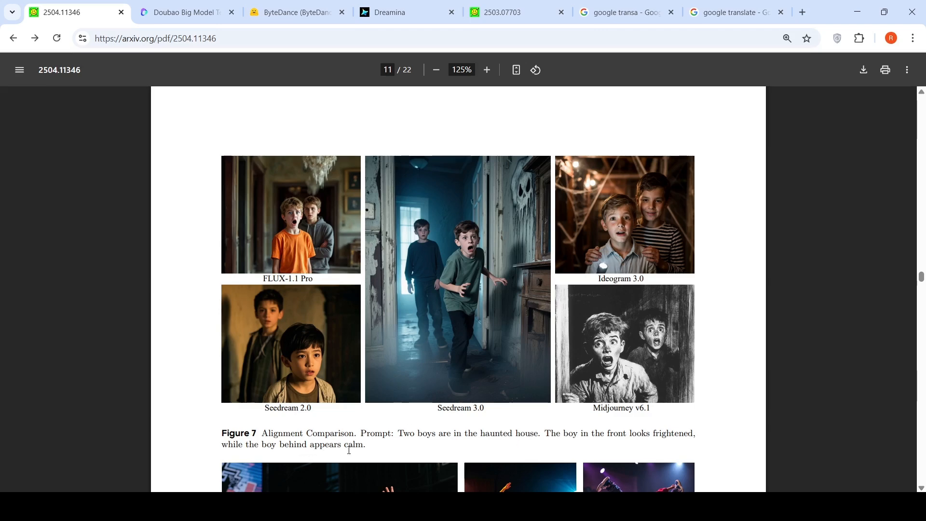
mouse_move(657, 310)
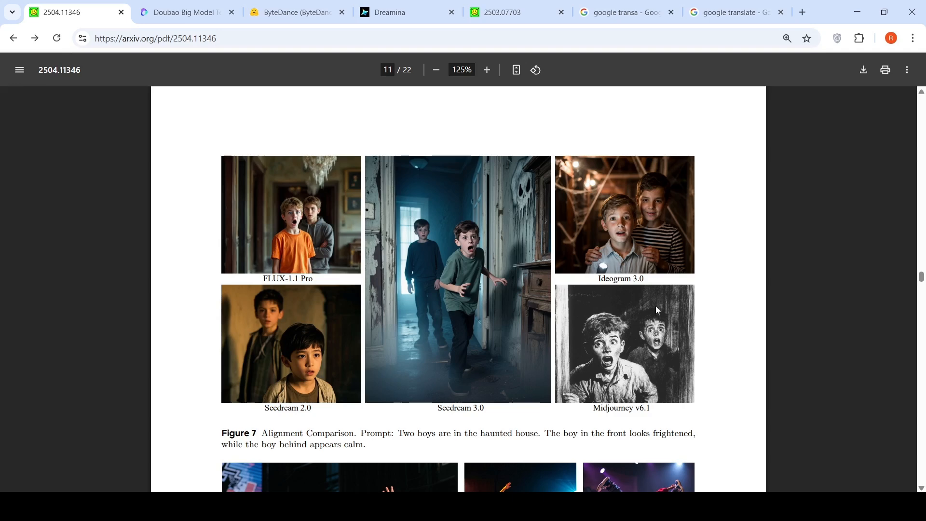
mouse_move(331, 312)
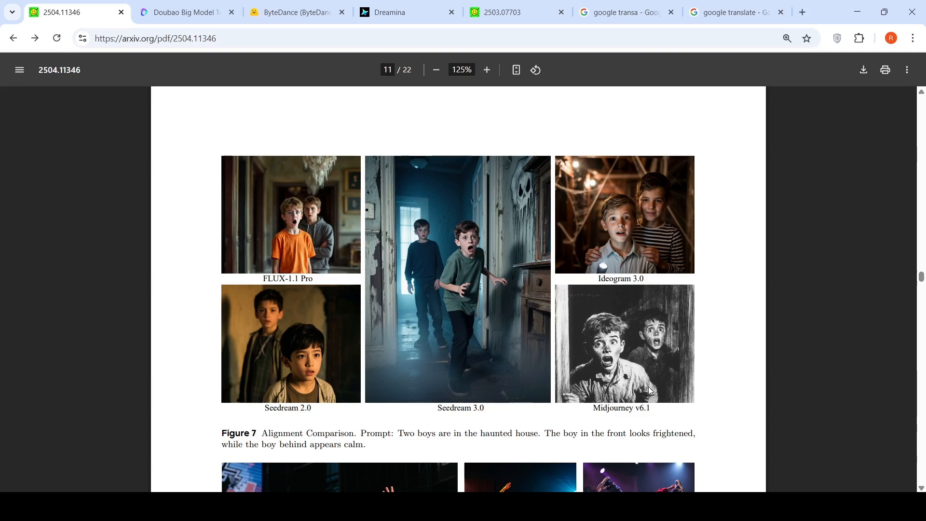
mouse_move(393, 242)
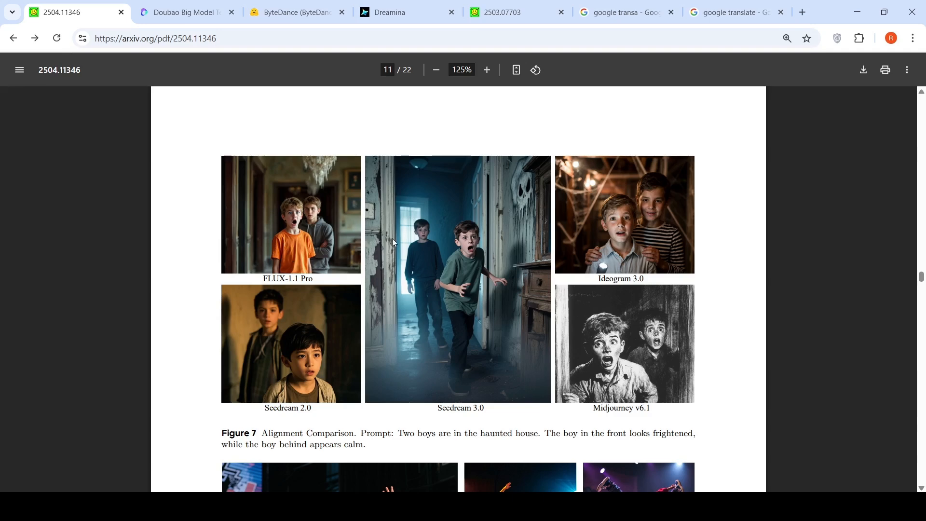
mouse_move(622, 281)
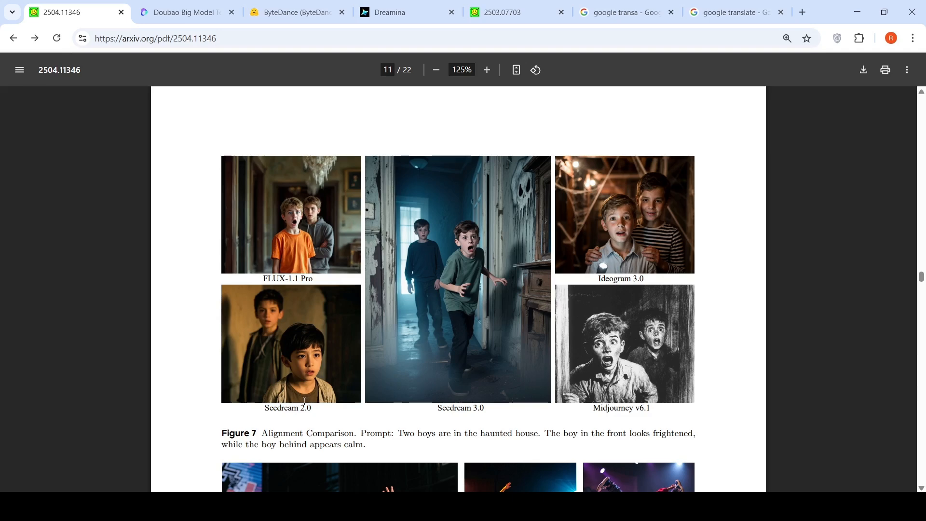
mouse_move(629, 199)
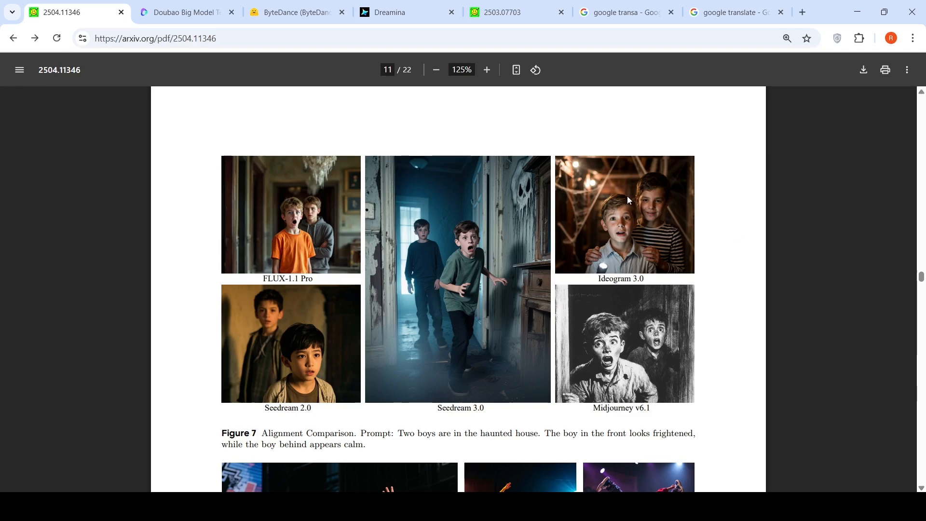
mouse_move(463, 230)
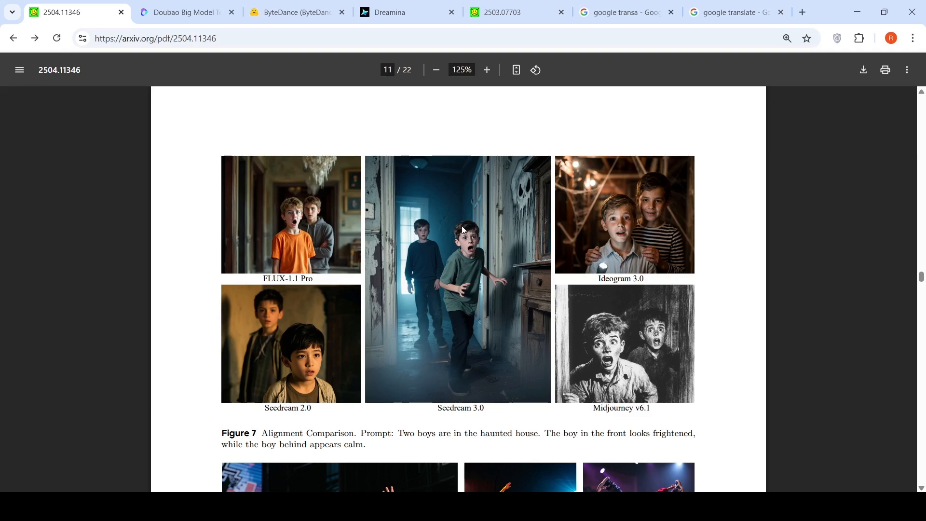
mouse_move(645, 377)
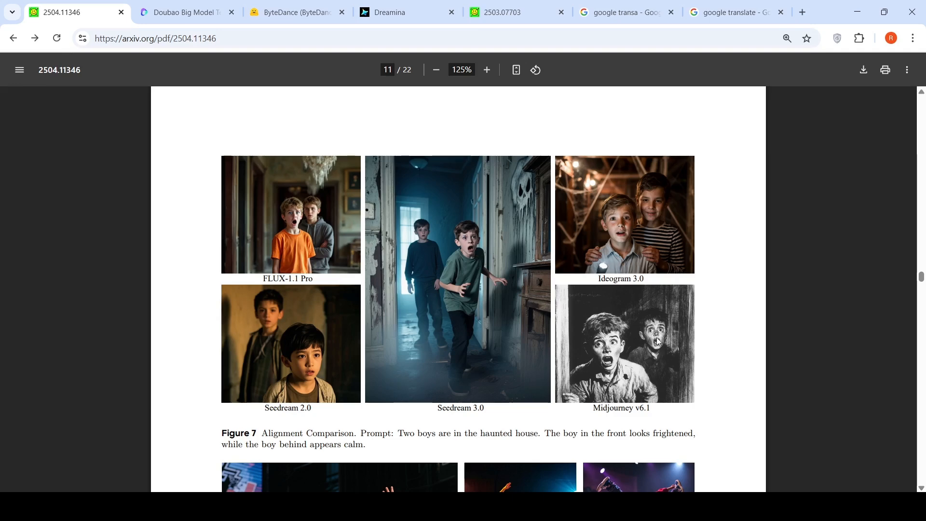
mouse_move(661, 344)
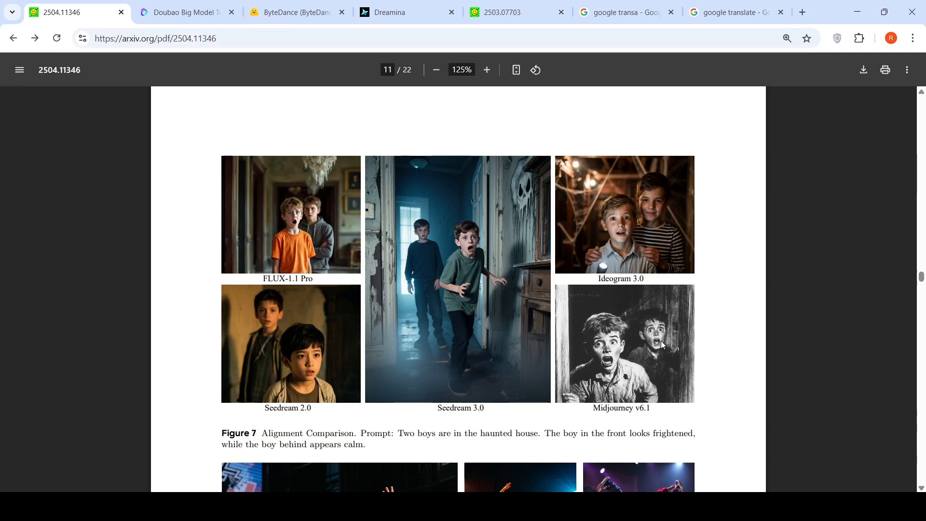
mouse_move(510, 352)
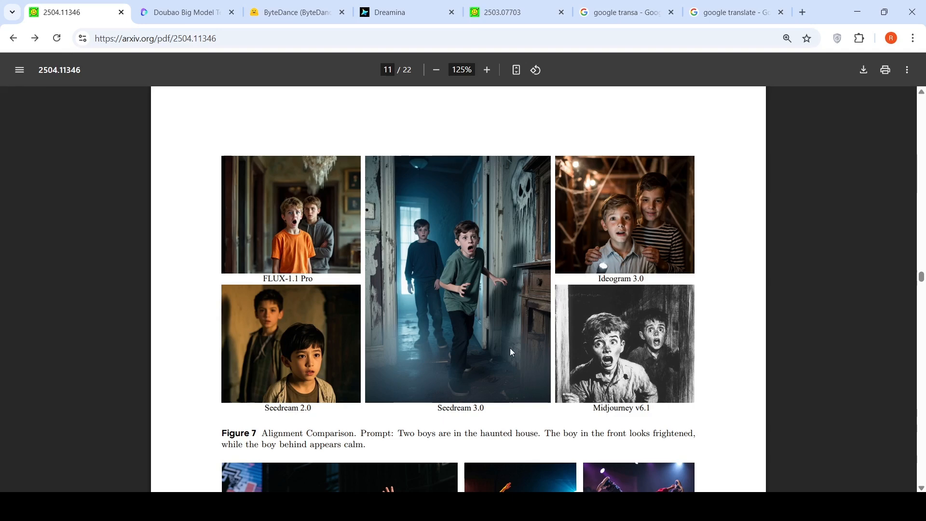
mouse_move(316, 231)
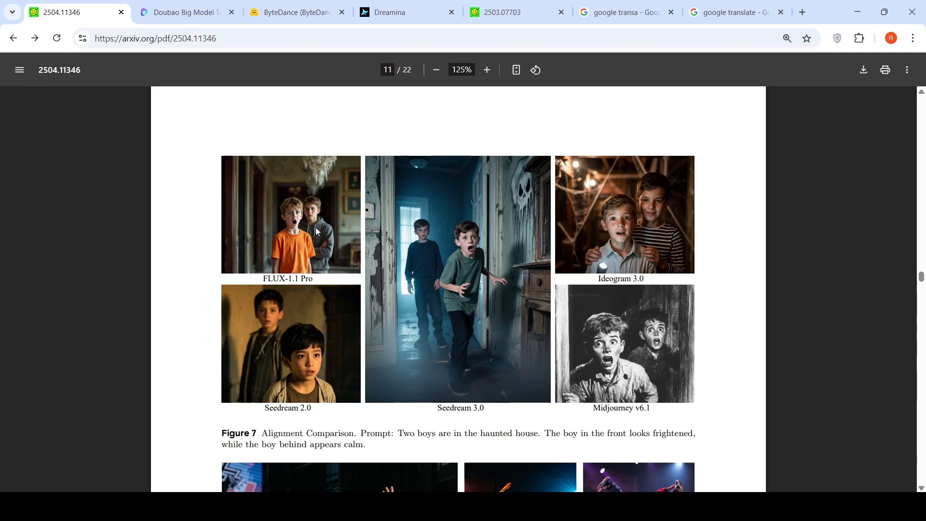
mouse_move(357, 254)
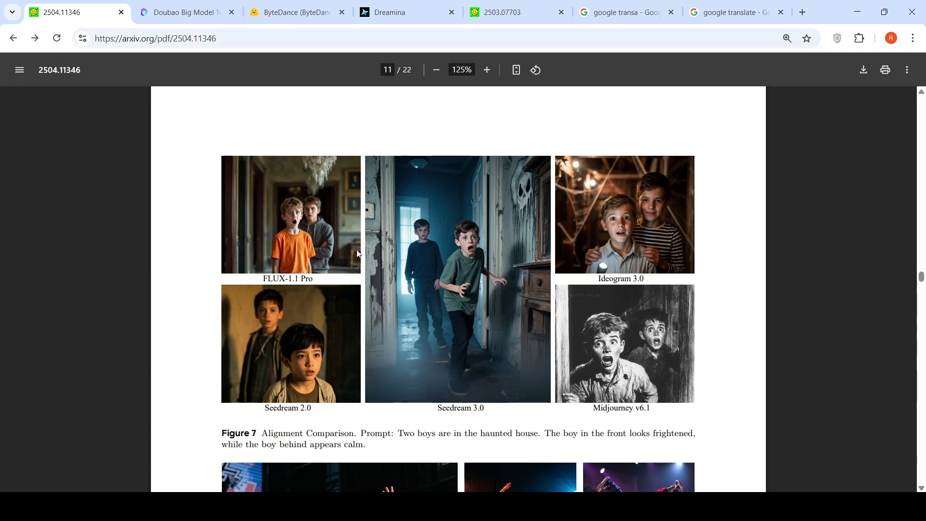
mouse_move(446, 295)
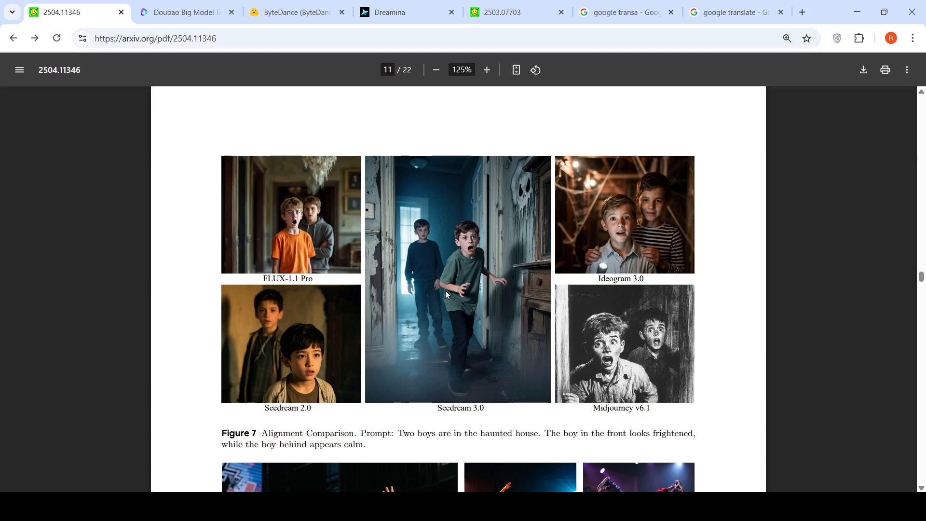
Scroll down page 11 to reveal Figure 8's breakdancing structure comparison and caption
scroll("down", 3)
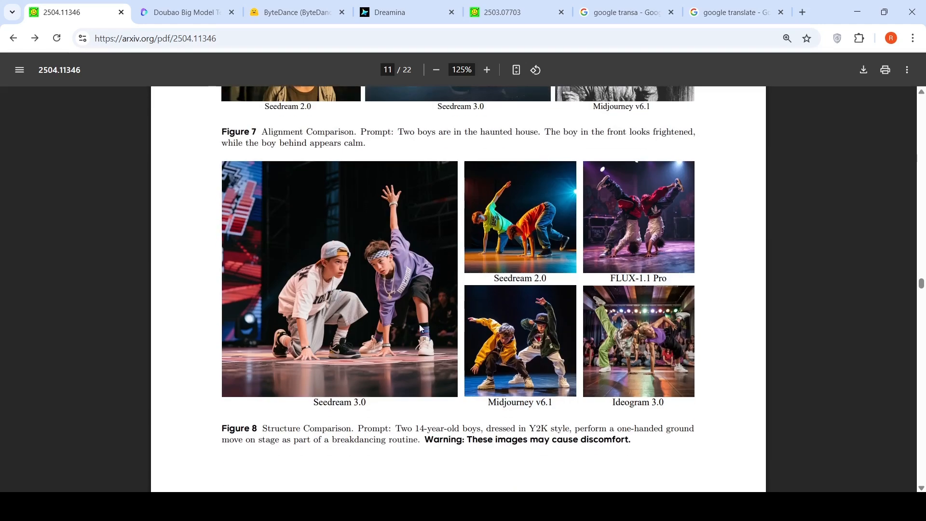
mouse_move(437, 439)
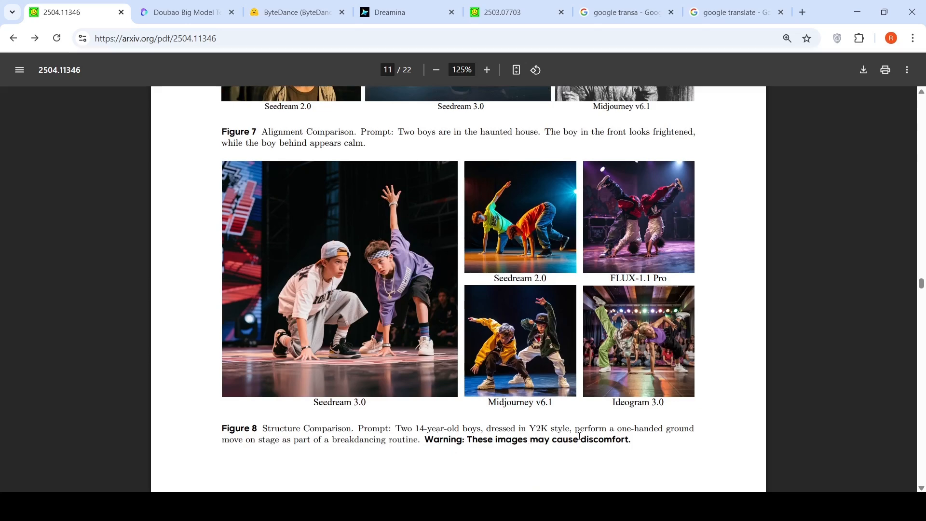
mouse_move(277, 459)
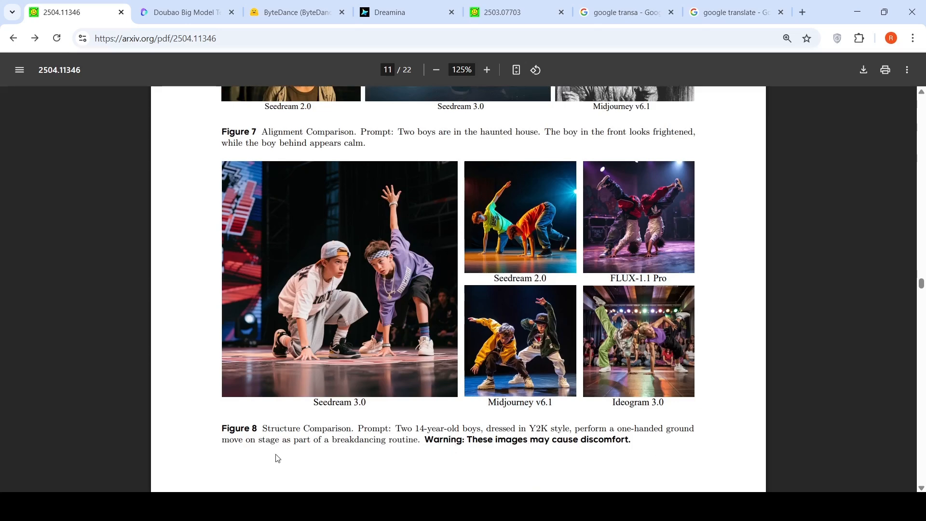
mouse_move(403, 458)
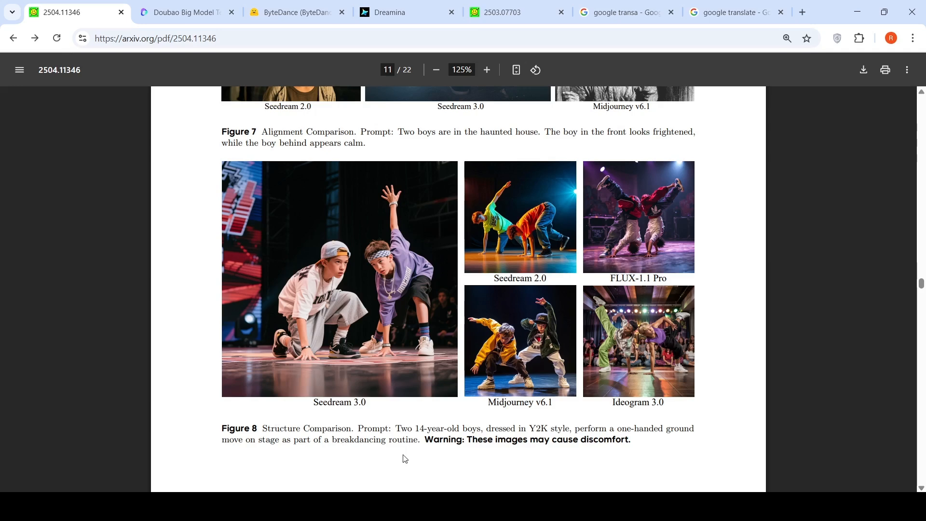
mouse_move(500, 474)
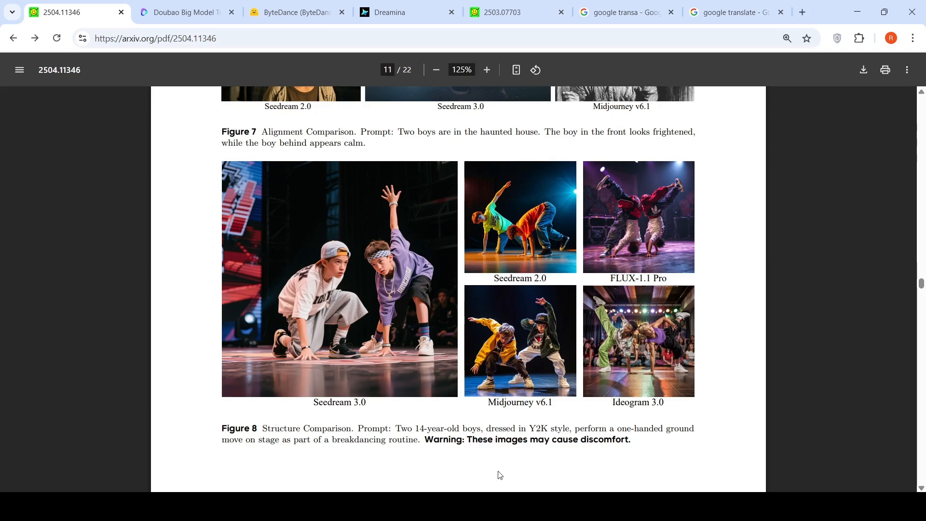
mouse_move(637, 221)
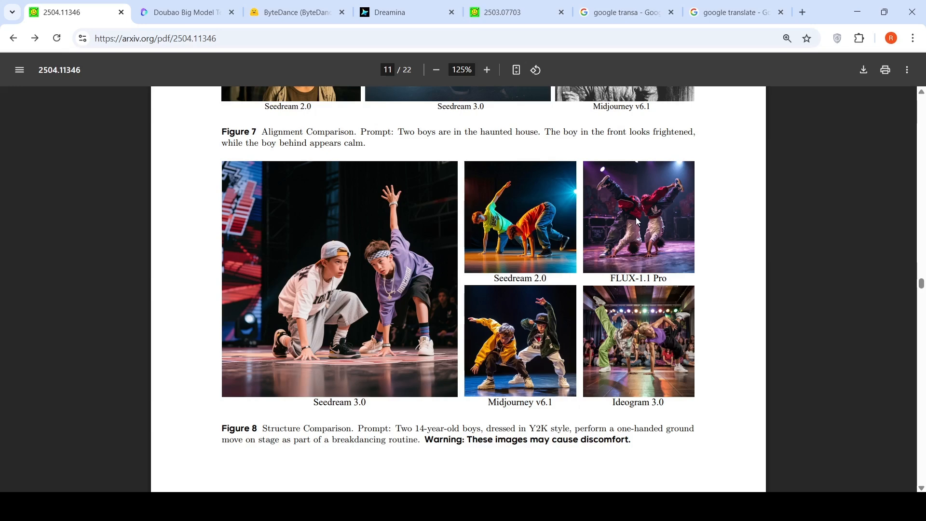
mouse_move(637, 222)
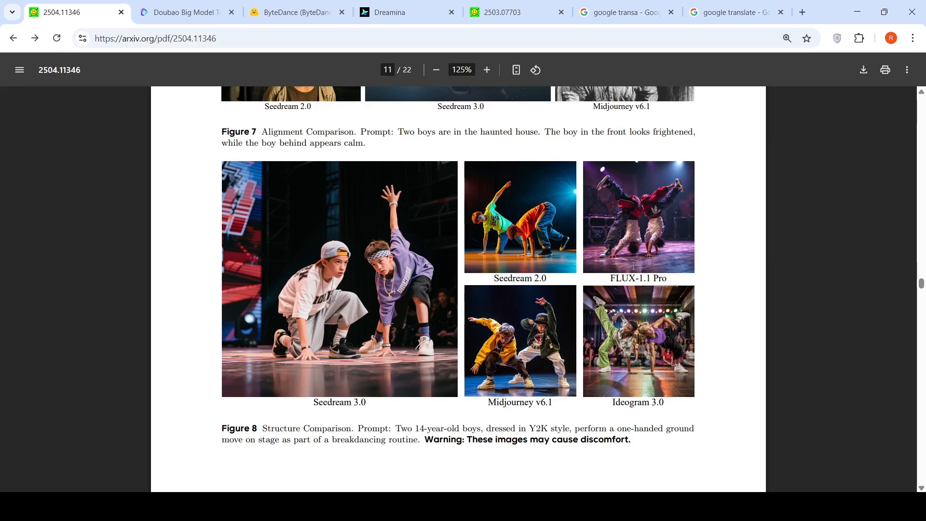
mouse_move(437, 268)
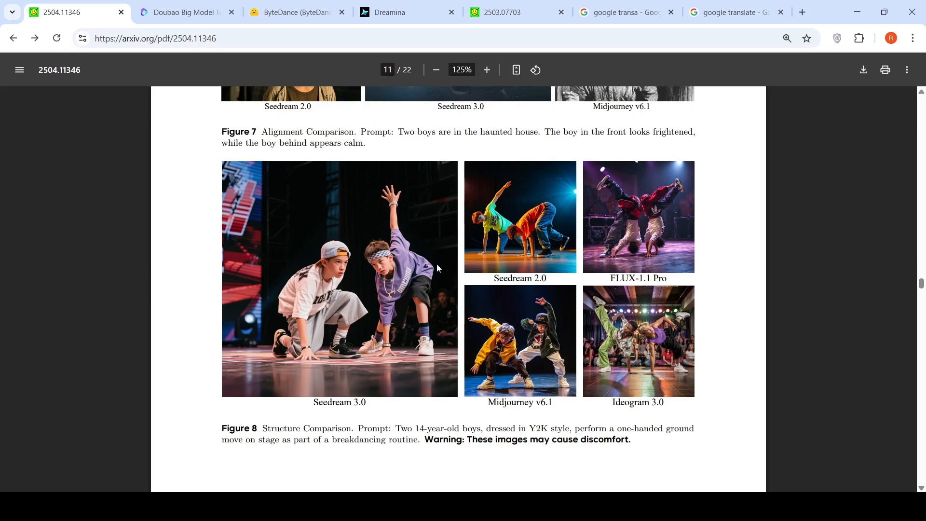
mouse_move(390, 364)
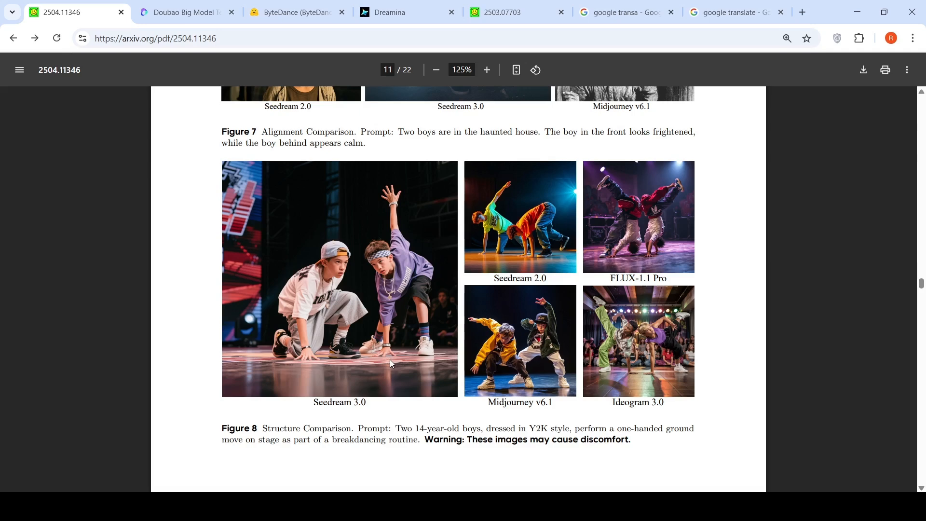
mouse_move(578, 320)
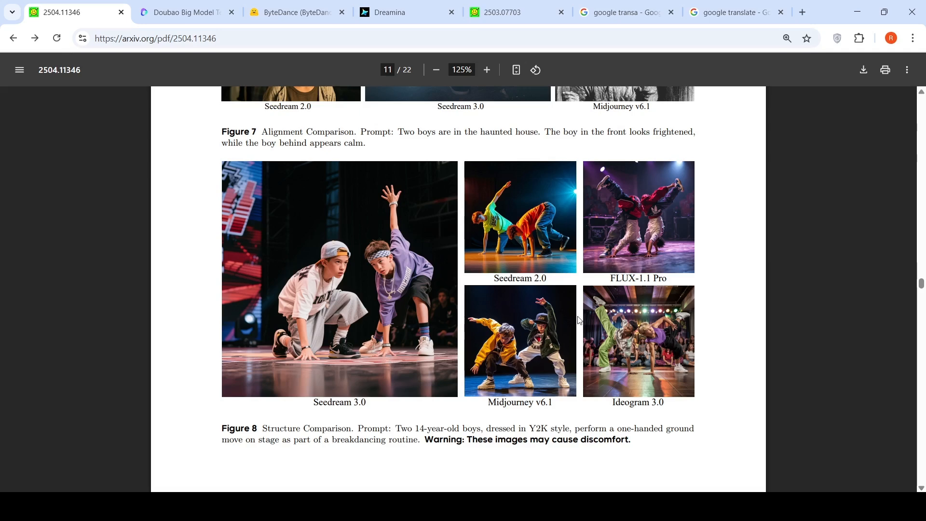
mouse_move(527, 365)
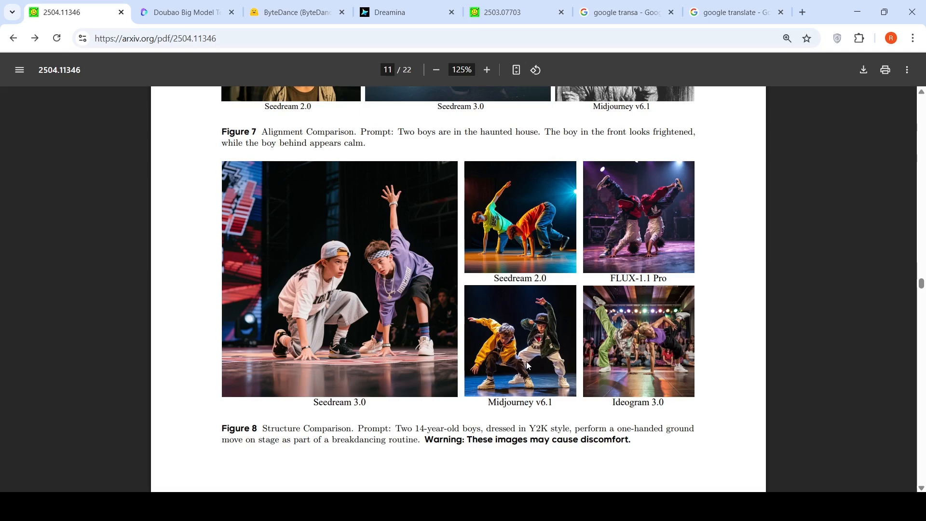
mouse_move(509, 358)
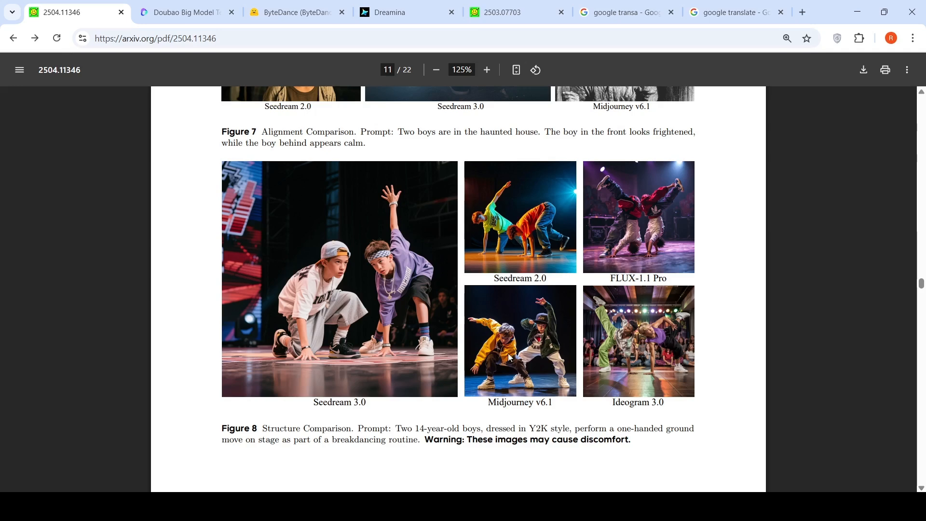
mouse_move(660, 332)
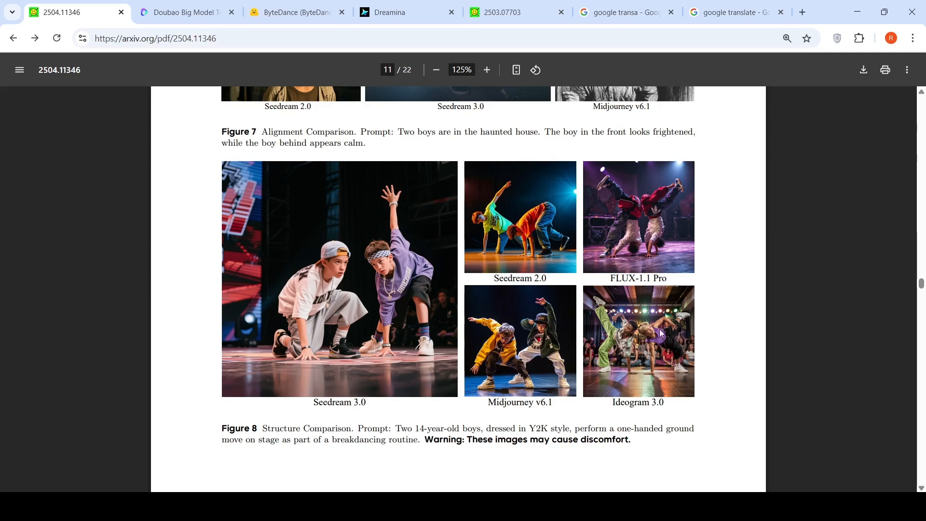
mouse_move(544, 239)
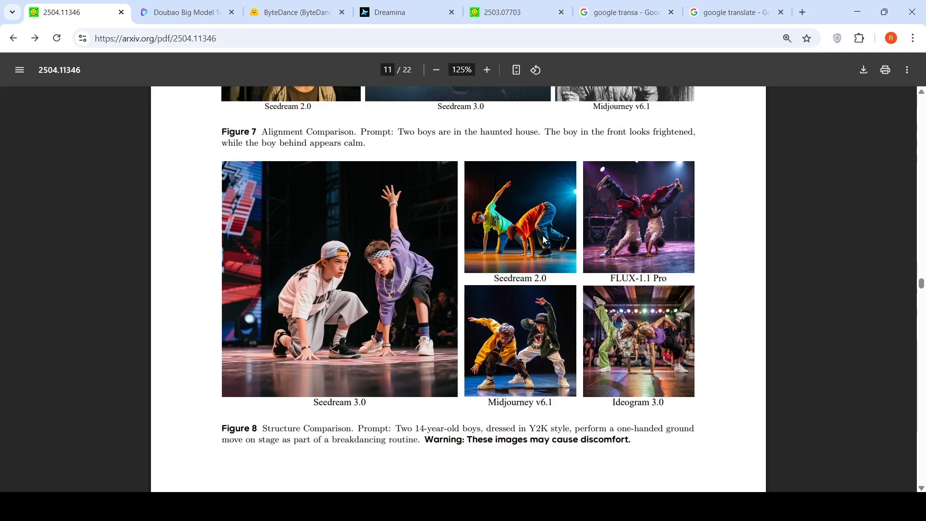
mouse_move(395, 253)
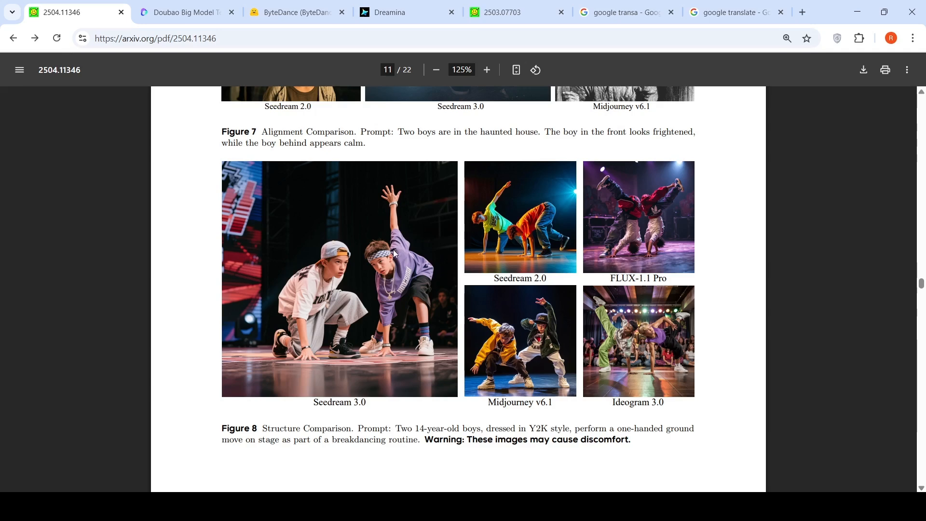
mouse_move(357, 277)
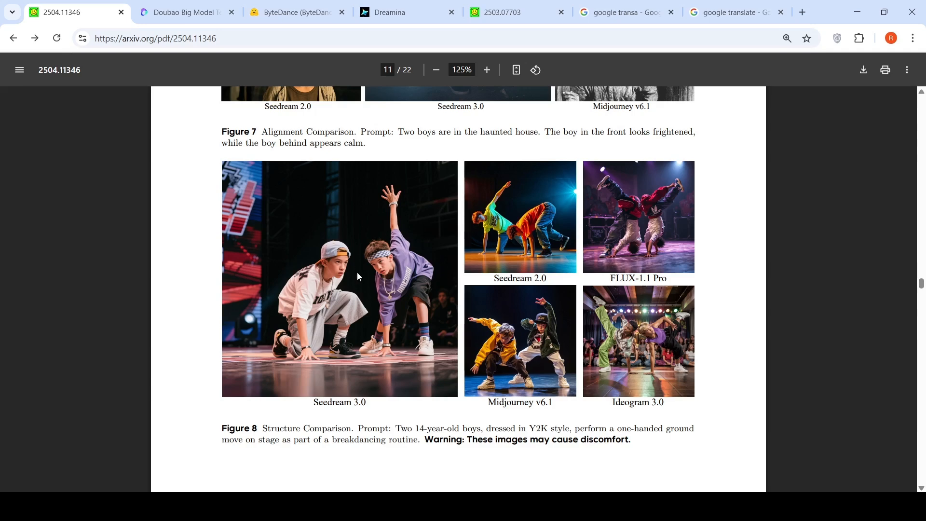
mouse_move(376, 294)
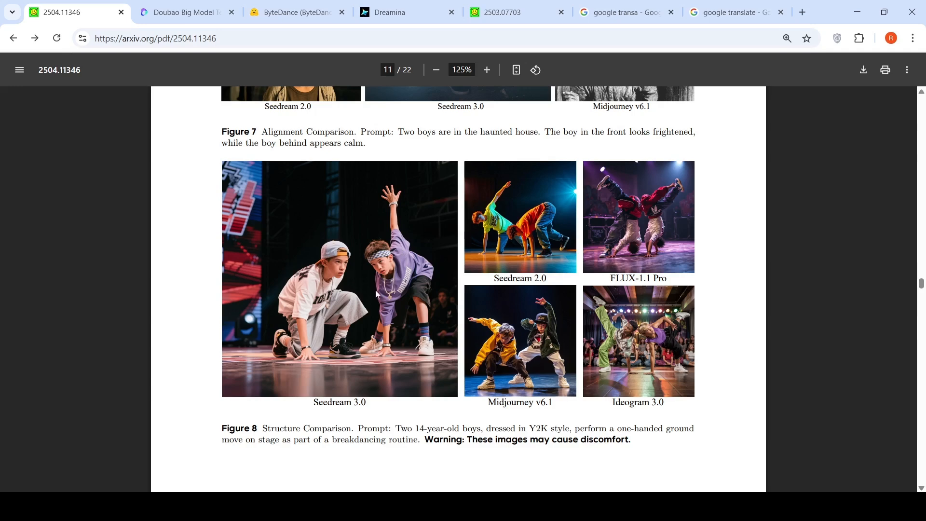
mouse_move(482, 290)
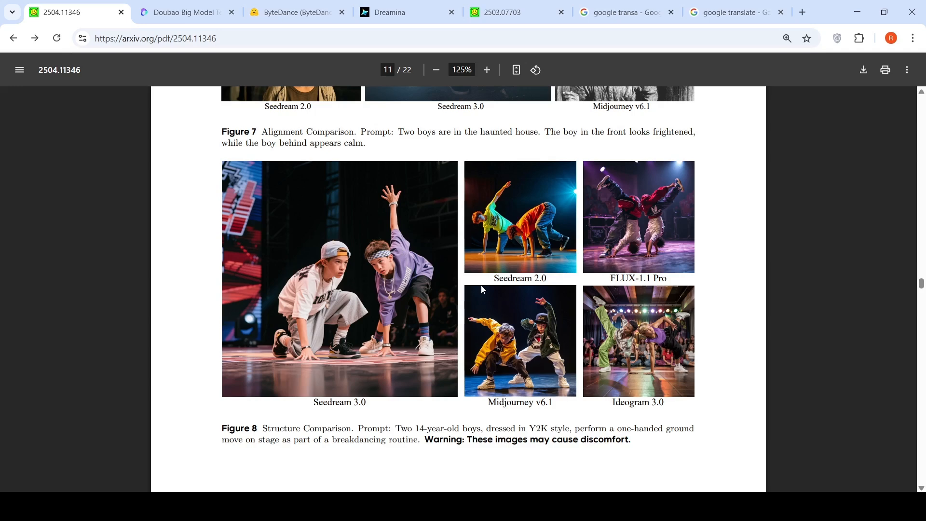
scroll("down", 3)
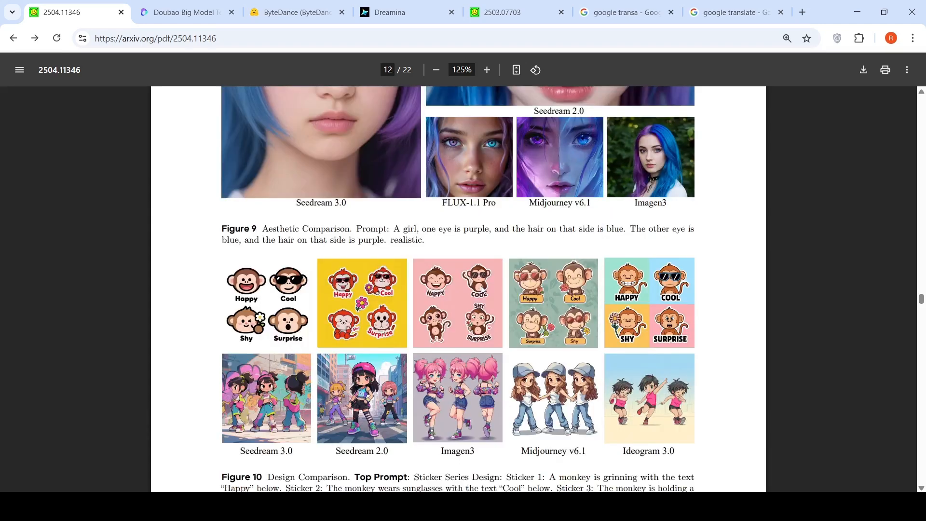
scroll("up", 3)
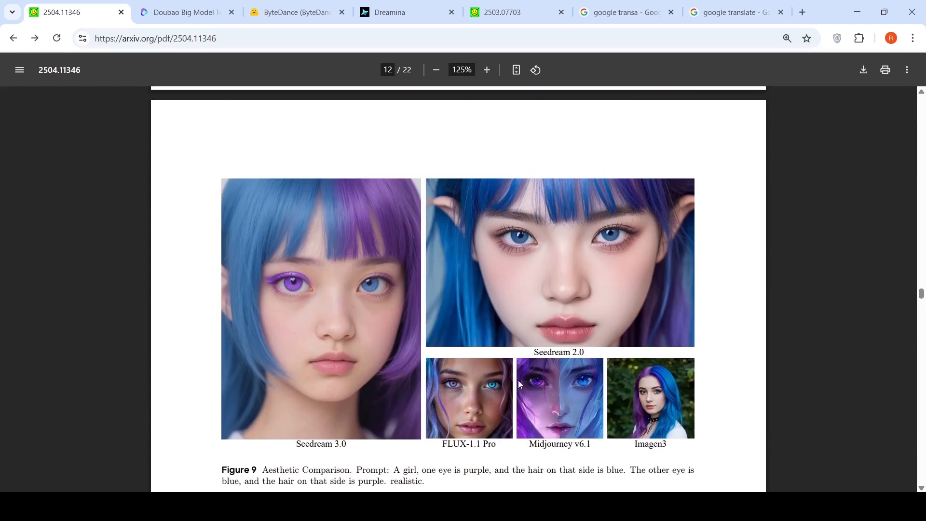
scroll("down", 3)
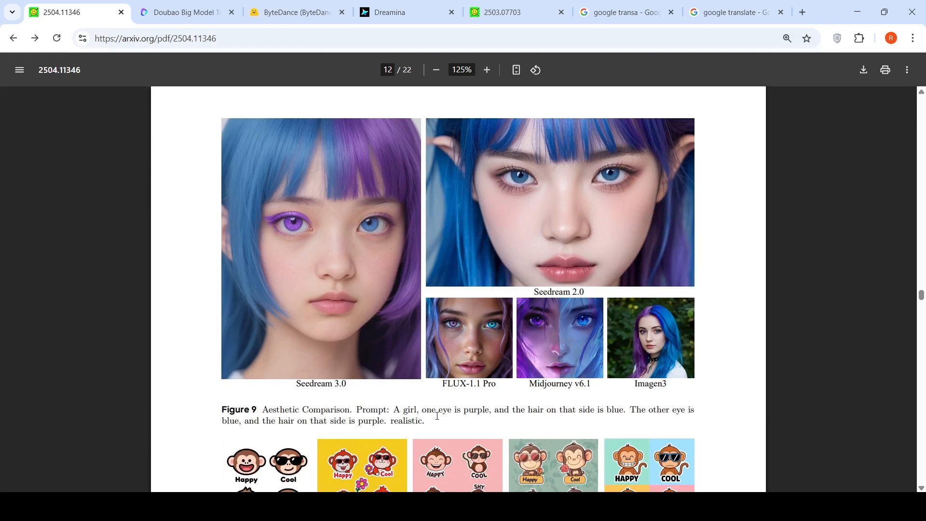
mouse_move(551, 418)
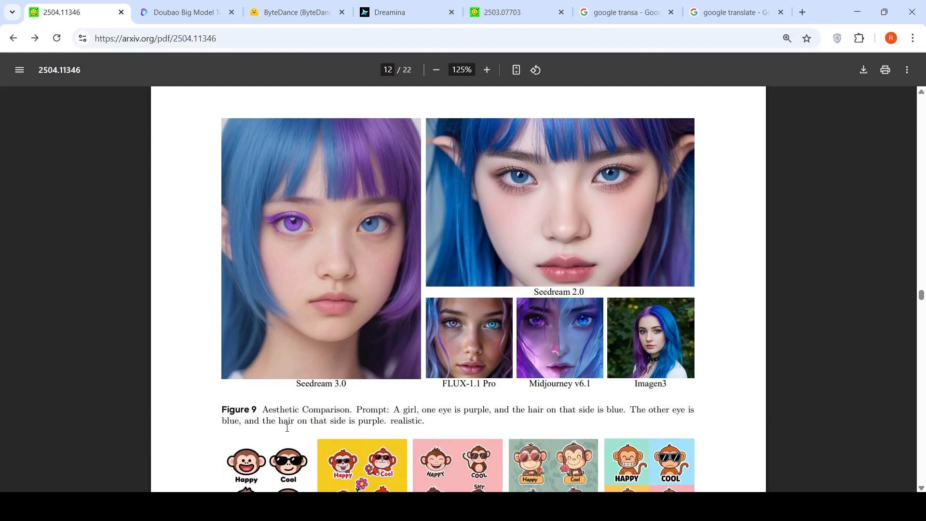
mouse_move(387, 254)
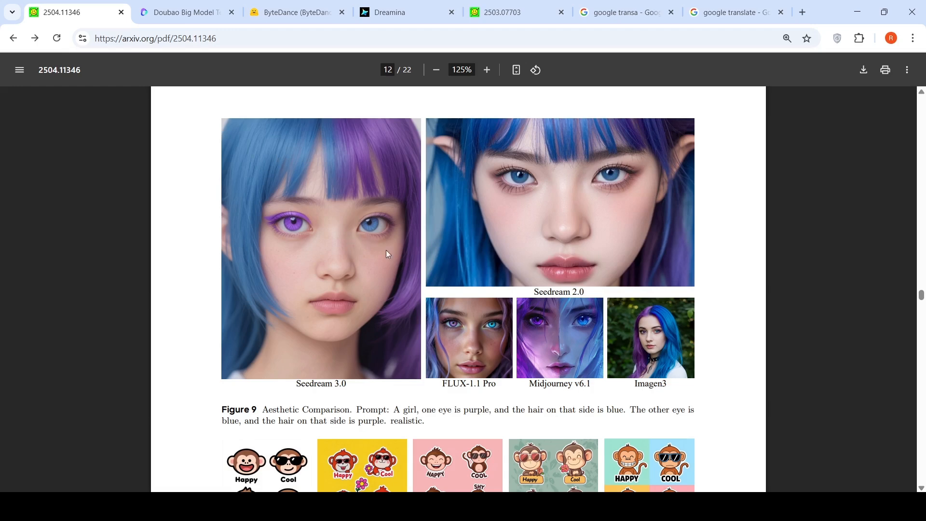
mouse_move(467, 262)
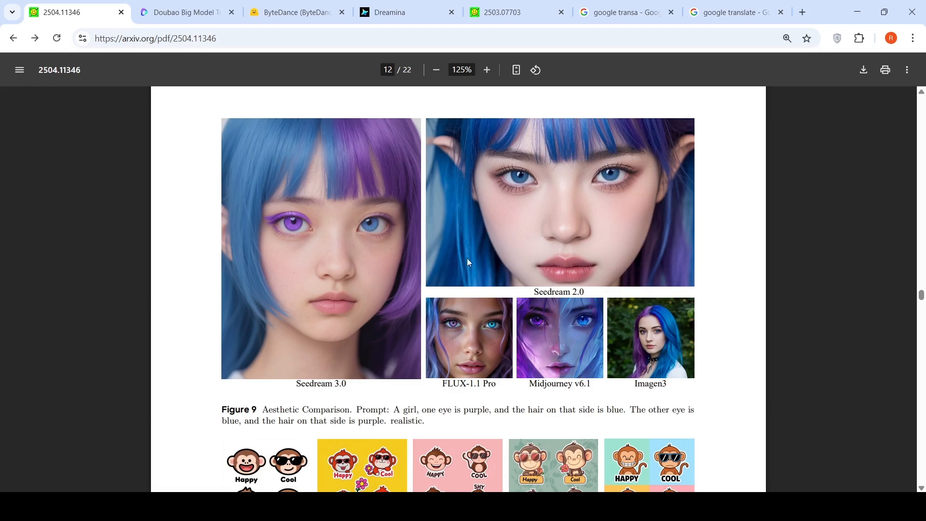
mouse_move(561, 330)
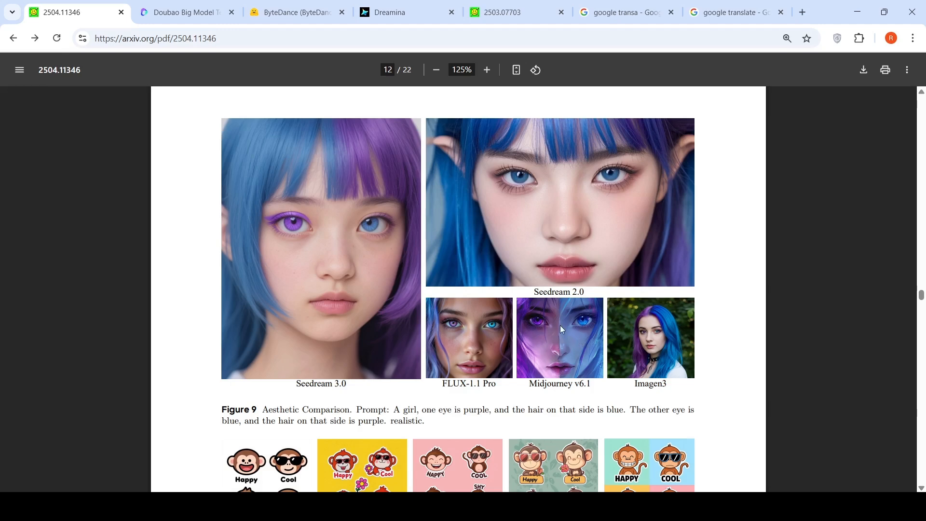
mouse_move(527, 320)
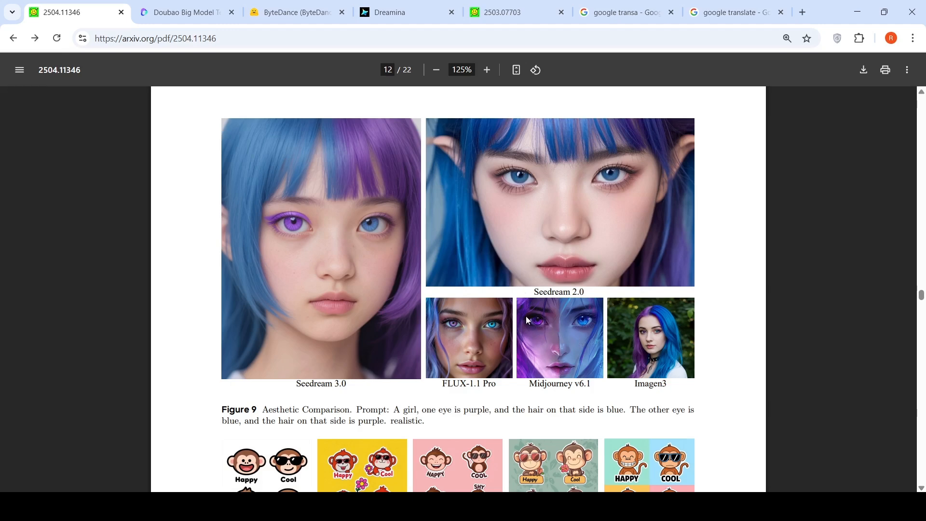
mouse_move(429, 309)
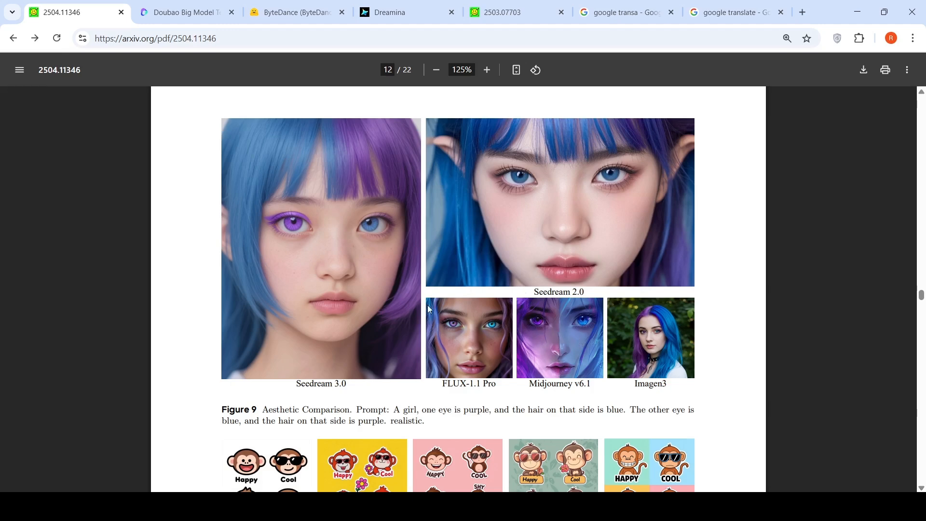
mouse_move(679, 370)
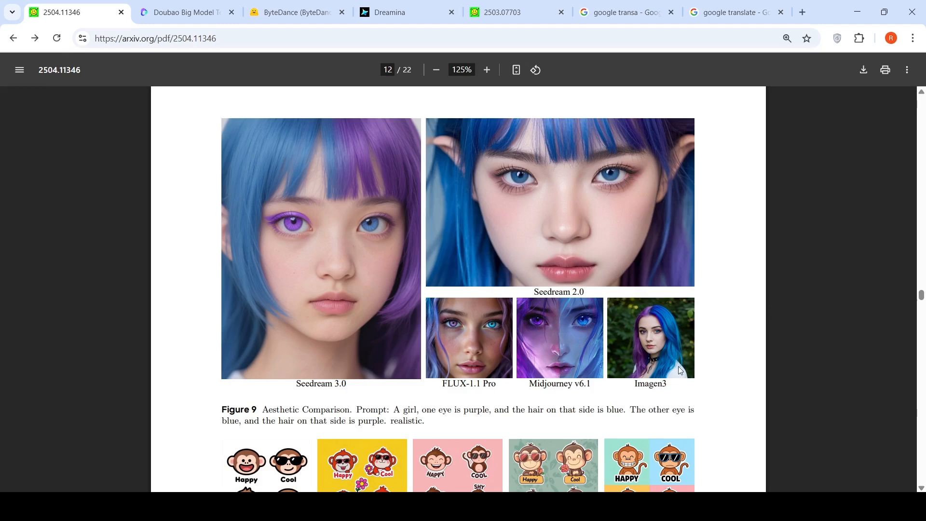
mouse_move(666, 329)
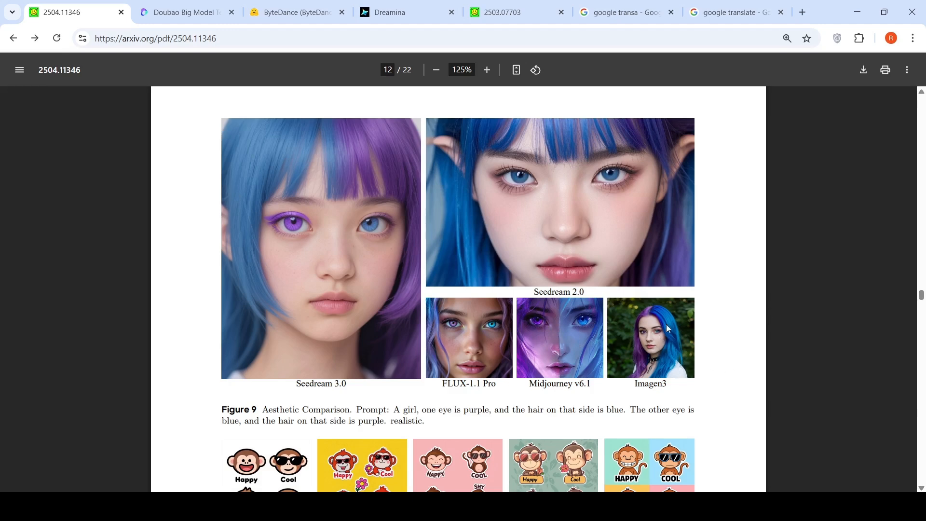
mouse_move(594, 278)
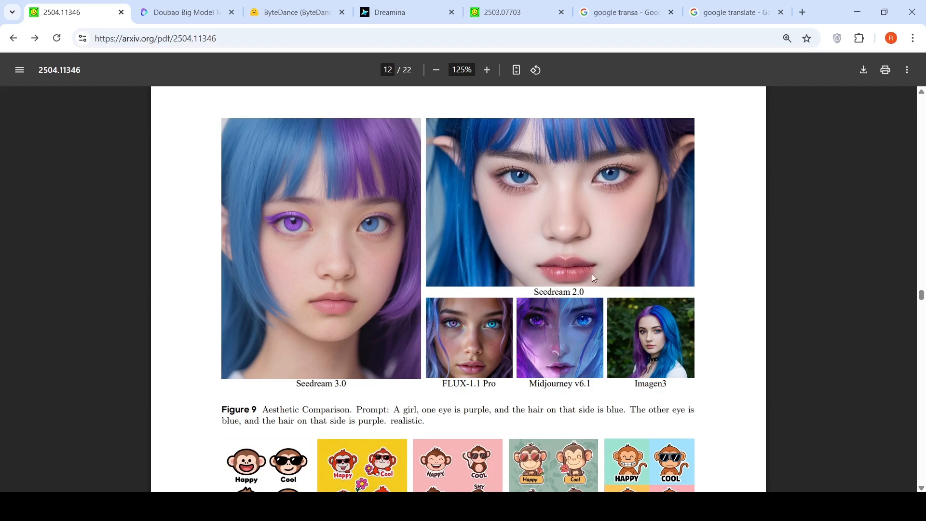
mouse_move(548, 278)
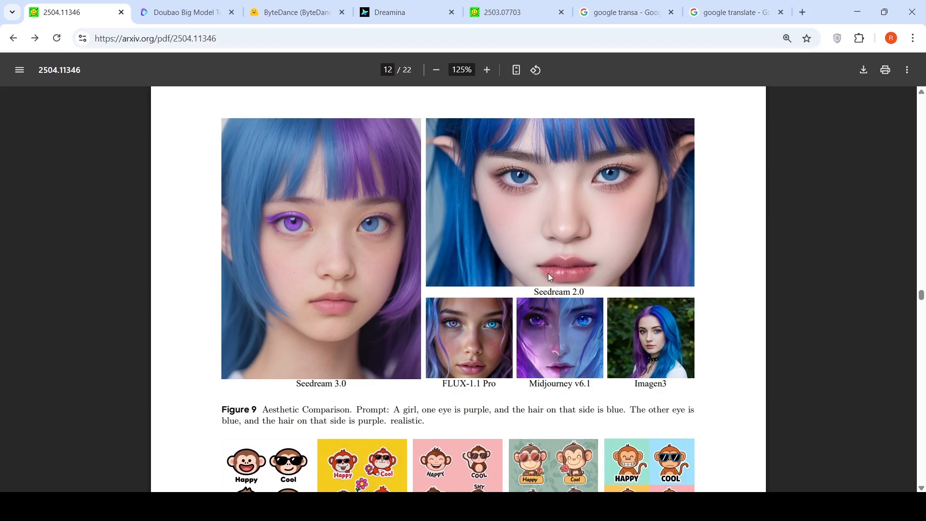
Scroll to page 12 to show Figure 10's monkey sticker and chibi dancer designs
scroll("down", 3)
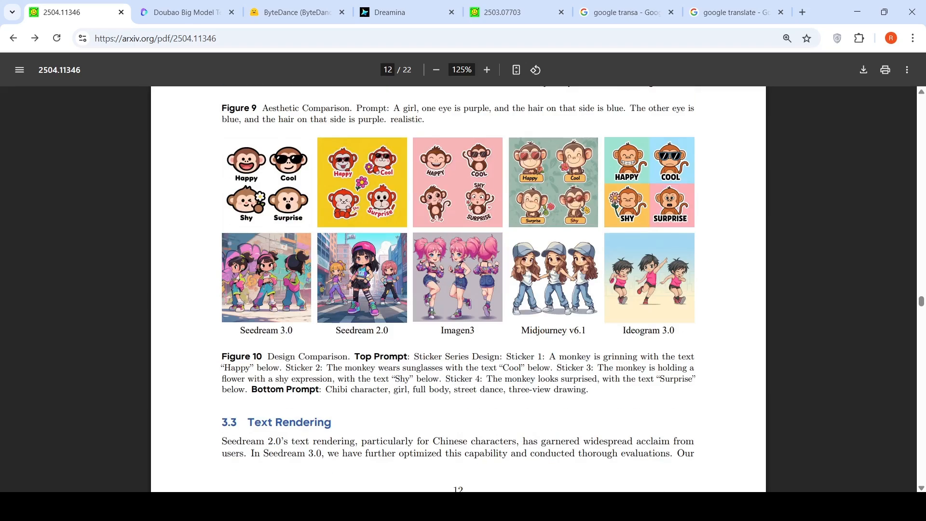
mouse_move(468, 349)
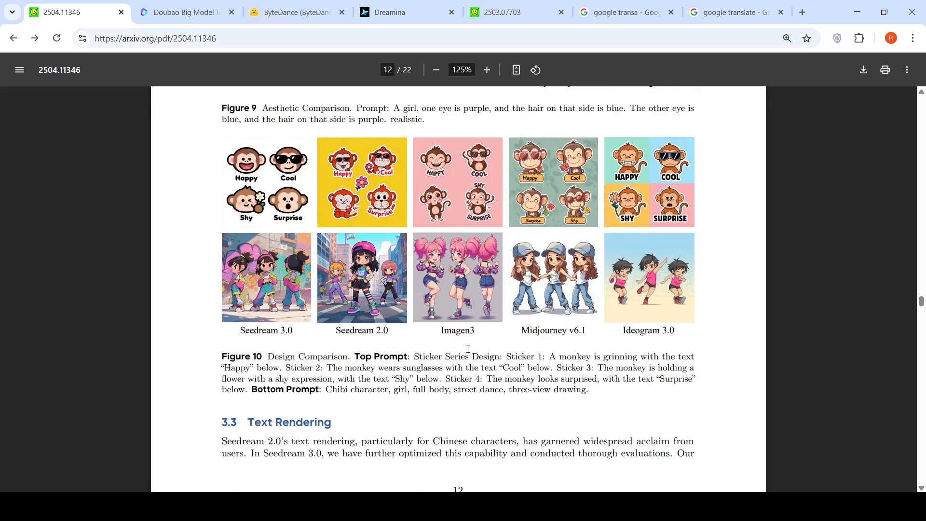
mouse_move(536, 366)
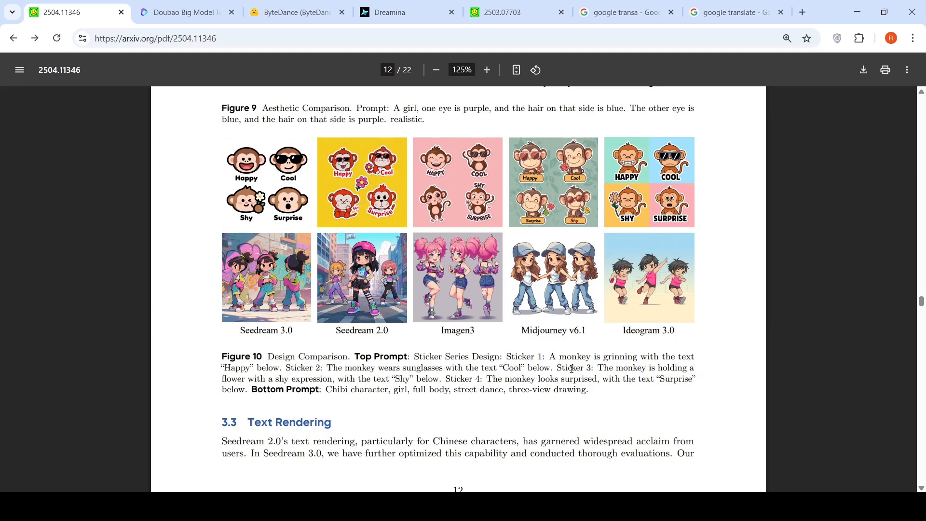
mouse_move(195, 166)
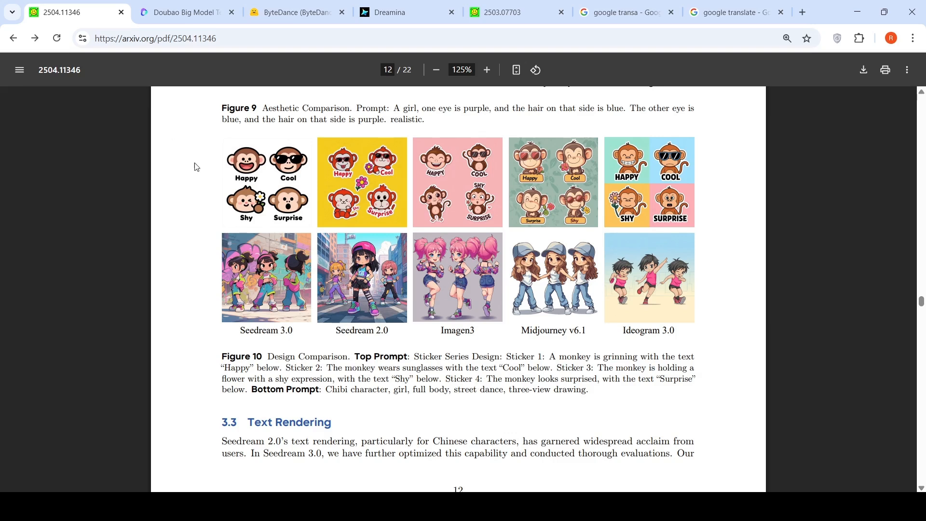
mouse_move(549, 385)
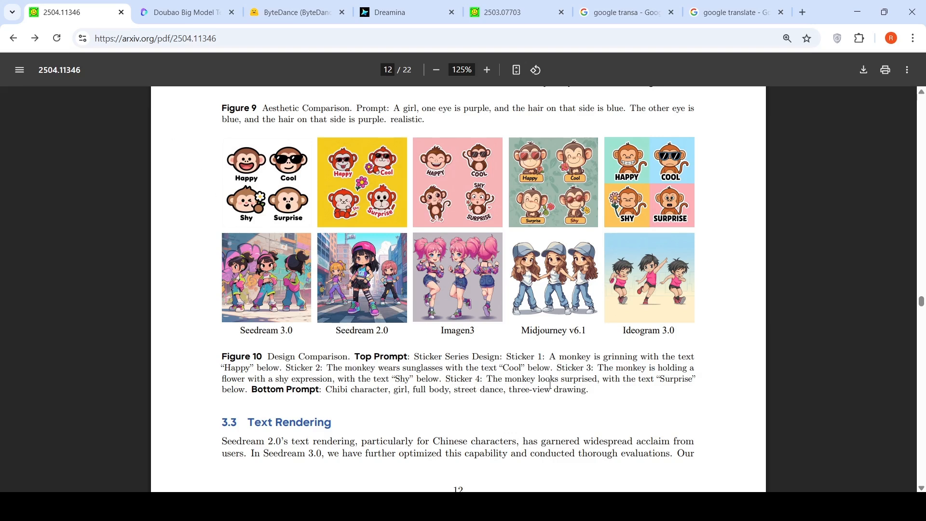
mouse_move(540, 295)
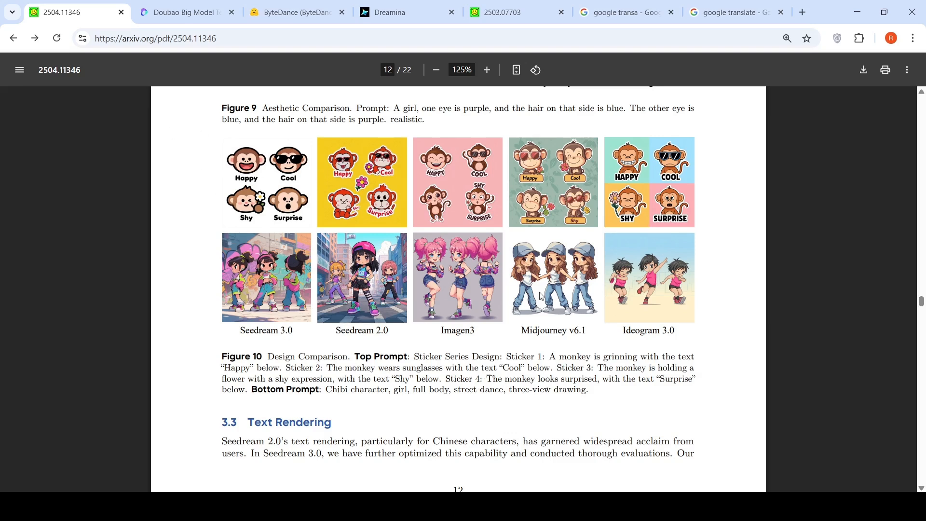
mouse_move(345, 195)
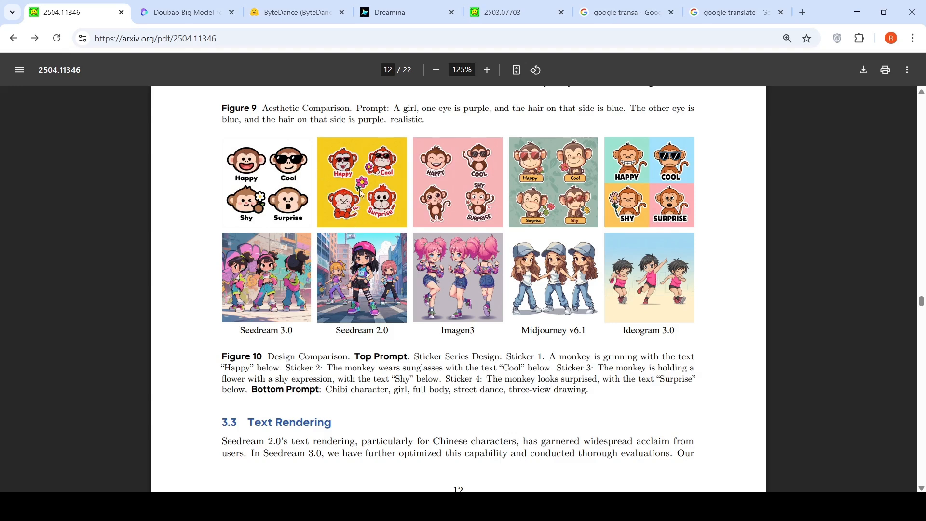
mouse_move(278, 194)
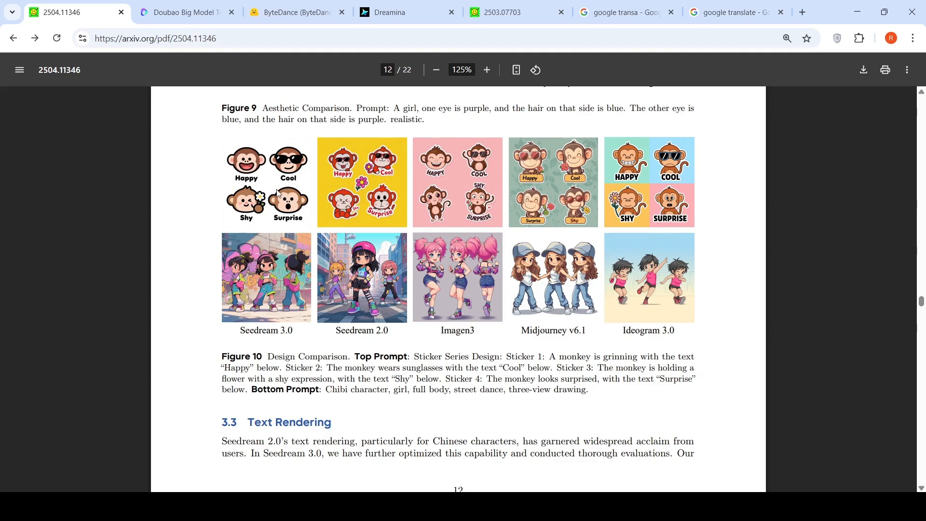
mouse_move(639, 185)
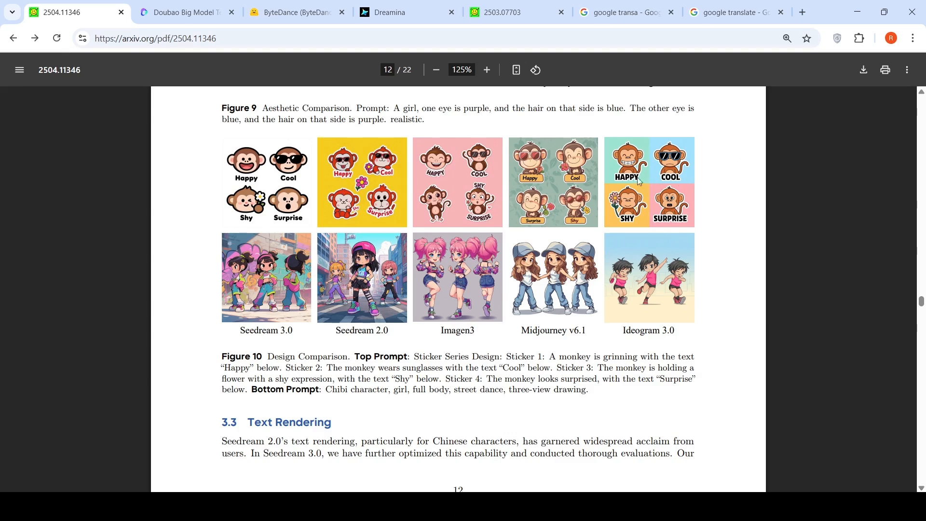
mouse_move(601, 184)
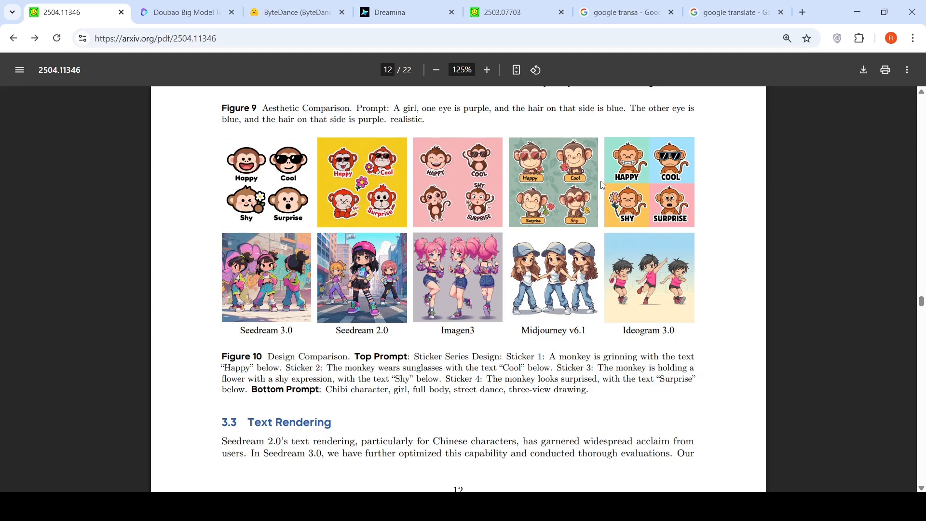
mouse_move(281, 192)
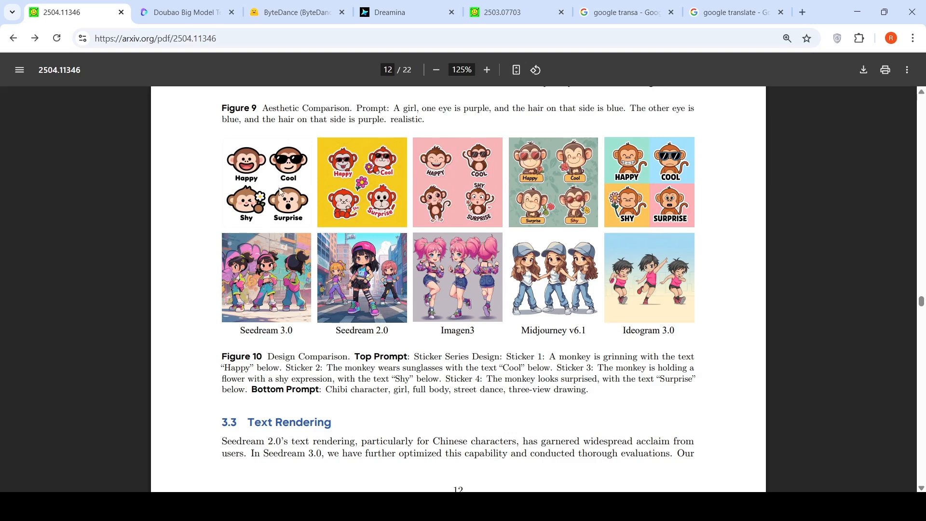
mouse_move(311, 178)
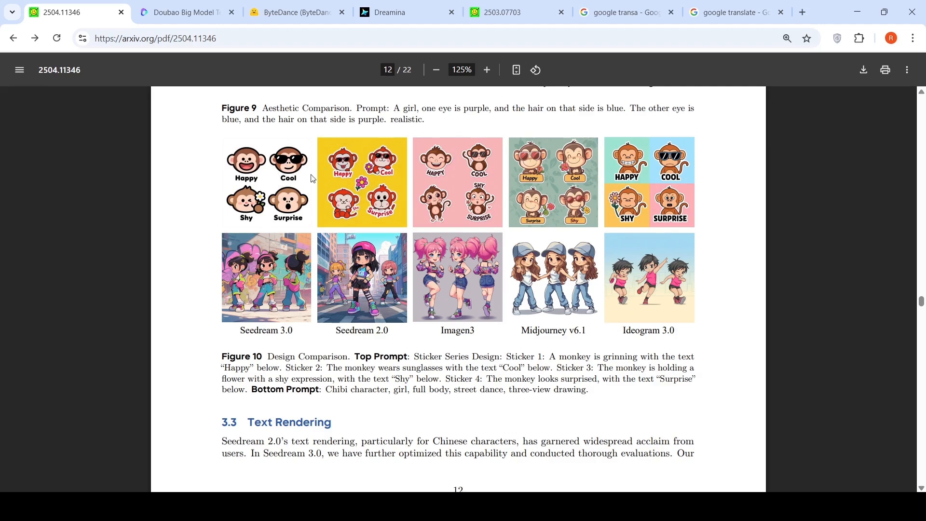
mouse_move(289, 185)
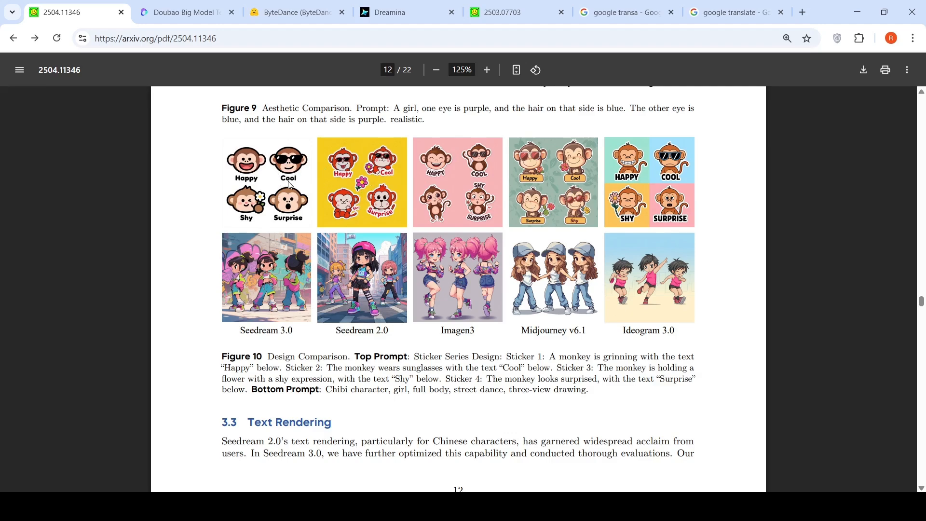
scroll("down", 3)
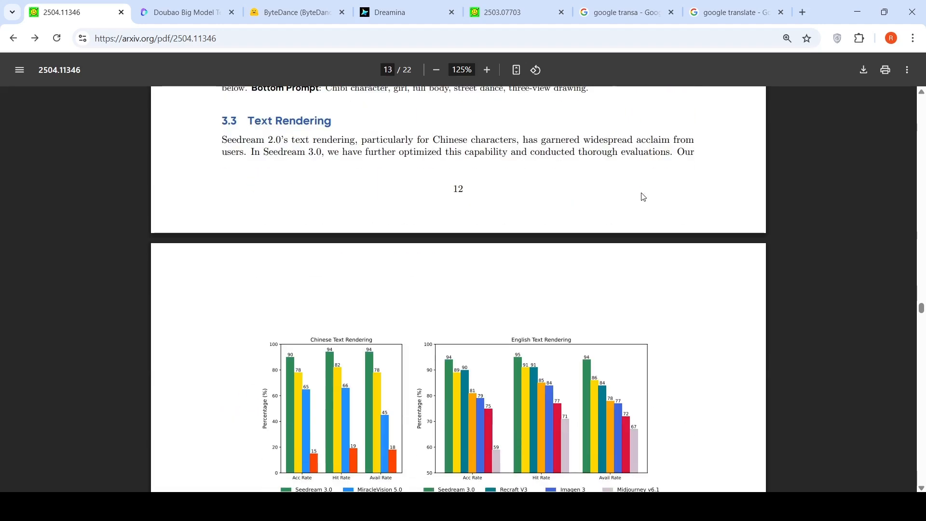
scroll("down", 3)
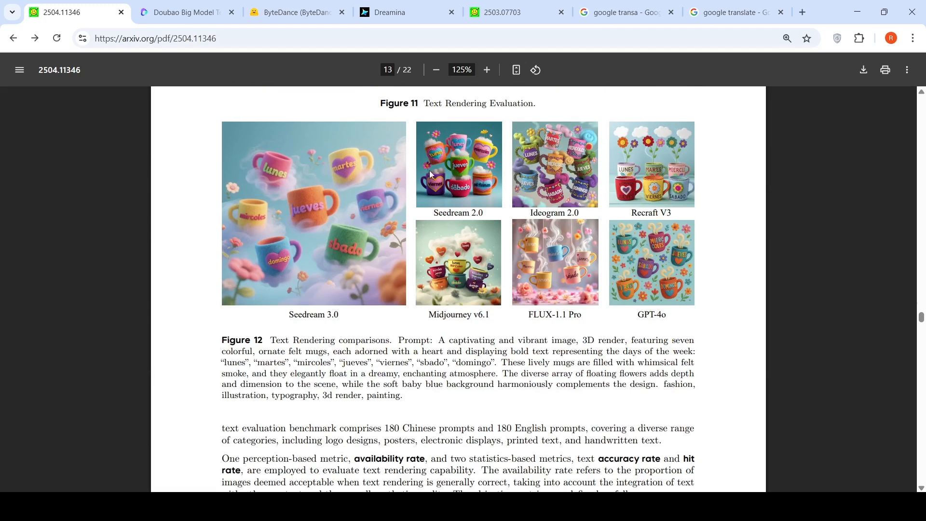
mouse_move(312, 240)
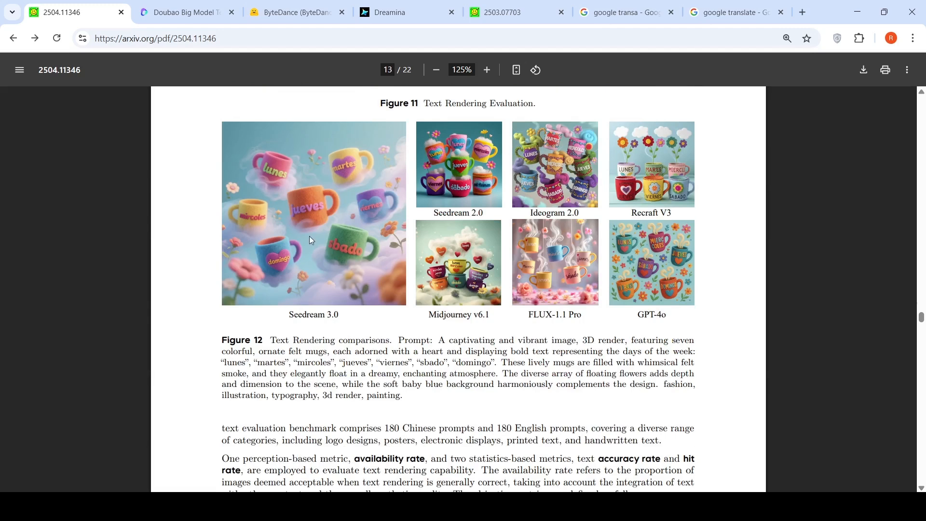
mouse_move(635, 147)
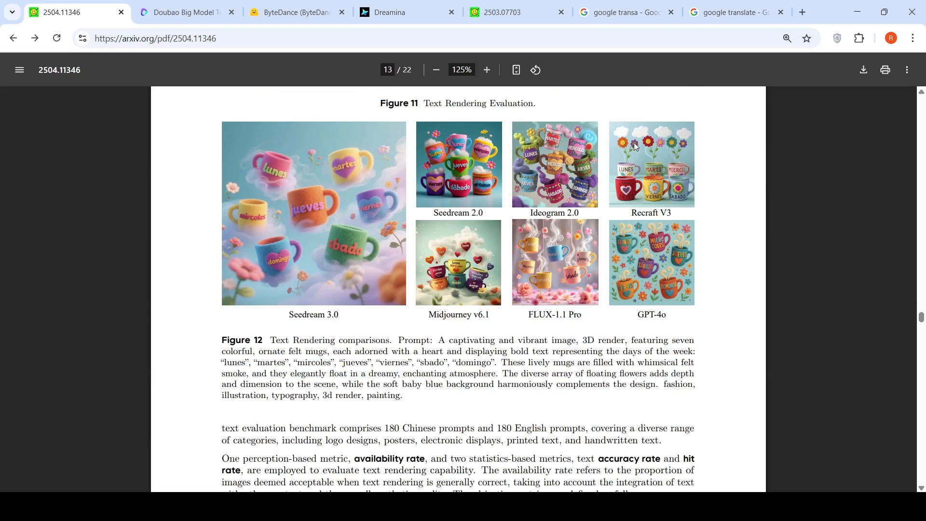
mouse_move(543, 255)
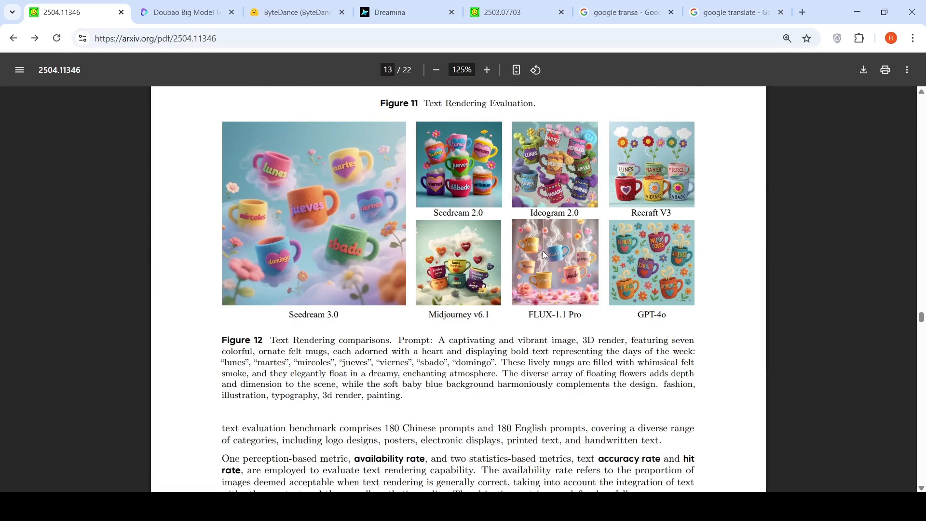
mouse_move(457, 302)
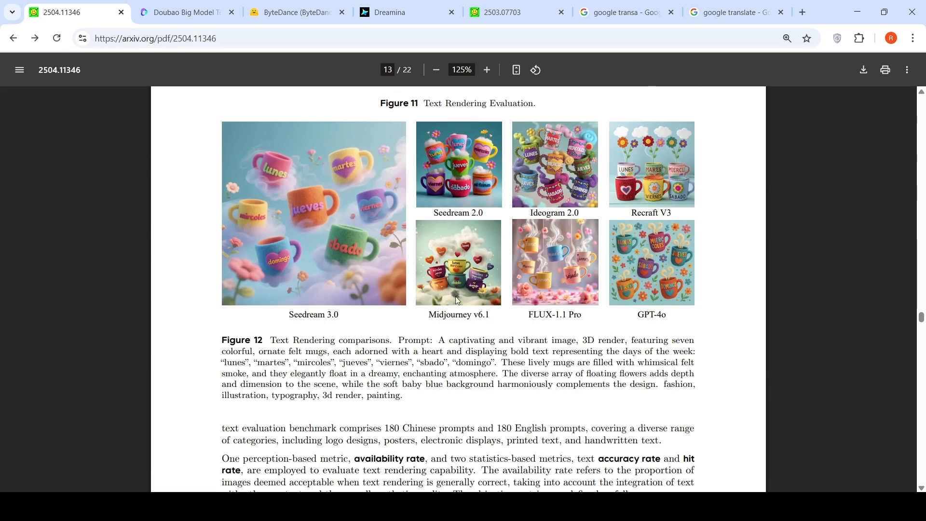
mouse_move(477, 270)
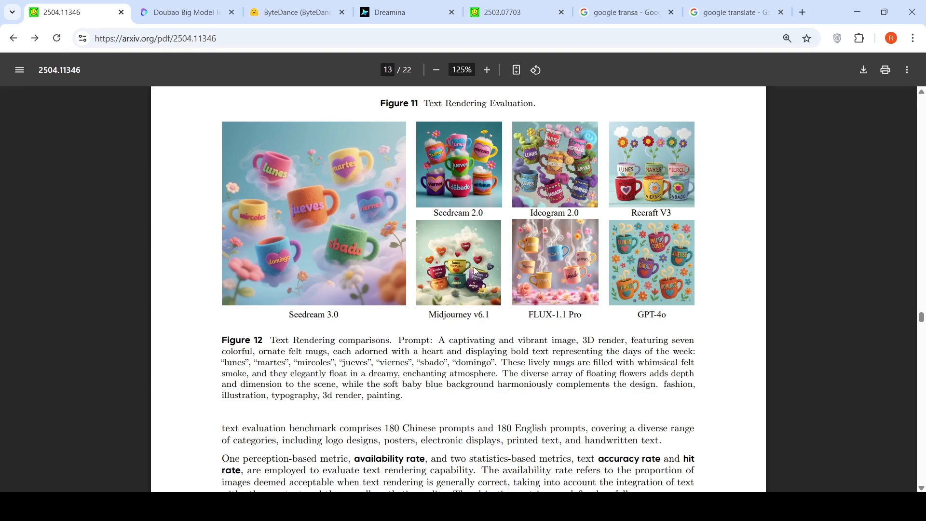
mouse_move(313, 238)
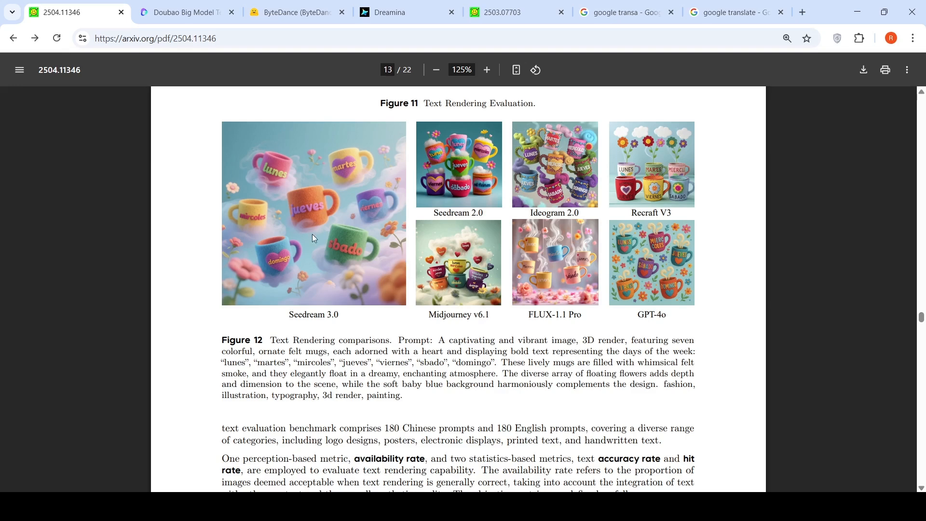
mouse_move(360, 279)
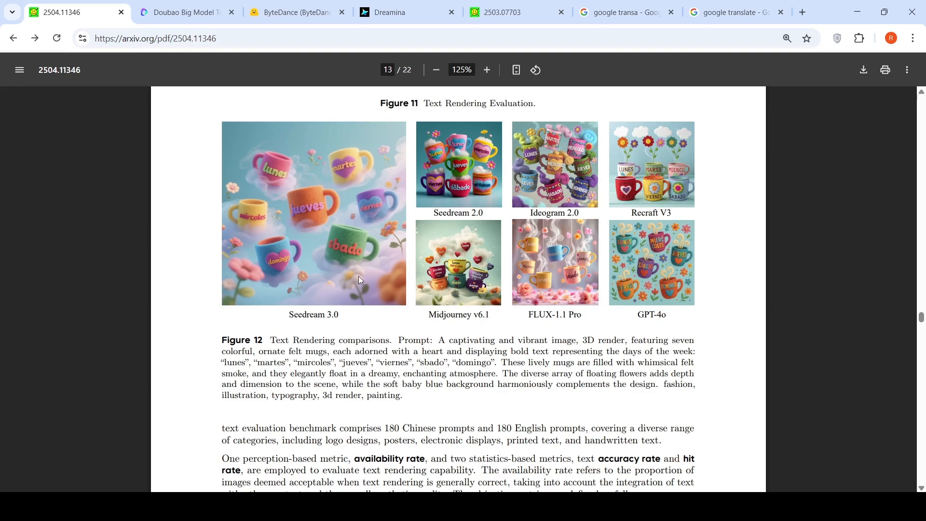
mouse_move(514, 345)
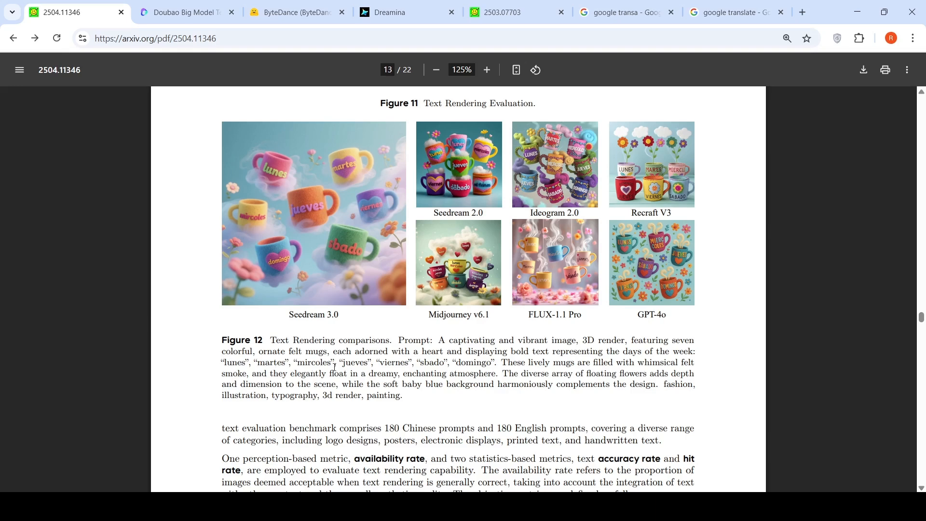
mouse_move(376, 273)
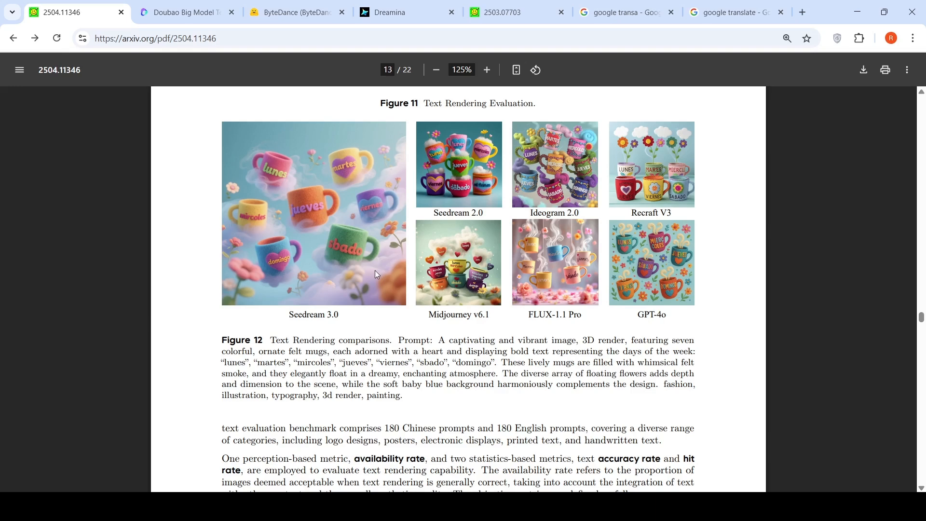
mouse_move(227, 223)
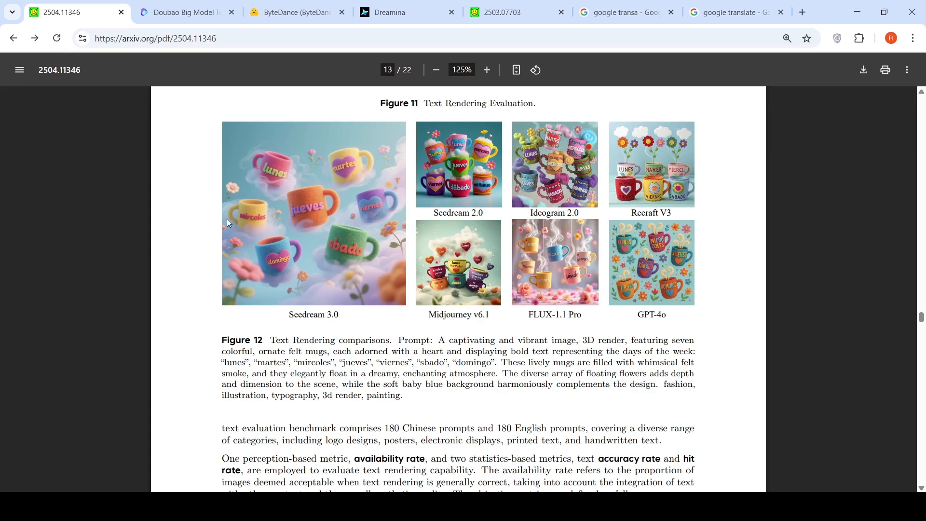
mouse_move(367, 199)
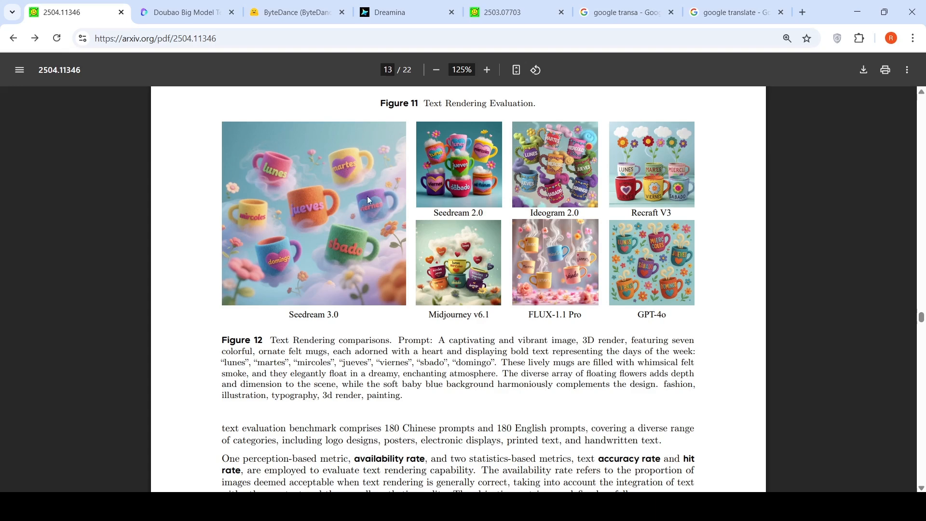
mouse_move(616, 373)
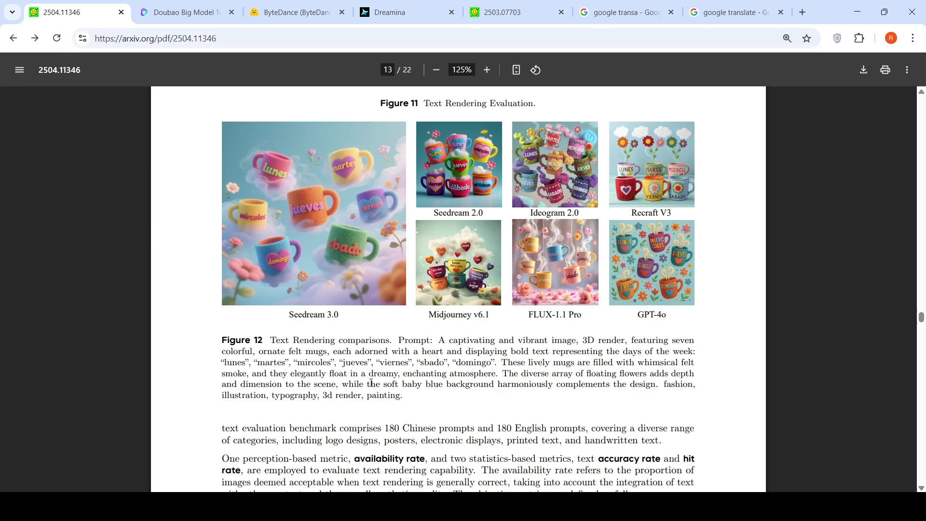
mouse_move(595, 205)
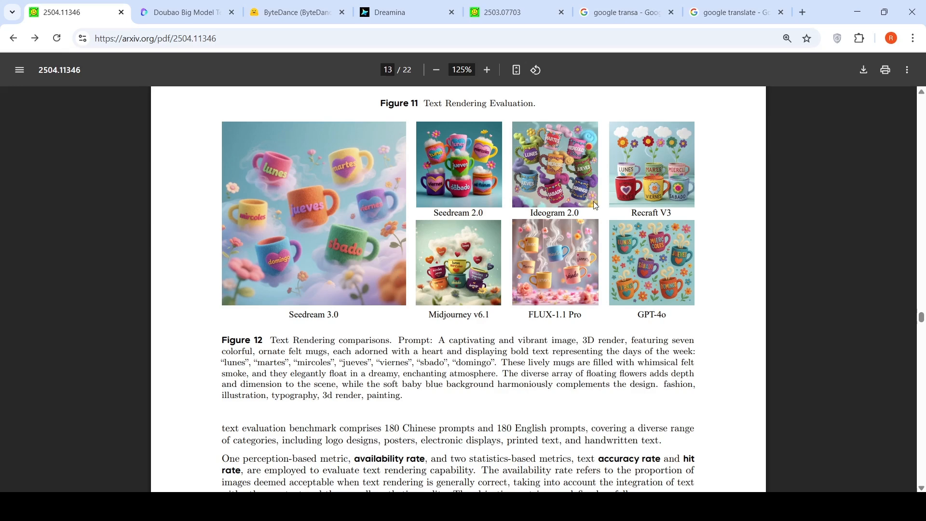
mouse_move(538, 300)
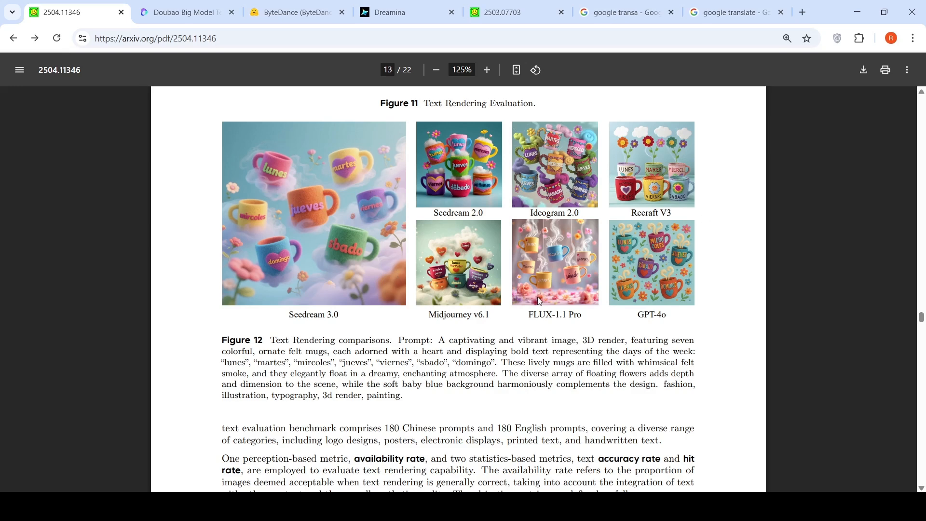
mouse_move(607, 381)
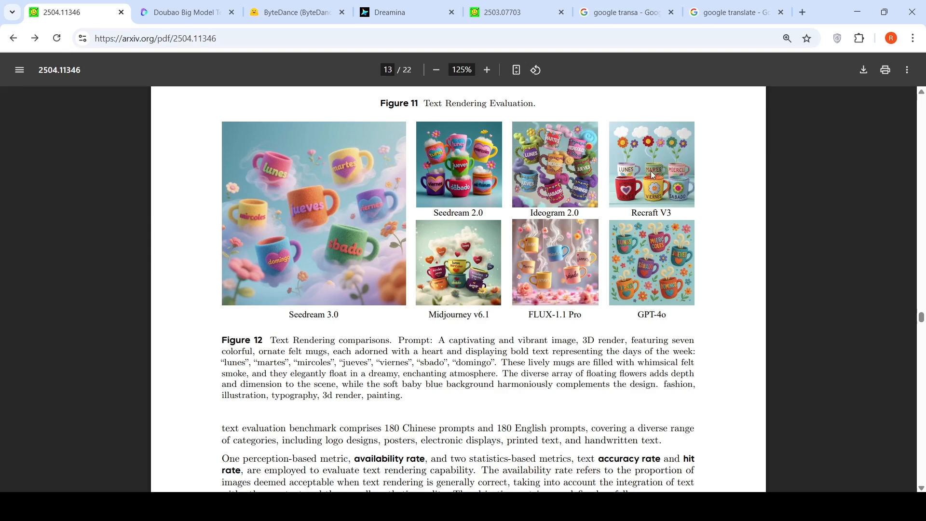
mouse_move(635, 151)
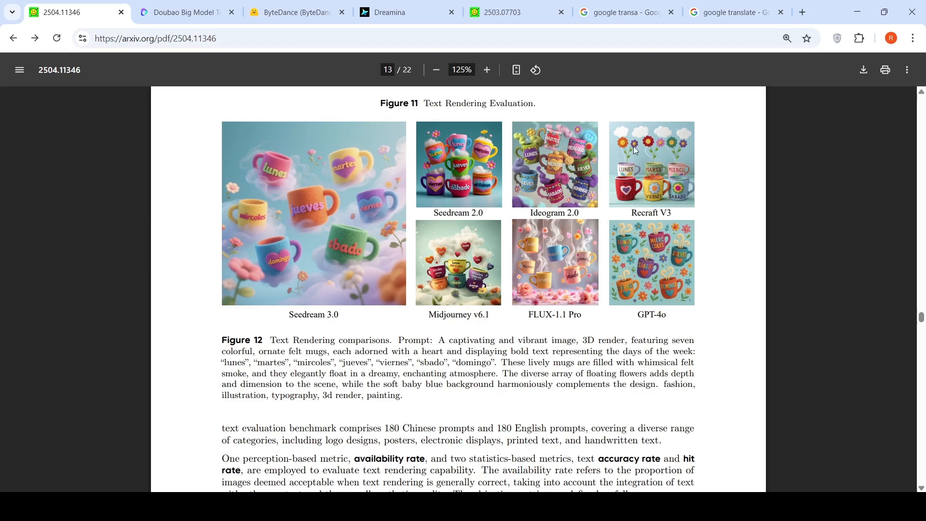
mouse_move(337, 176)
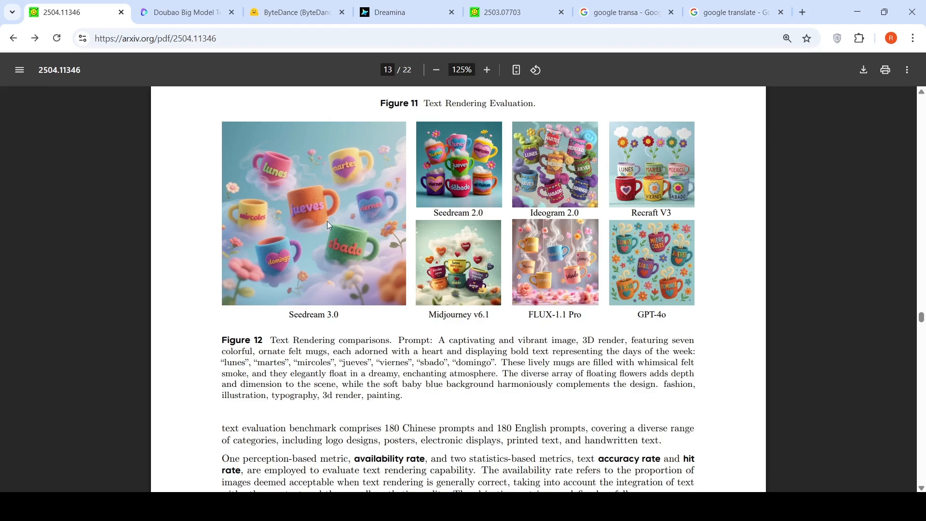
Scroll through section 3.4 to Figure 15's realistic portrait comparison on page 15
scroll("down", 3)
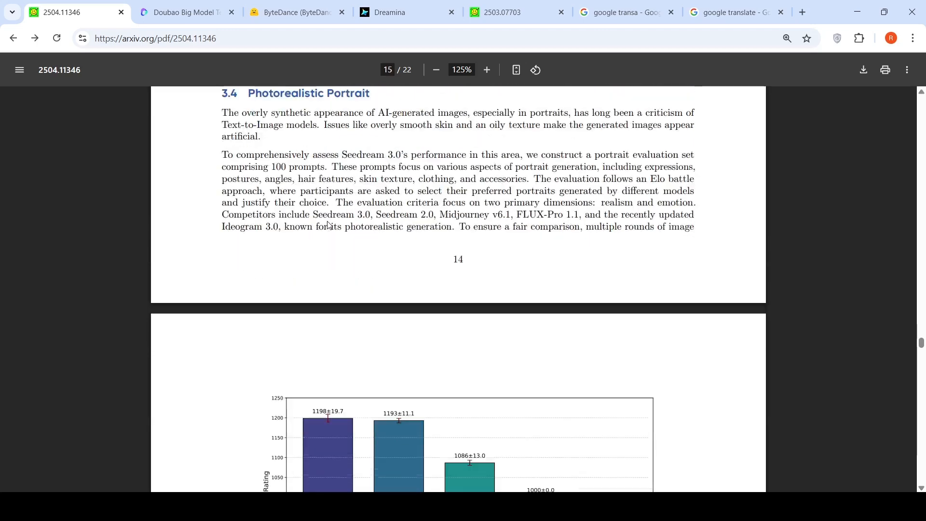
scroll("down", 3)
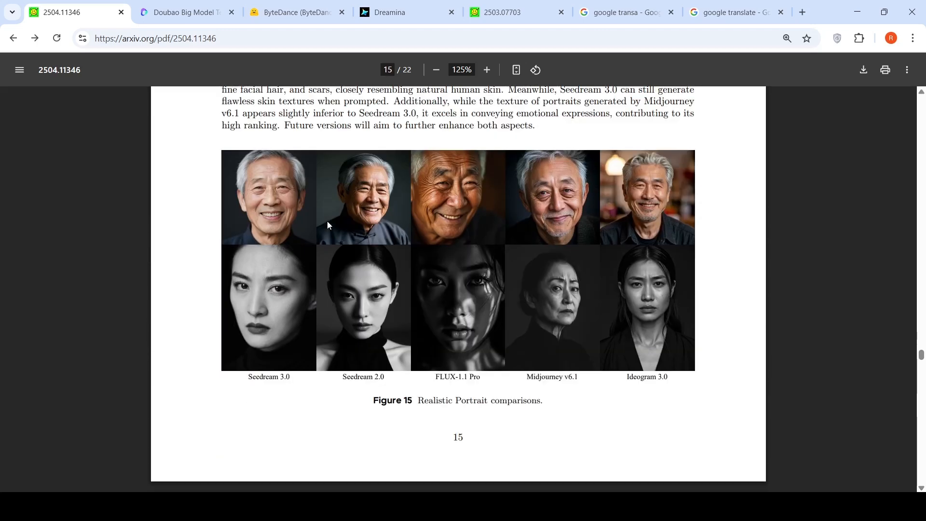
mouse_move(645, 318)
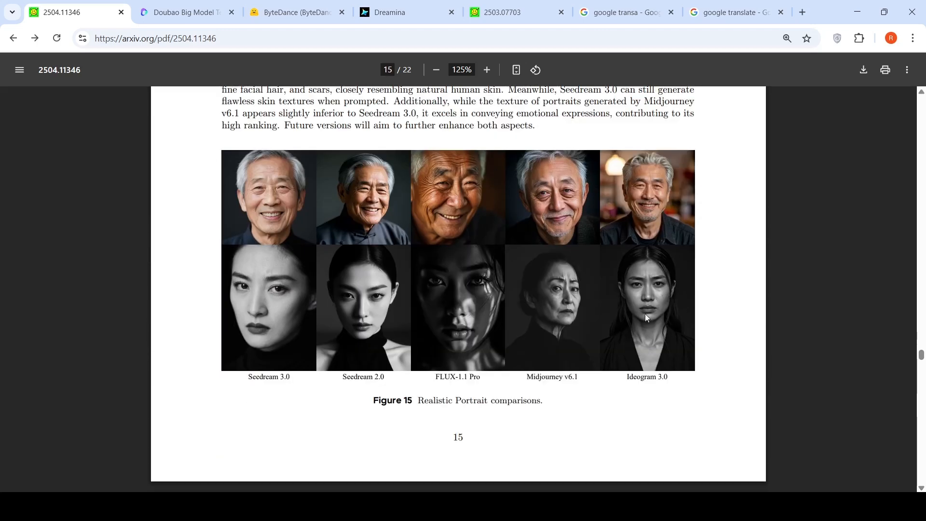
mouse_move(317, 318)
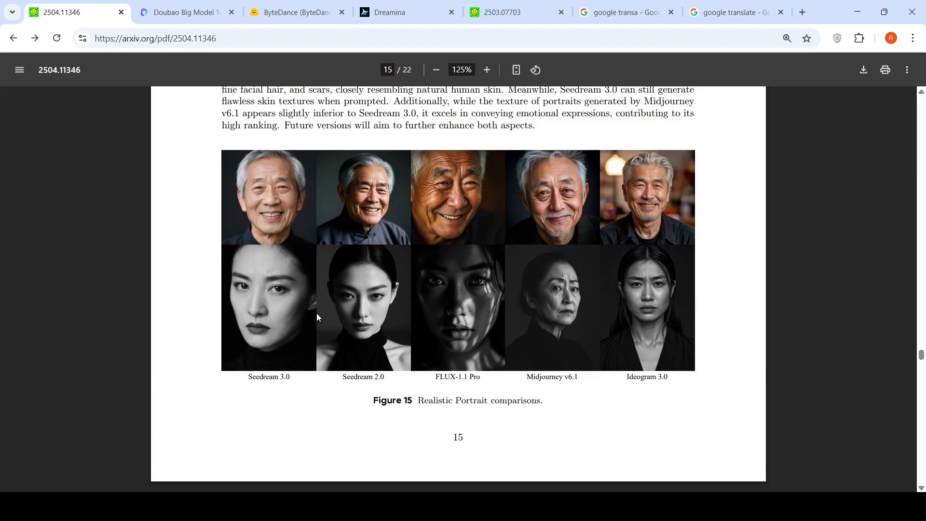
mouse_move(470, 297)
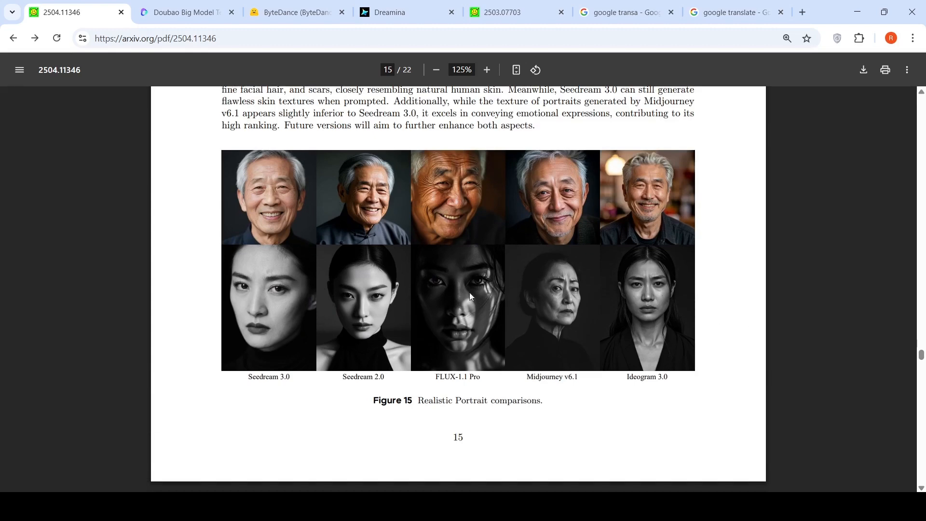
mouse_move(461, 282)
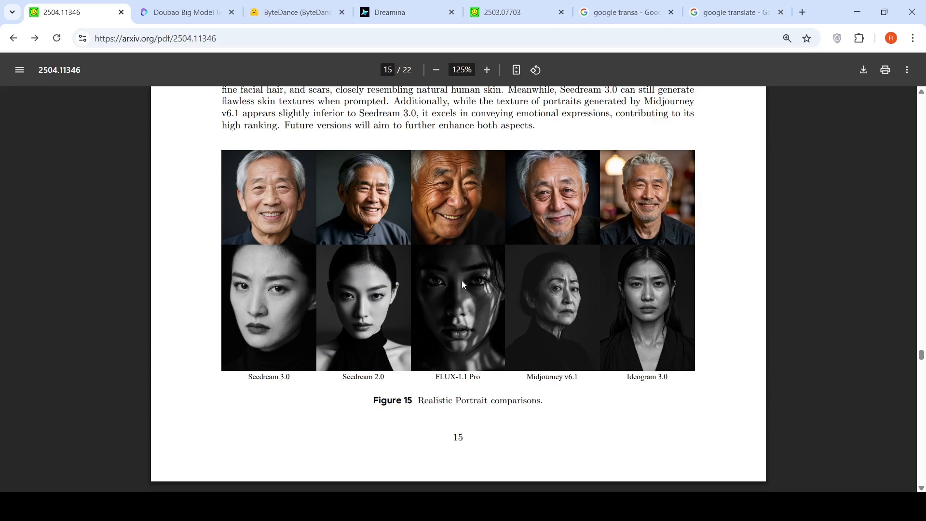
Scroll to page 16 to show Figure 16's high-resolution Seedream 3.0 portraits
scroll("down", 3)
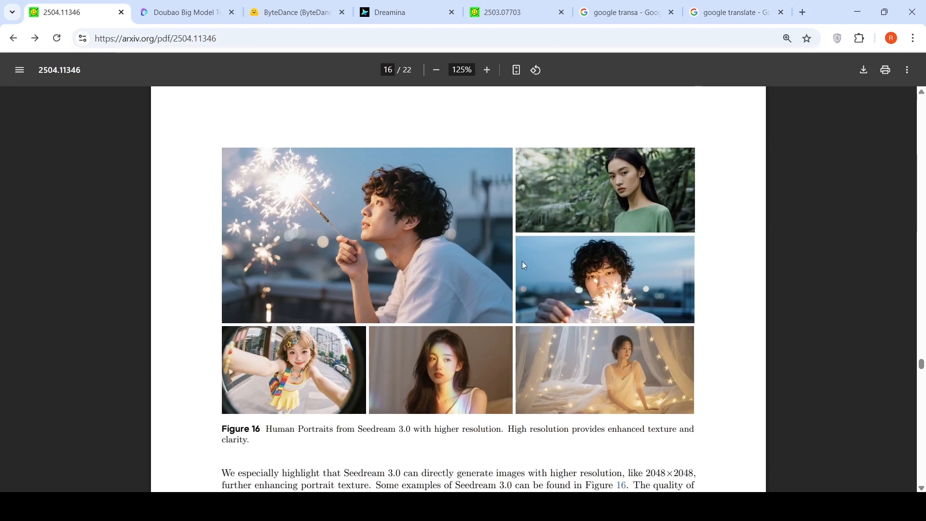
mouse_move(526, 302)
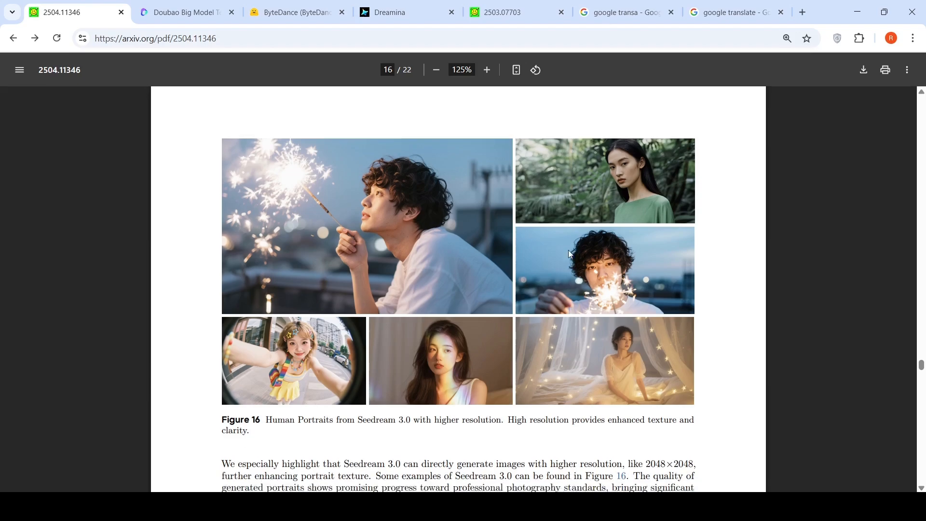
Scroll to page 17 to show Figure 17's Seedream 3.0 vs GPT-4o text-rendering grid
scroll("down", 3)
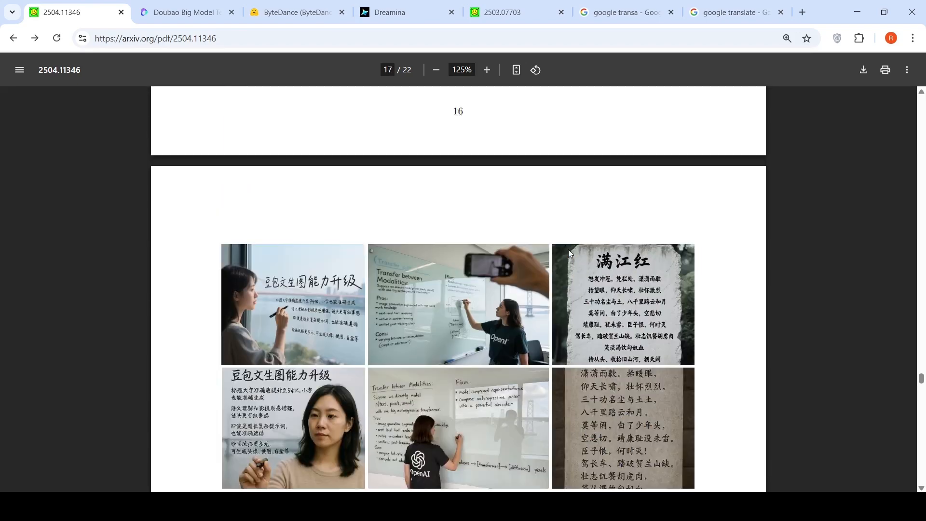
scroll("down", 3)
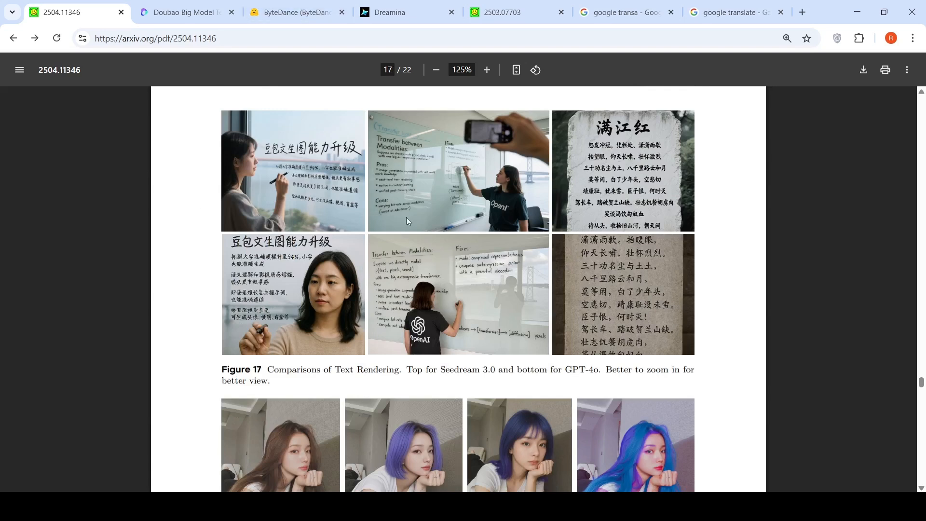
mouse_move(276, 162)
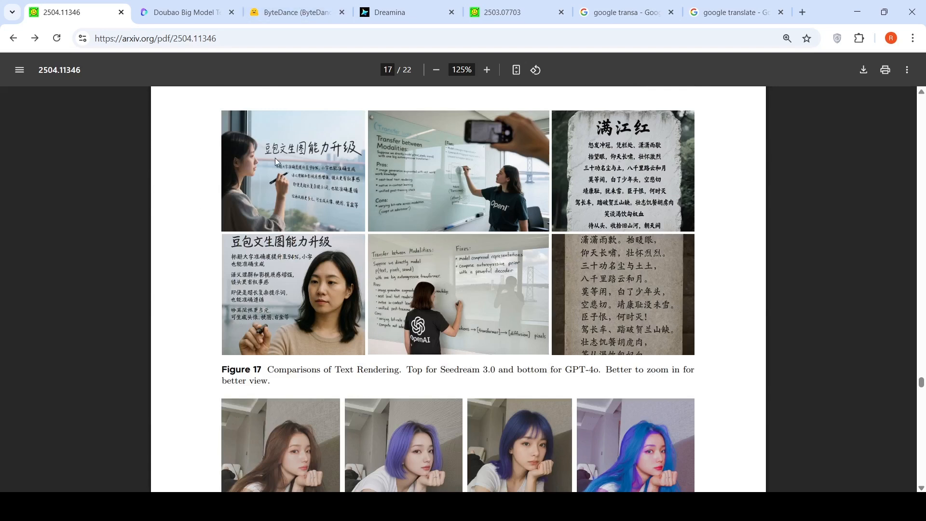
mouse_move(658, 321)
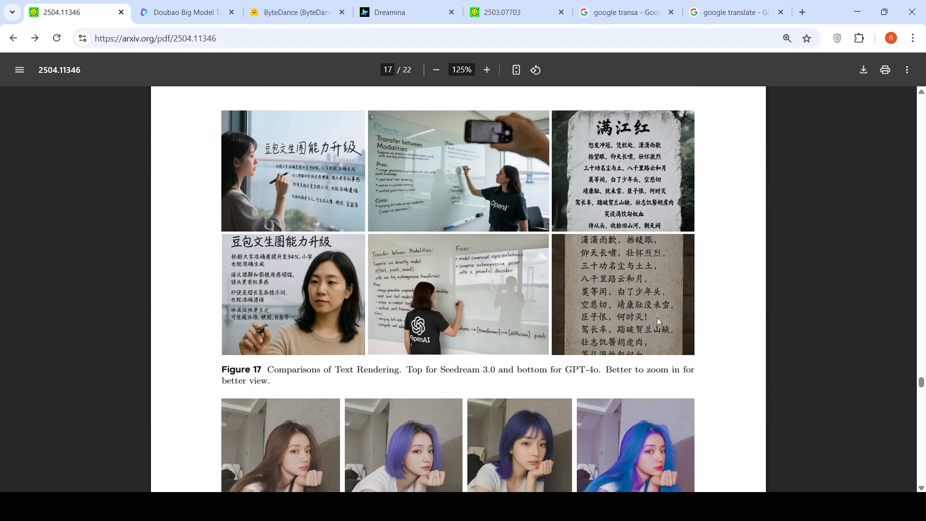
mouse_move(398, 290)
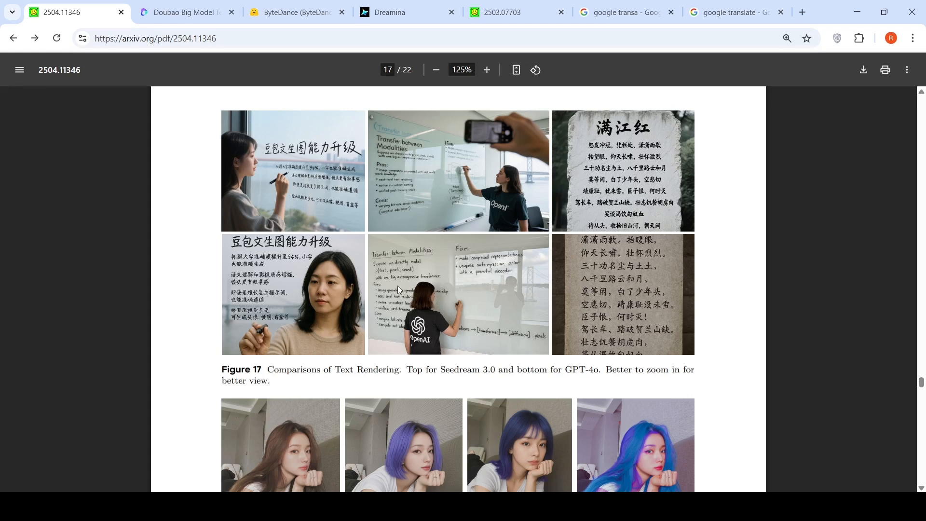
mouse_move(422, 186)
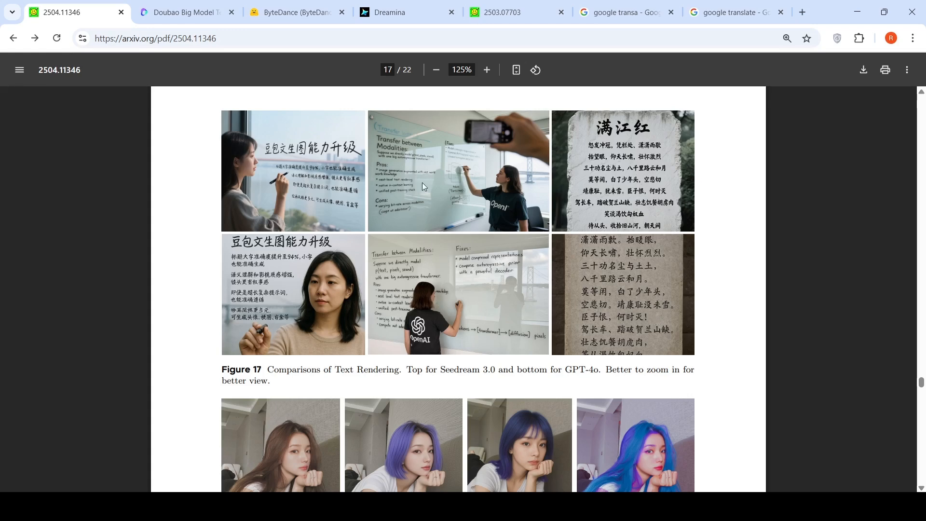
mouse_move(385, 155)
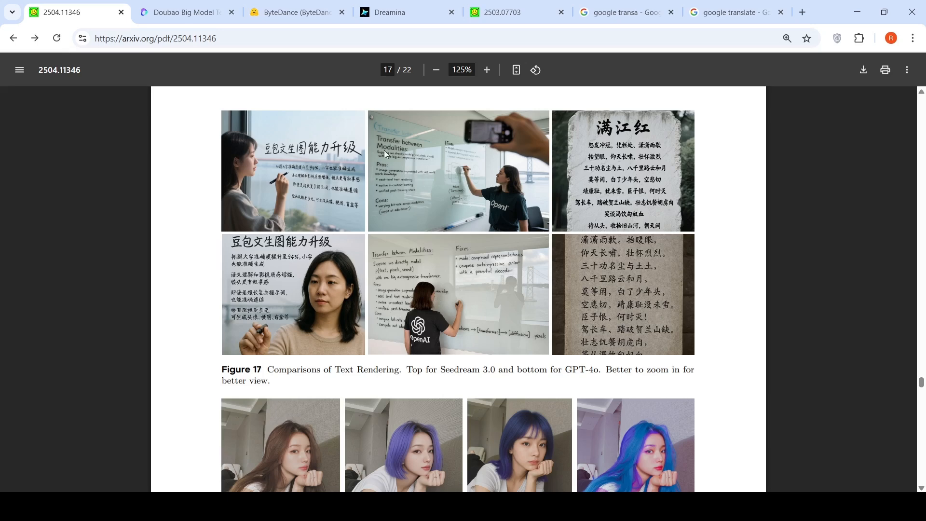
mouse_move(428, 250)
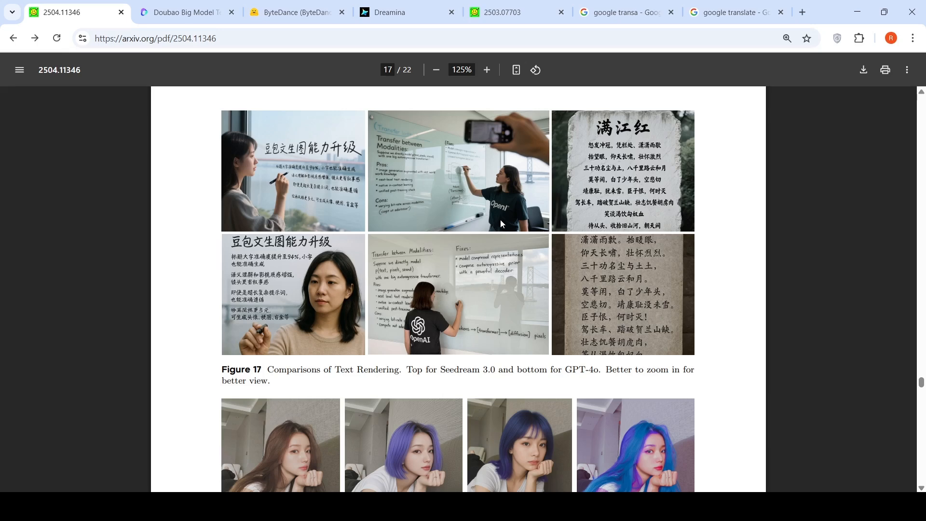
mouse_move(477, 323)
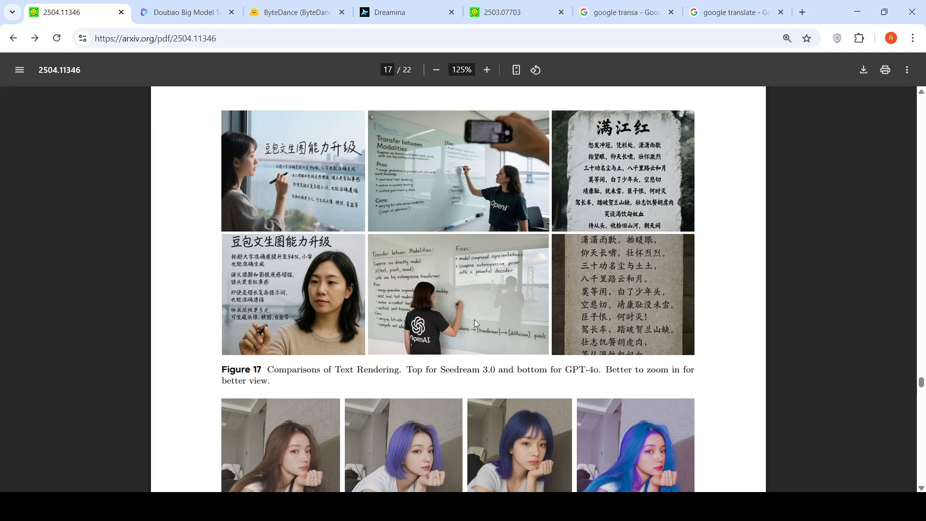
mouse_move(448, 284)
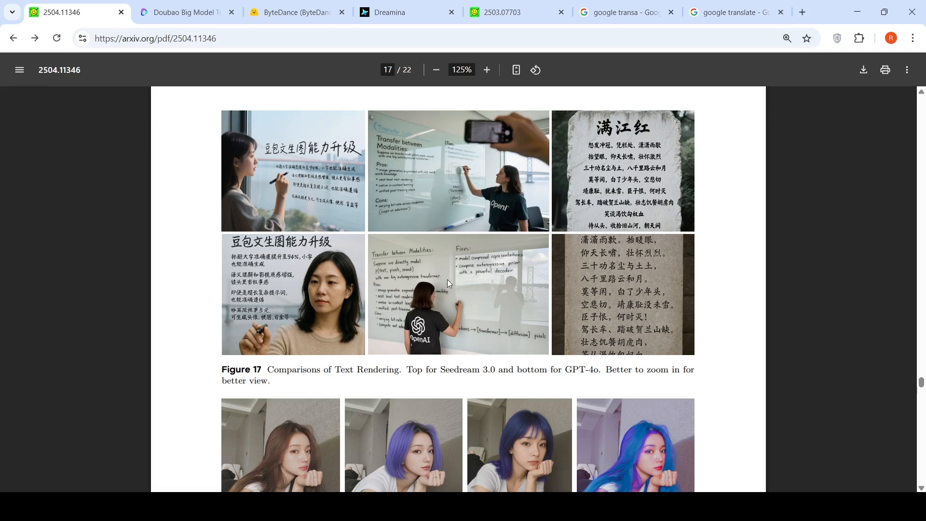
mouse_move(637, 305)
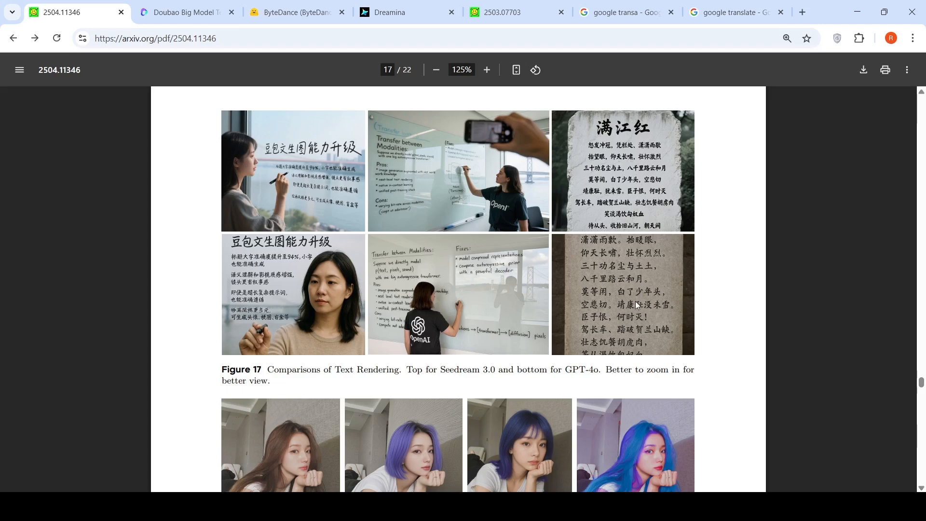
mouse_move(306, 192)
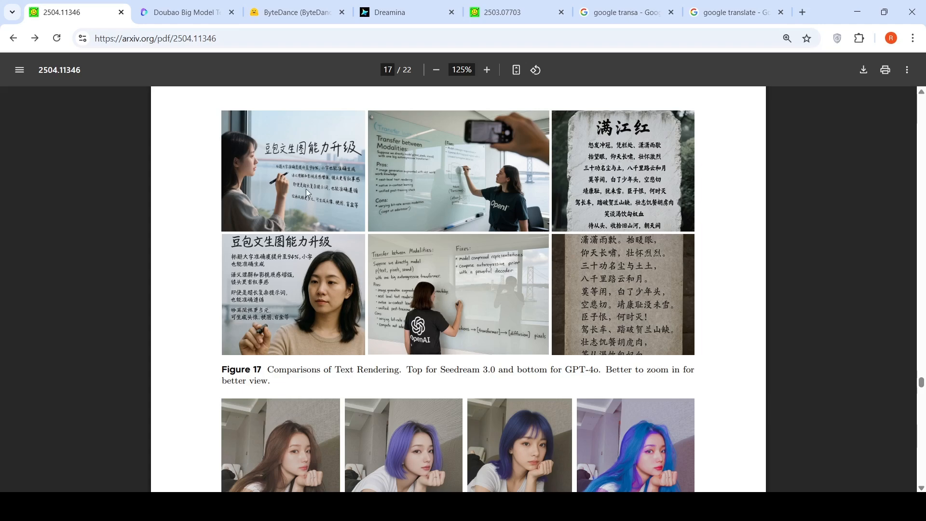
mouse_move(643, 245)
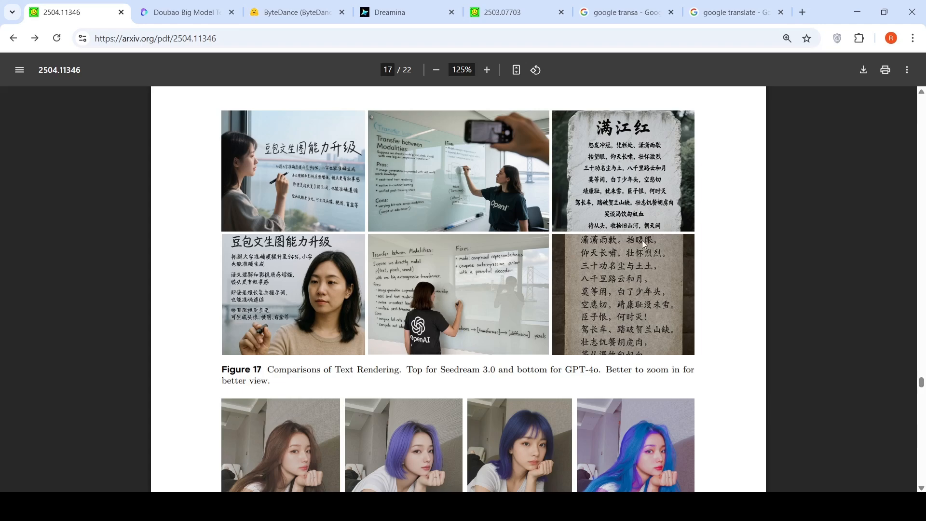
Scroll to Figure 18's SeedEdit 1.6, GPT-4o and Gemini-2.0 image-edit rows
scroll("down", 3)
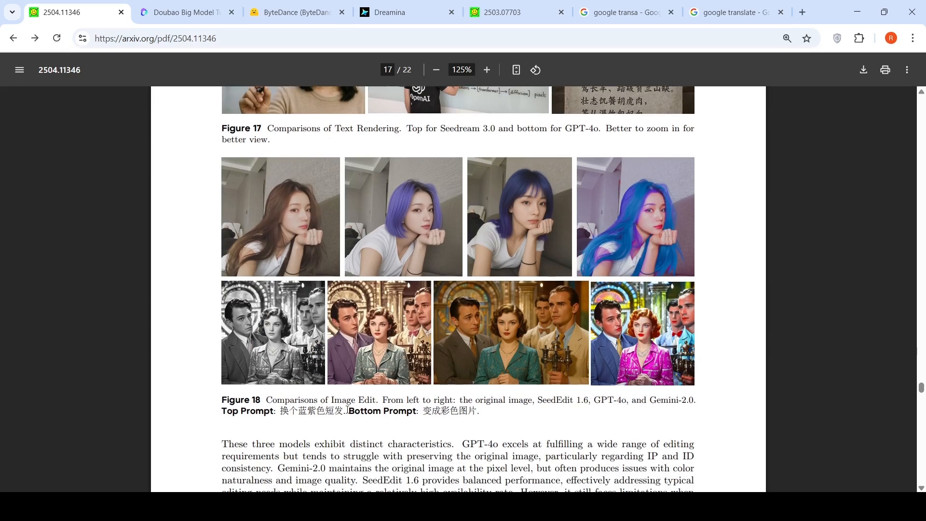
mouse_move(320, 267)
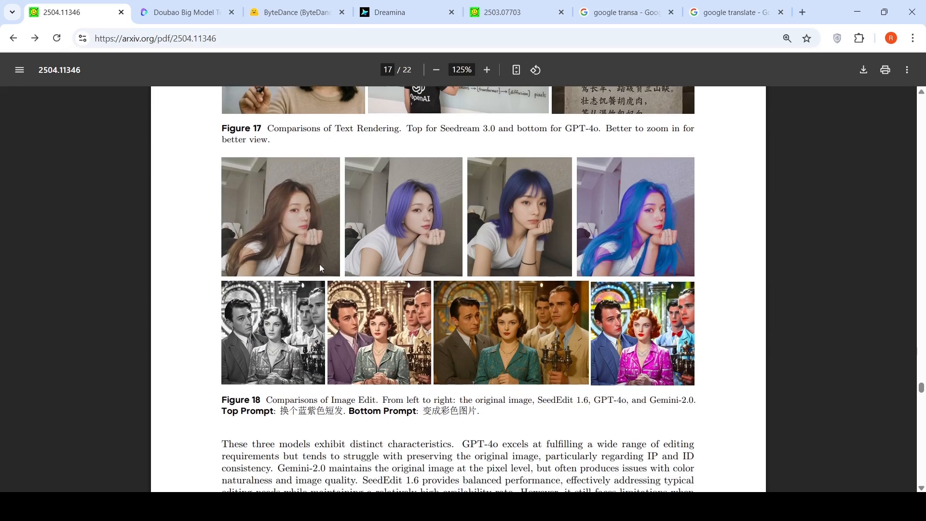
mouse_move(287, 224)
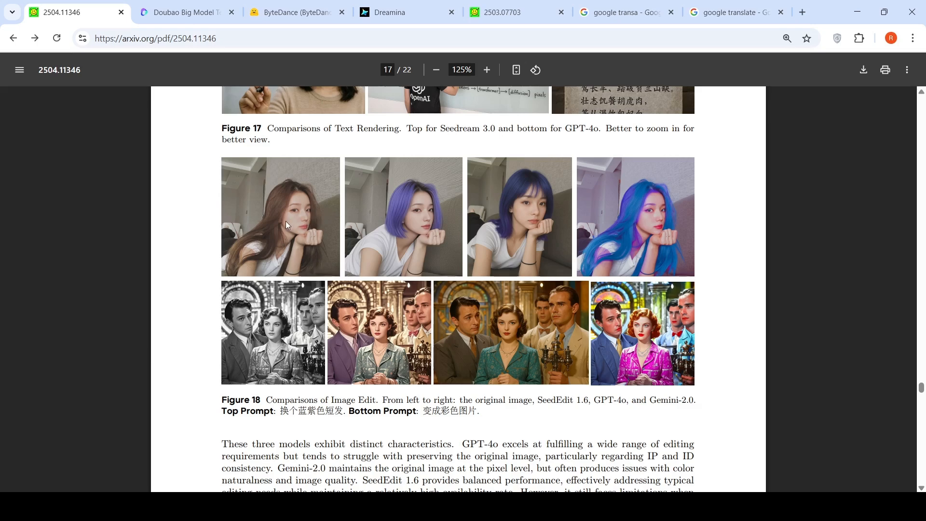
mouse_move(286, 224)
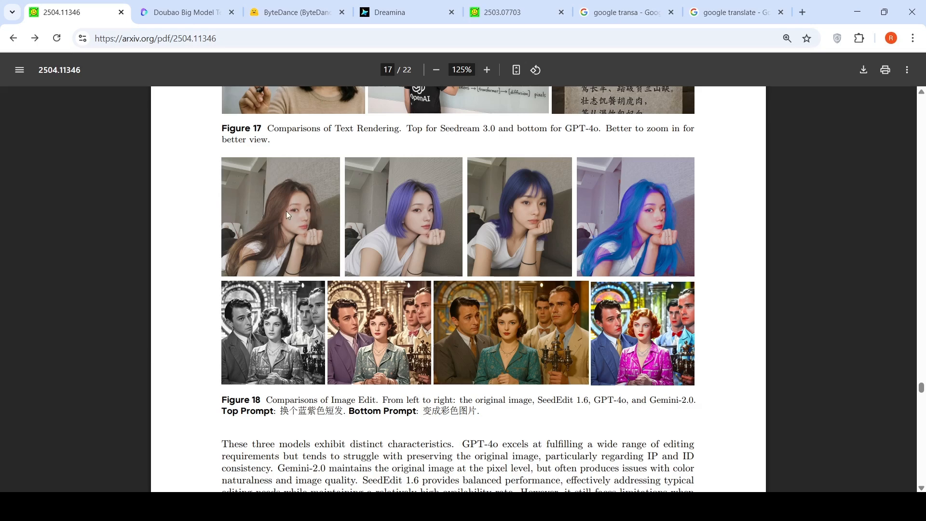
mouse_move(405, 213)
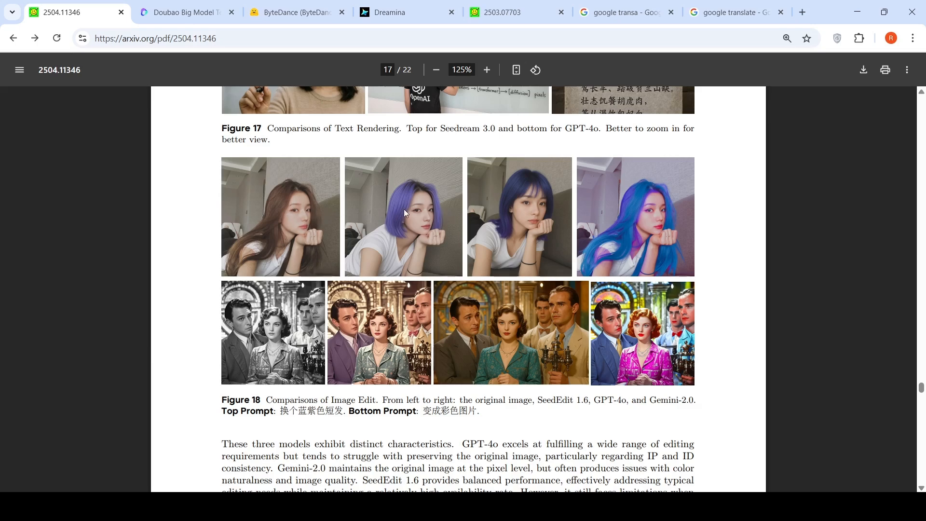
mouse_move(513, 201)
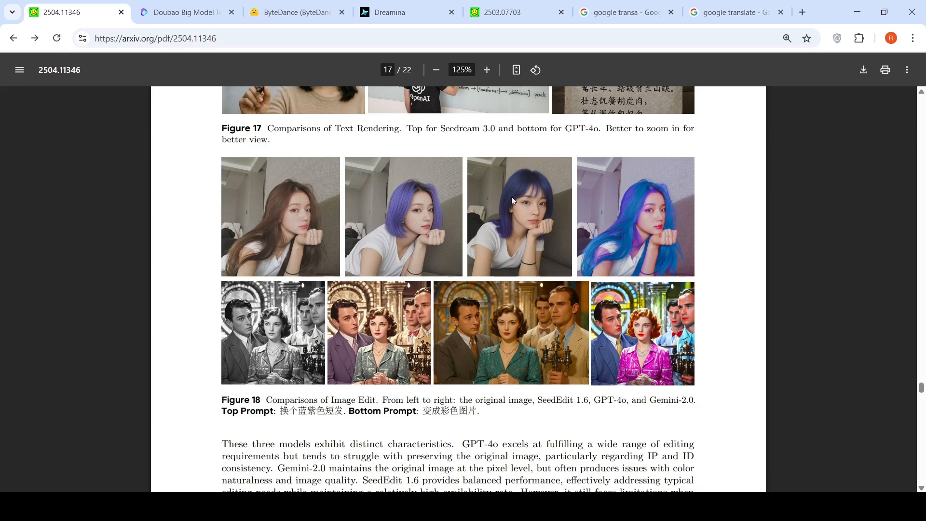
mouse_move(532, 193)
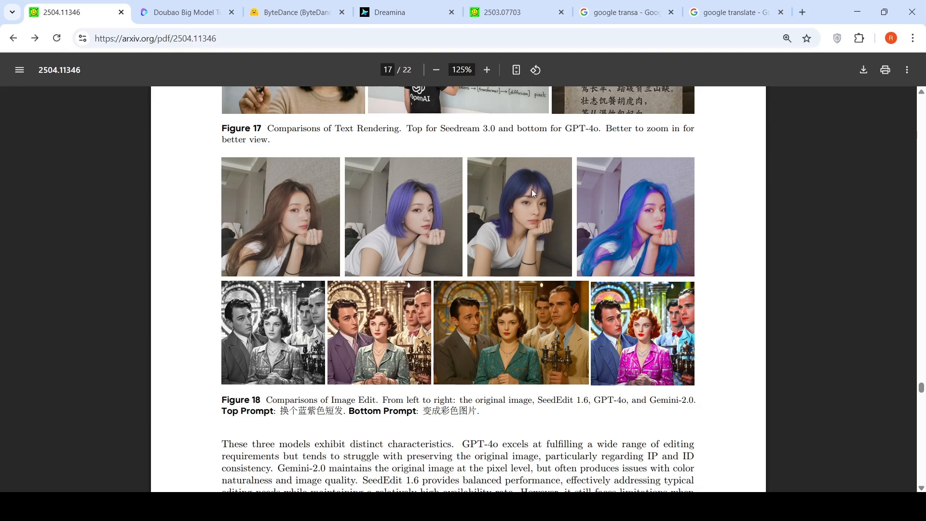
mouse_move(553, 208)
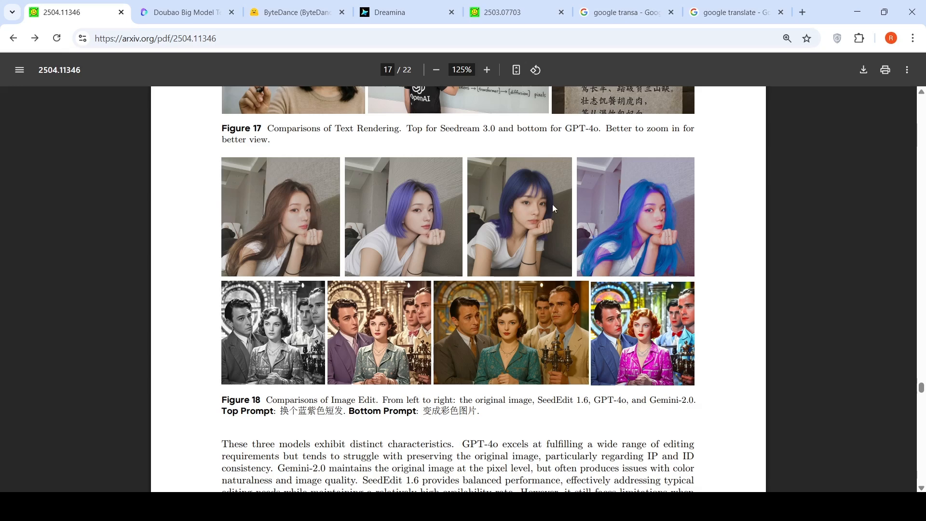
mouse_move(414, 223)
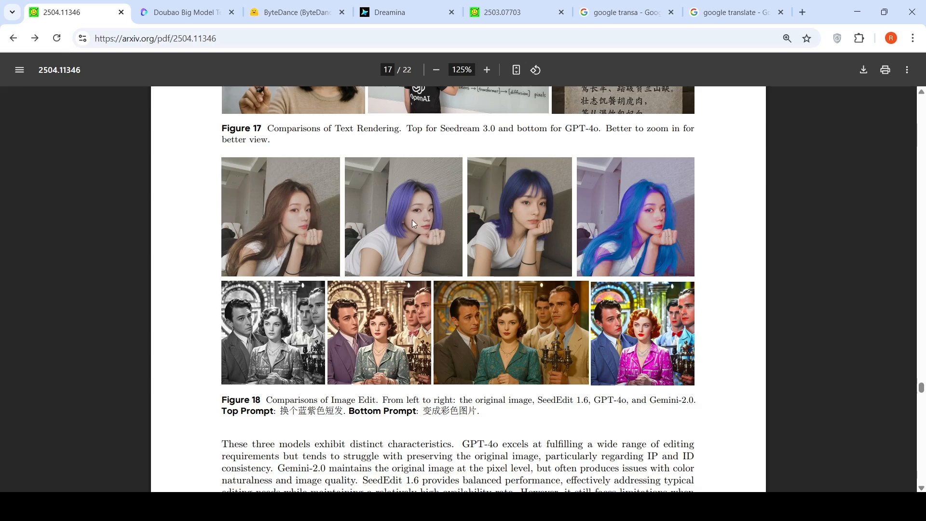
mouse_move(408, 202)
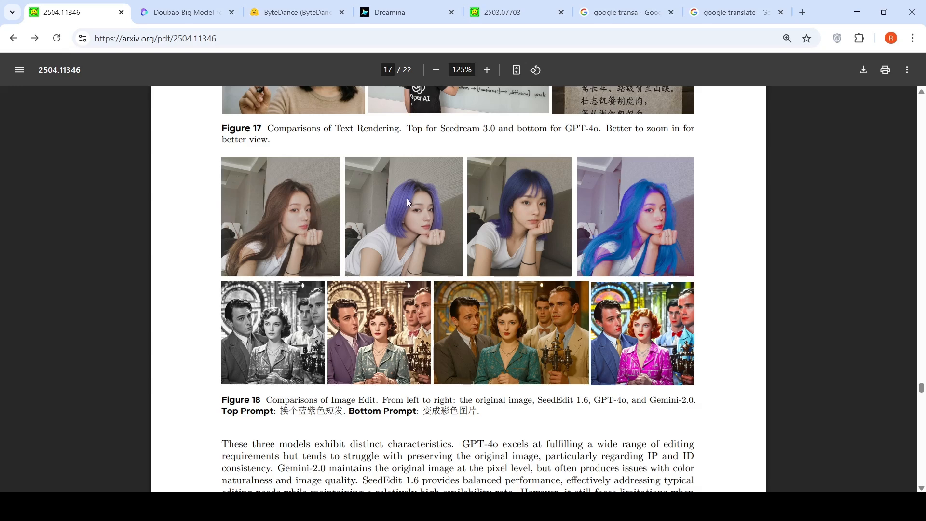
mouse_move(399, 287)
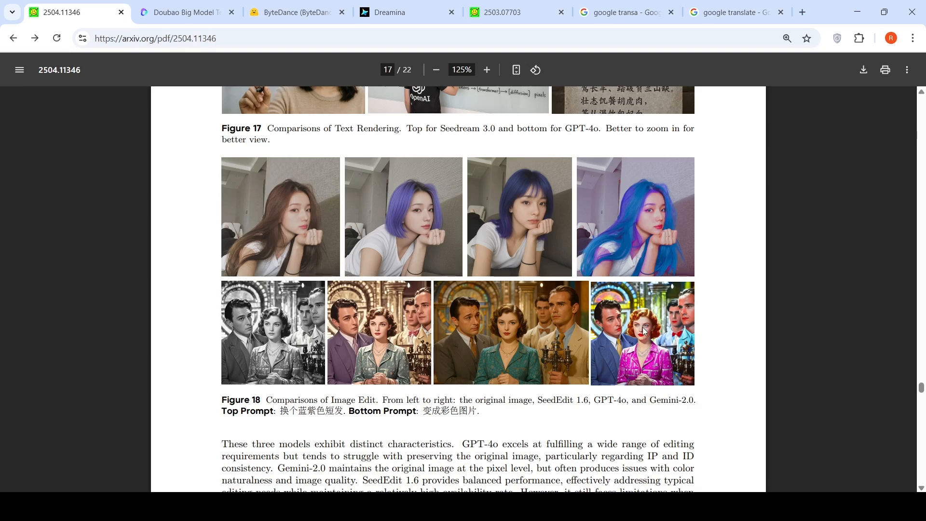
mouse_move(350, 309)
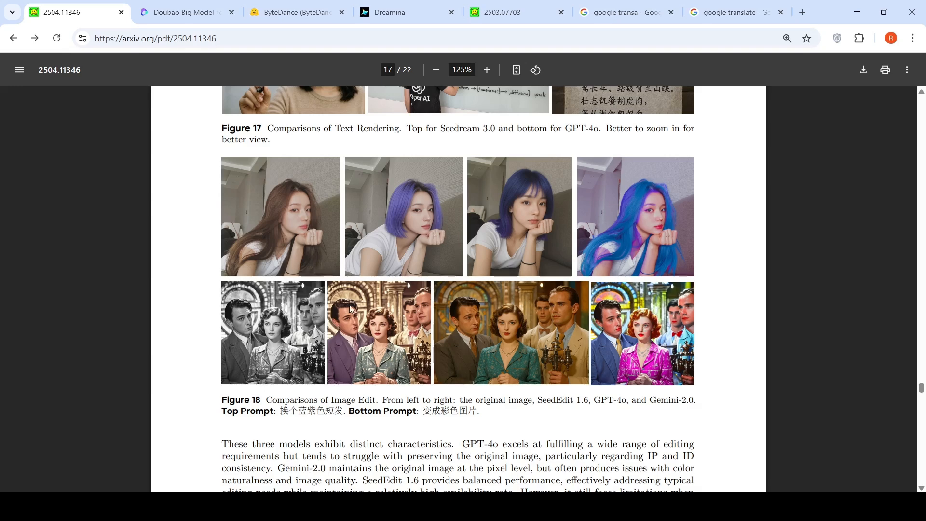
mouse_move(384, 324)
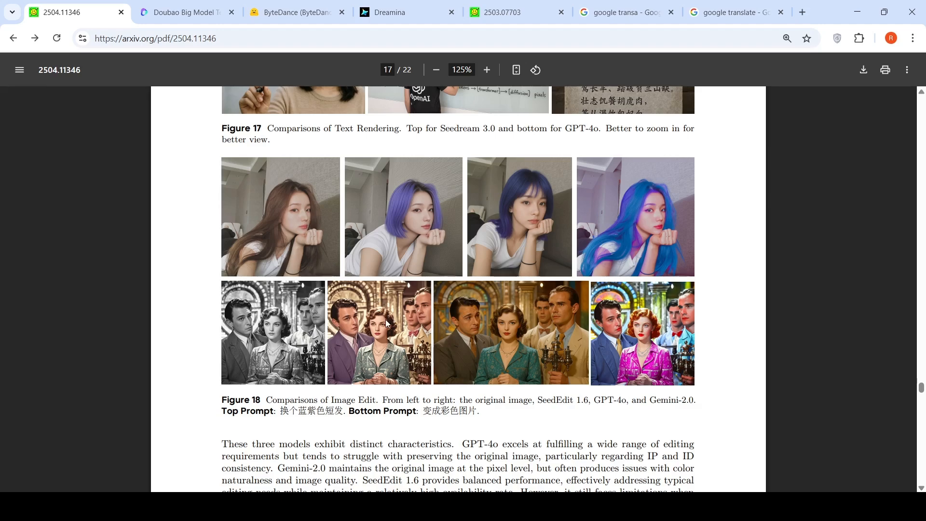
mouse_move(513, 324)
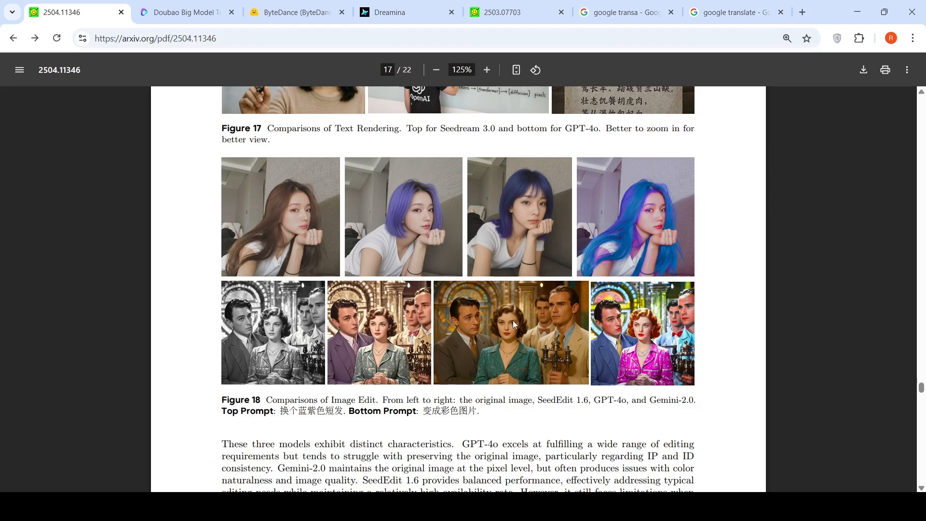
Scroll around page 18's Figure 19 text-edit prompts, then switch to the Google Translate tab
scroll("down", 3)
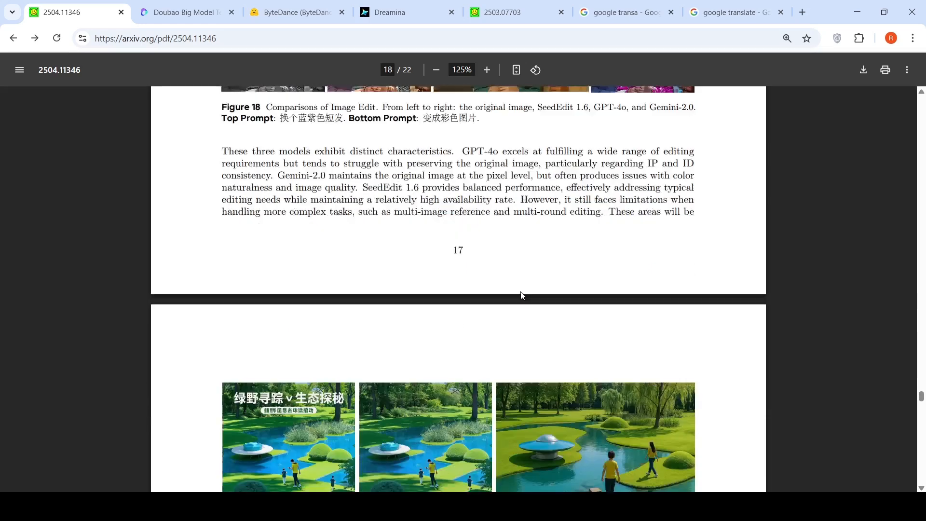
scroll("down", 3)
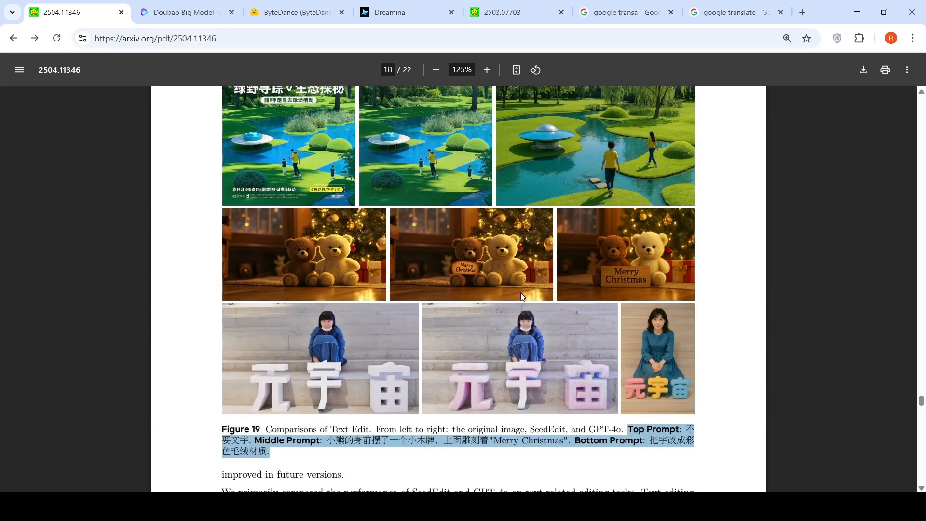
scroll("up", 3)
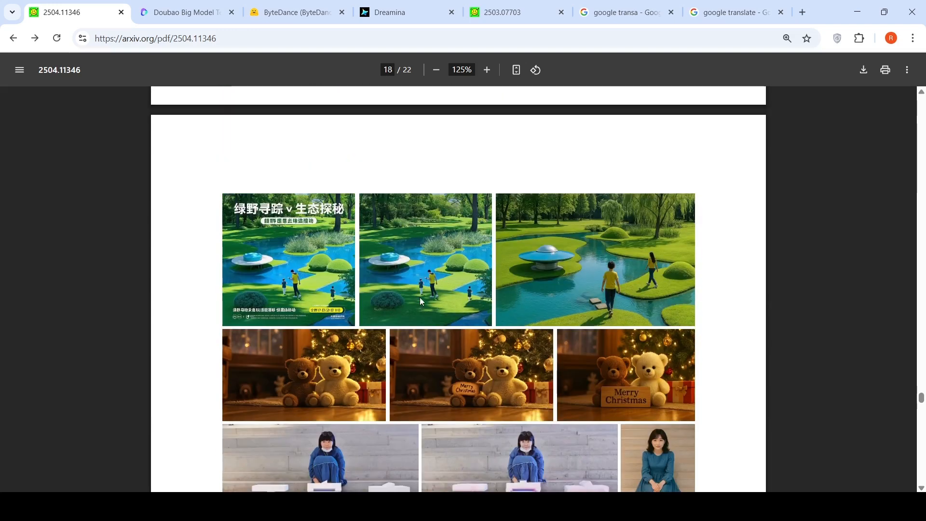
scroll("down", 3)
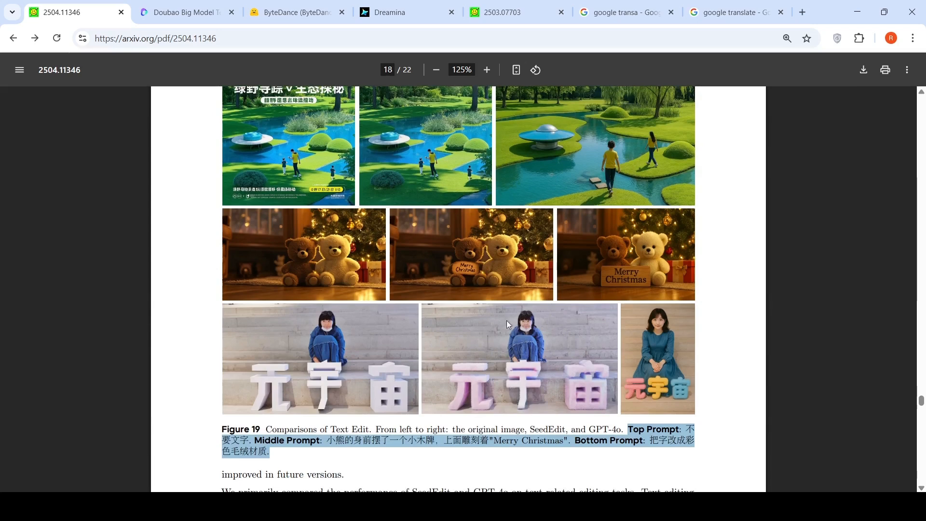
mouse_move(443, 176)
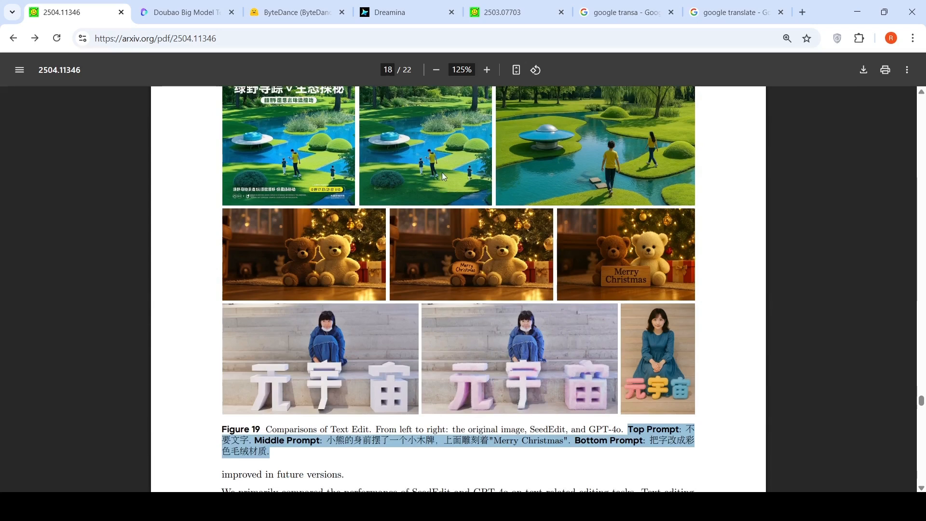
mouse_move(605, 173)
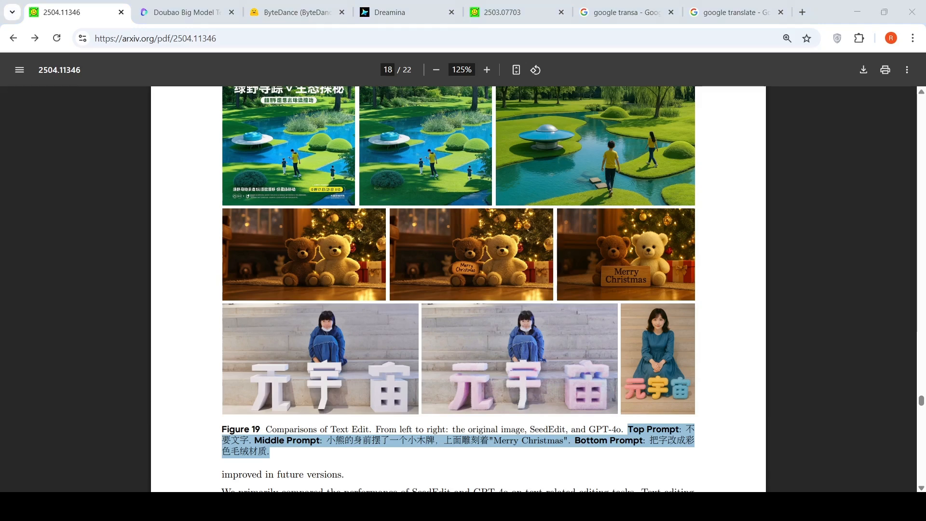
scroll("up", 3)
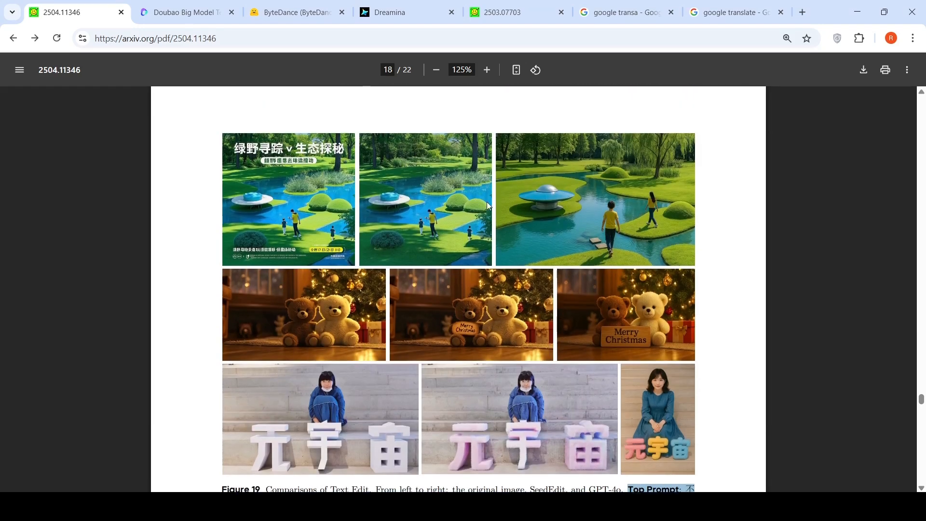
mouse_move(456, 313)
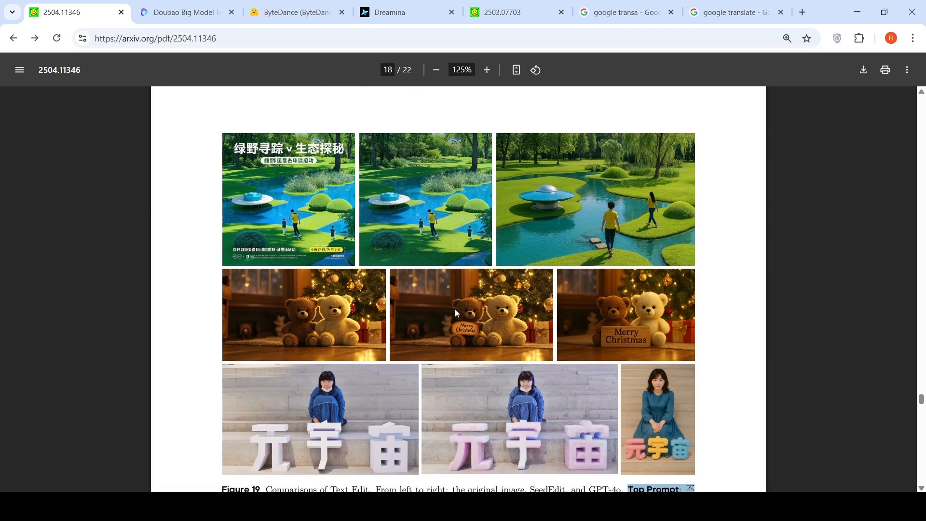
scroll("down", 3)
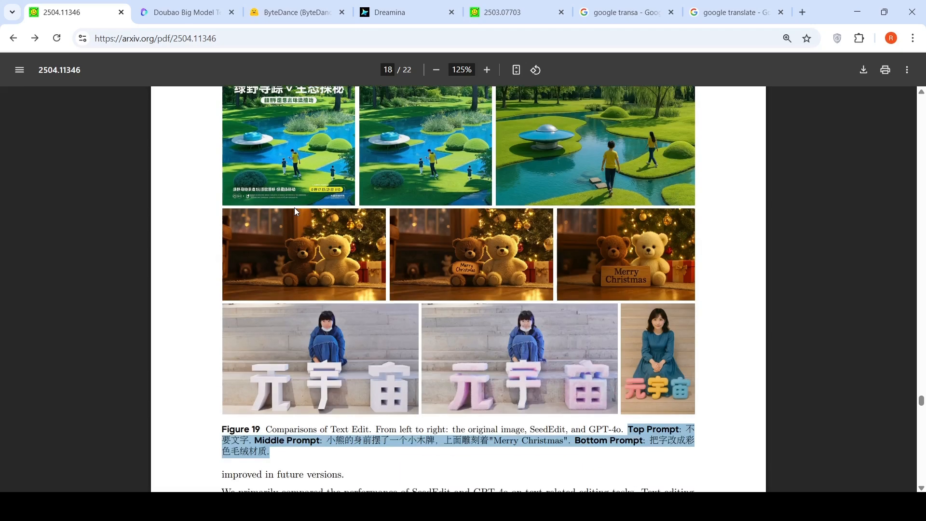
scroll("up", 3)
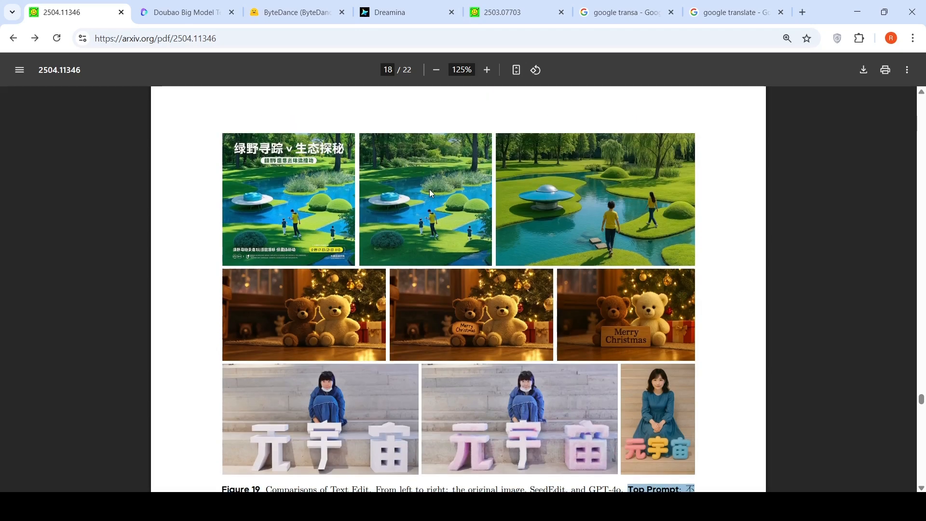
mouse_move(445, 240)
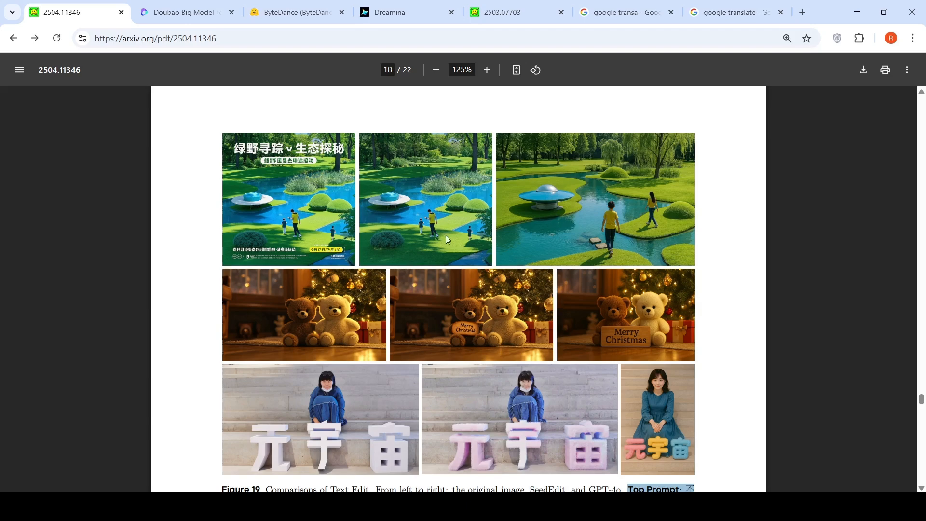
scroll("down", 3)
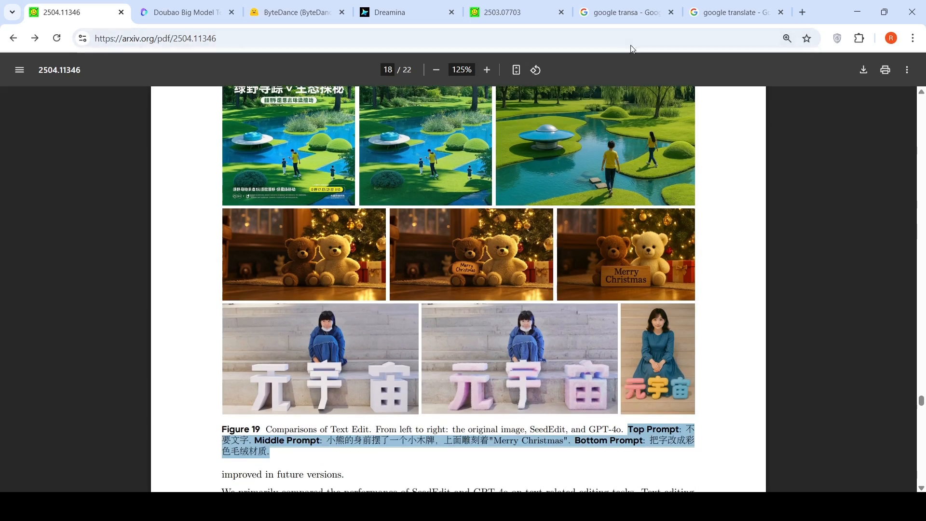
left_click(735, 11)
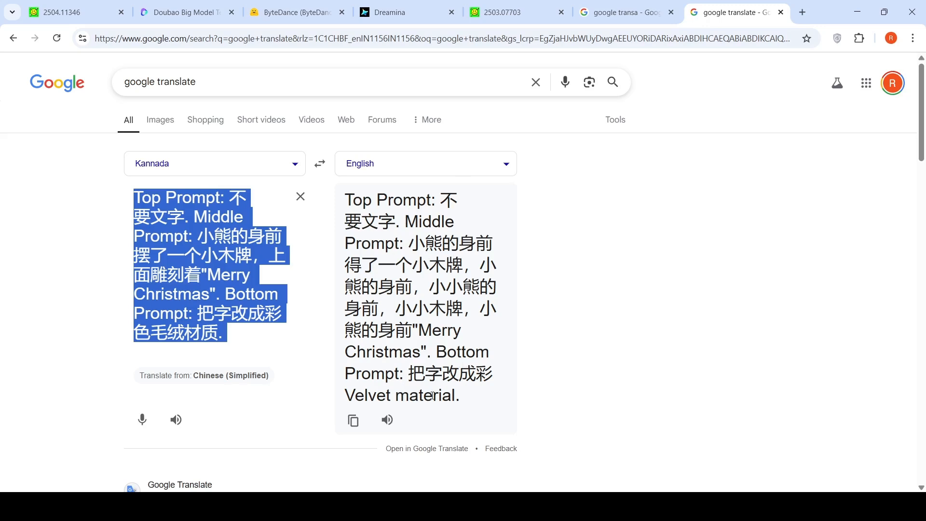
mouse_move(426, 301)
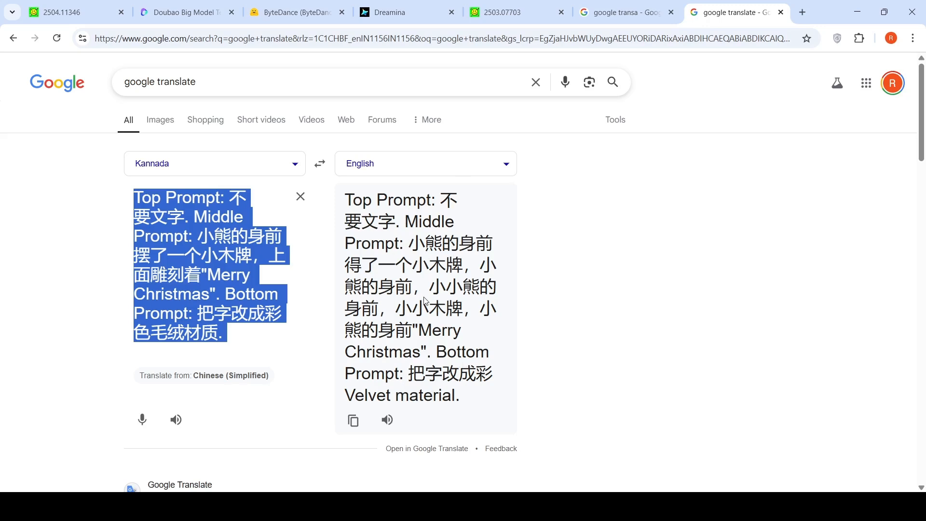
mouse_move(358, 242)
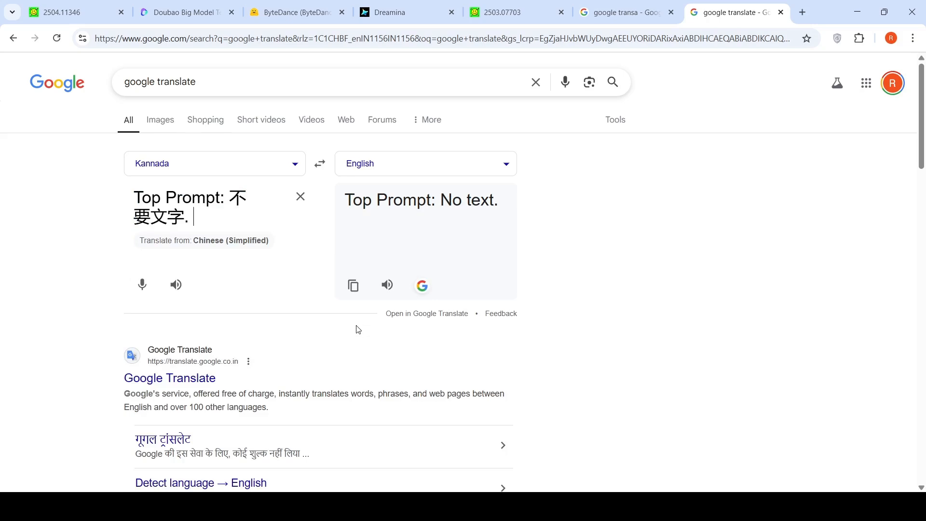
Return to the technical report tab showing Figure 19 on page 18
left_click(67, 12)
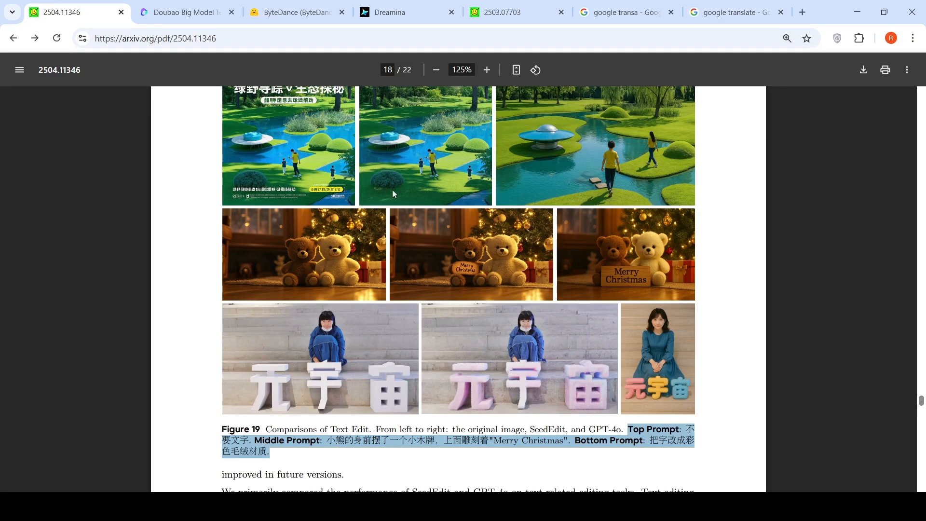
Check Figure 19's Bottom Prompt translation ('Velvet material') in Google Translate and return to page 18
scroll("up", 3)
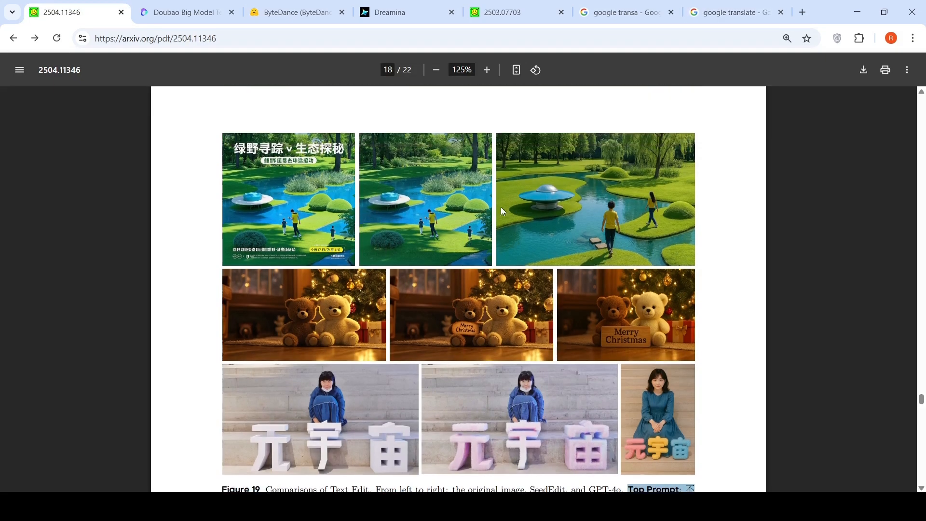
mouse_move(436, 174)
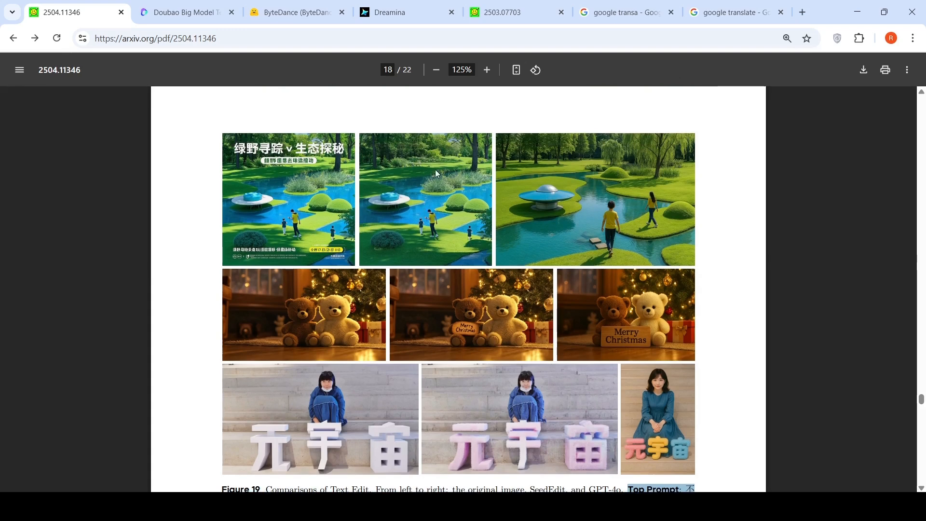
mouse_move(431, 219)
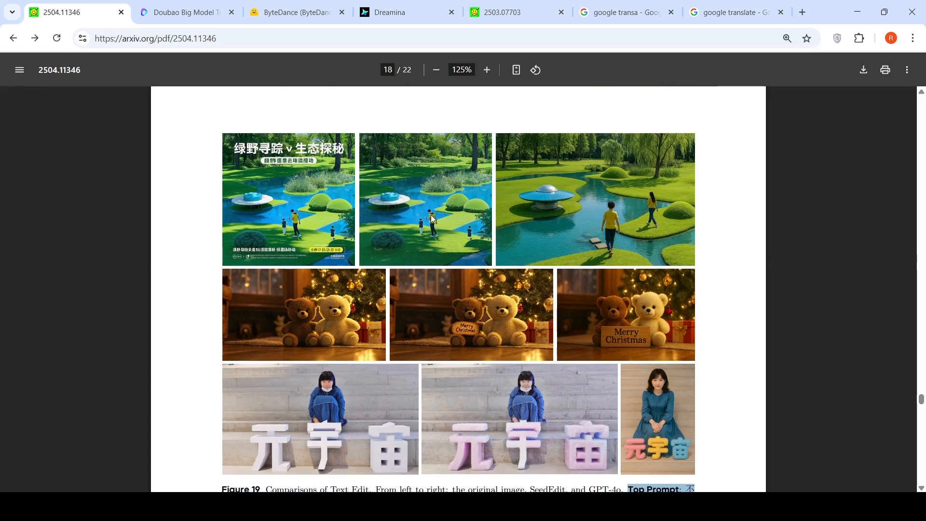
mouse_move(616, 216)
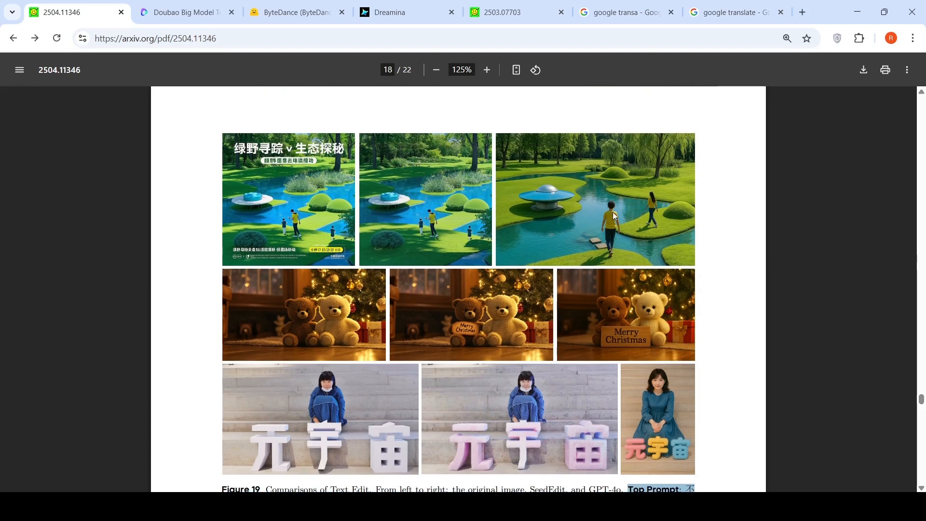
scroll("down", 3)
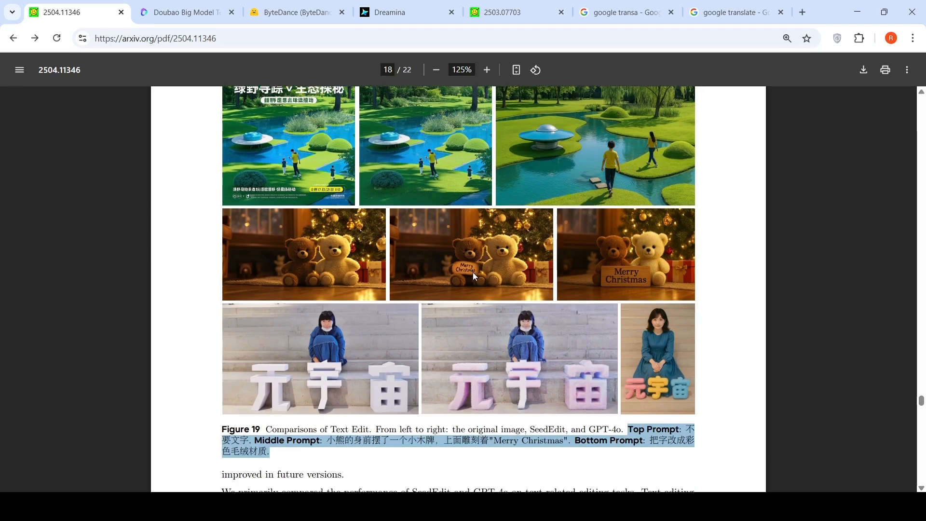
mouse_move(464, 284)
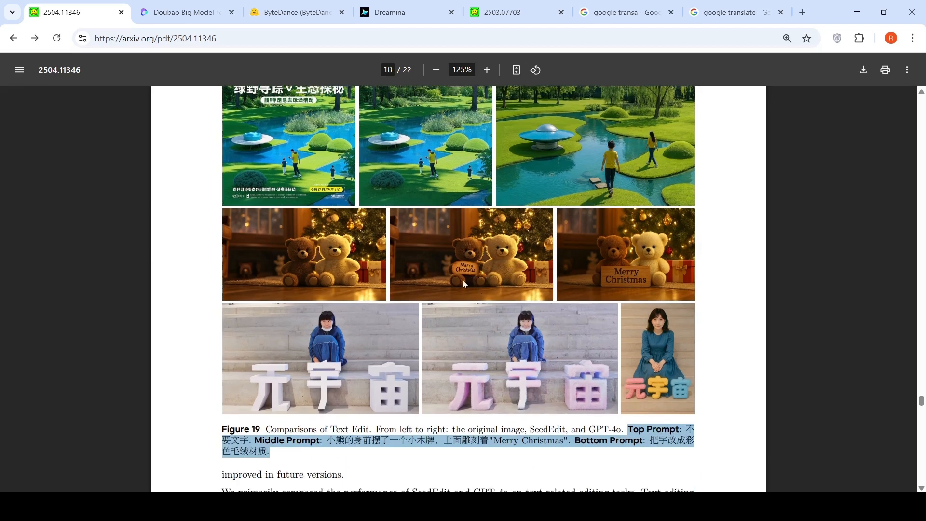
mouse_move(650, 281)
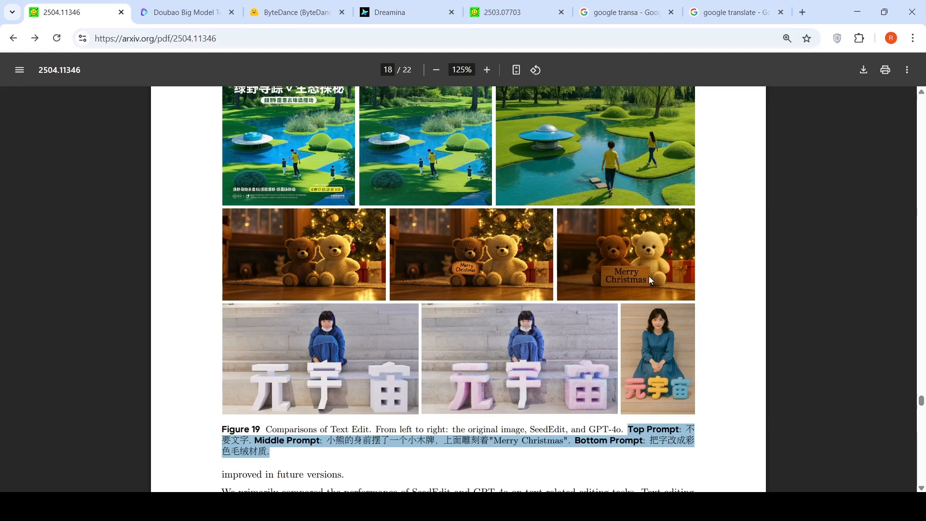
mouse_move(486, 282)
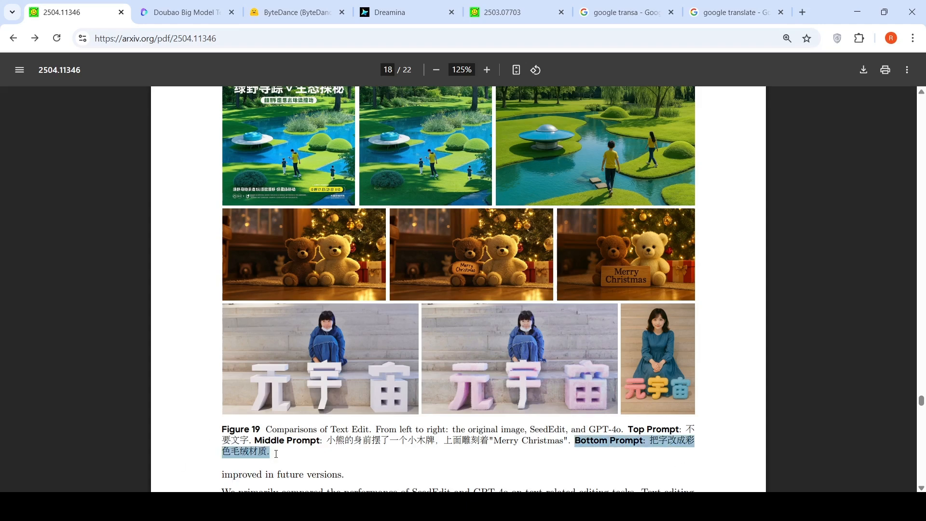
left_click(735, 12)
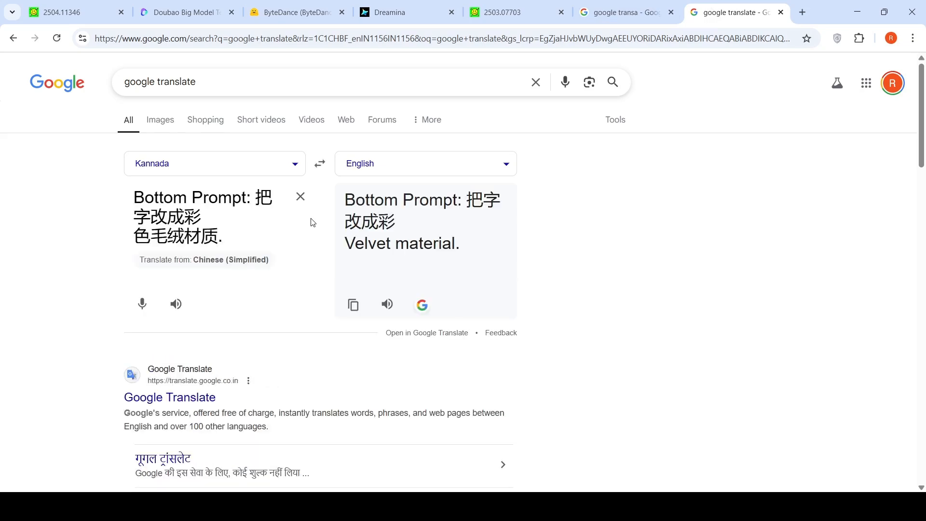
left_click(71, 12)
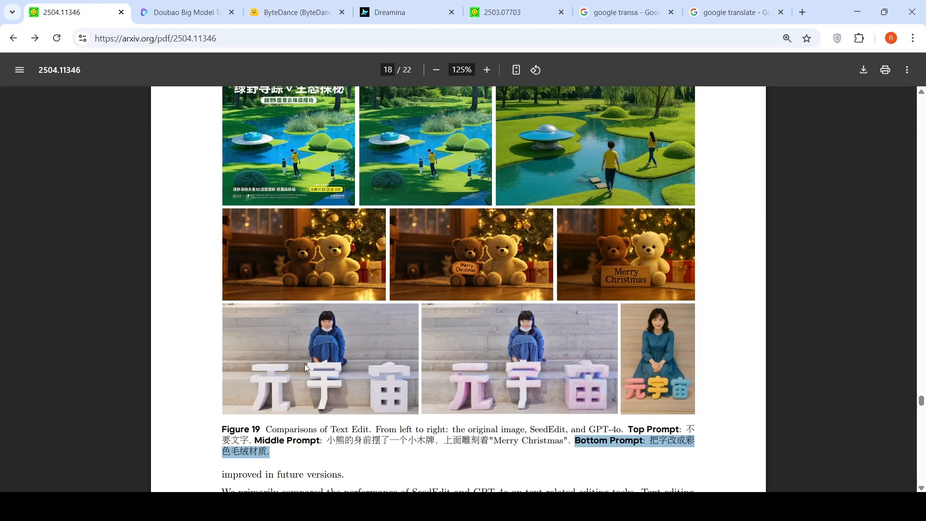
mouse_move(654, 389)
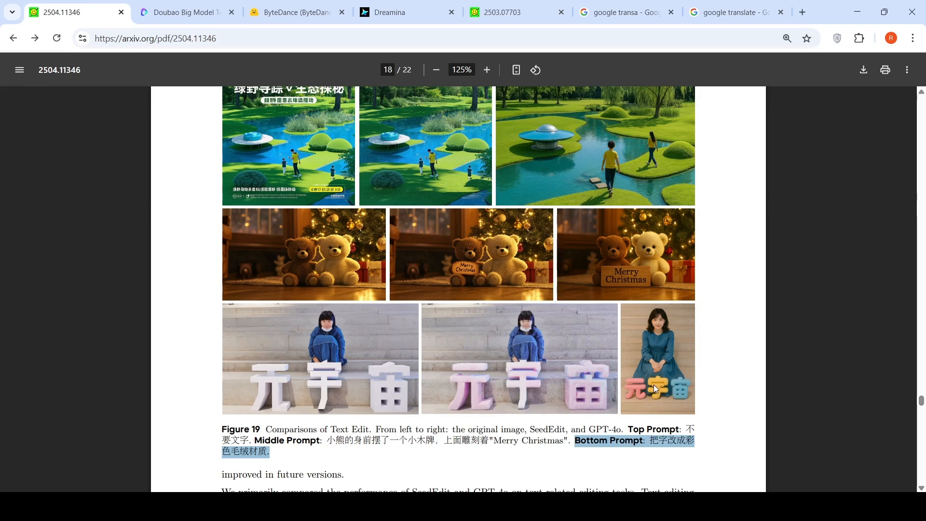
mouse_move(538, 372)
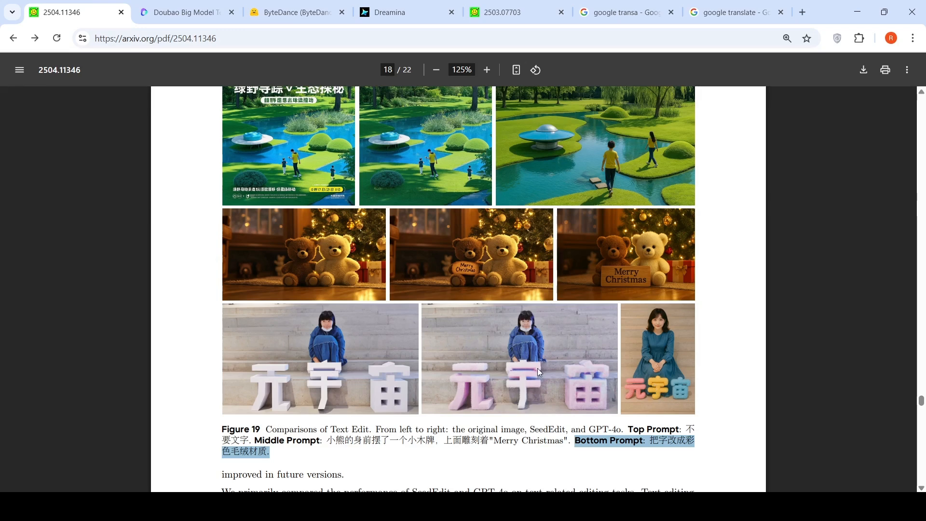
mouse_move(519, 402)
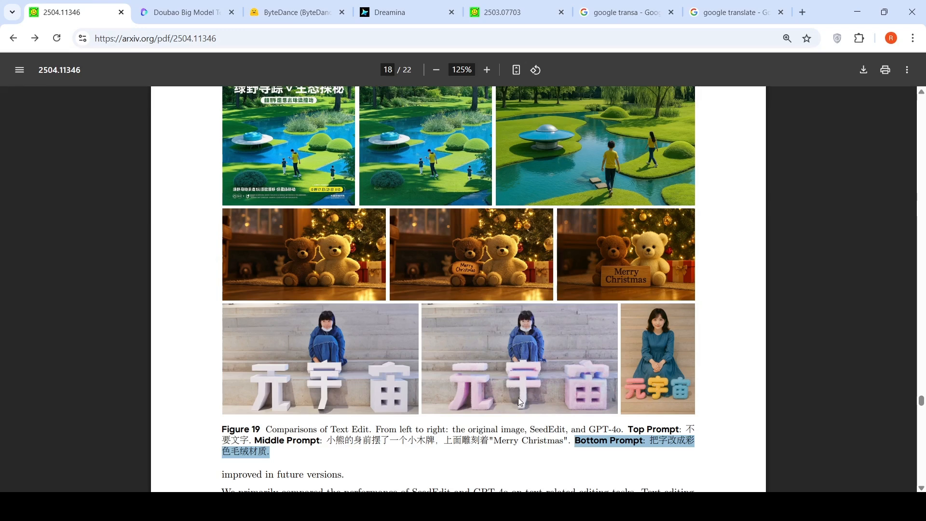
mouse_move(552, 364)
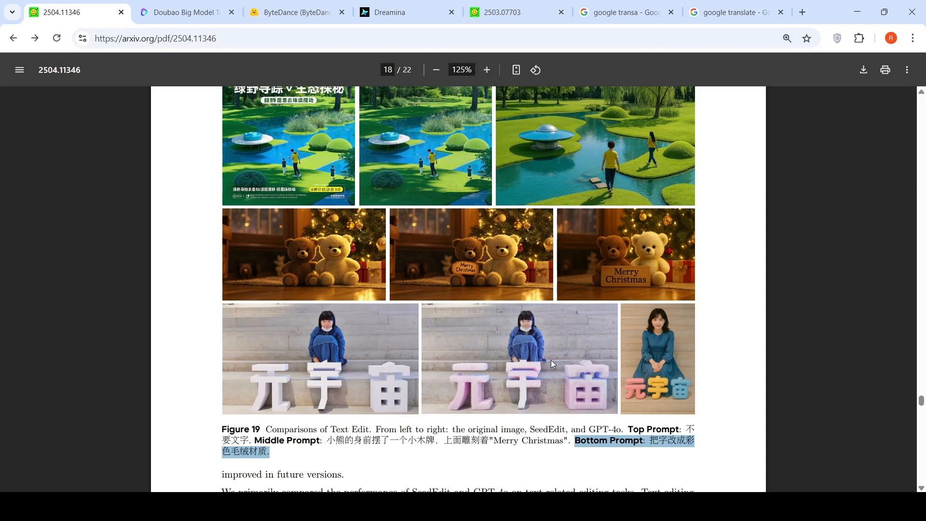
scroll("up", 3)
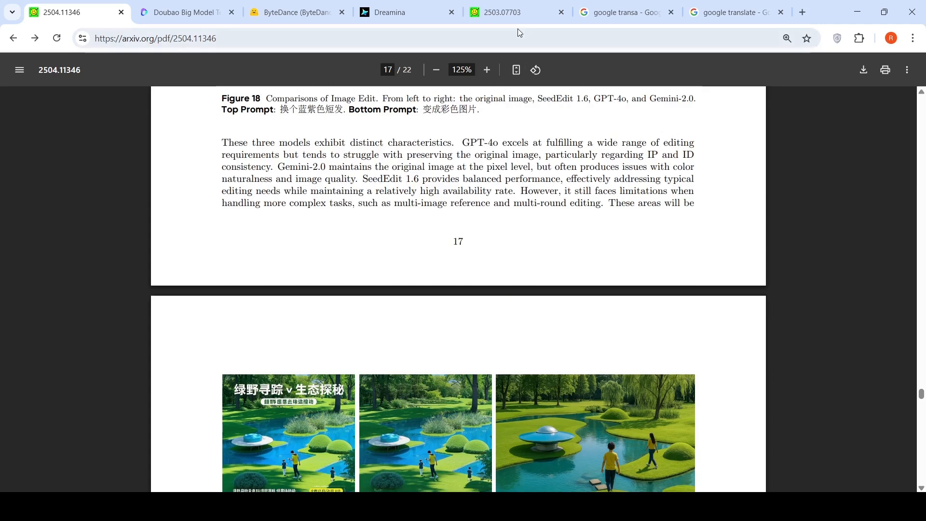
left_click(499, 12)
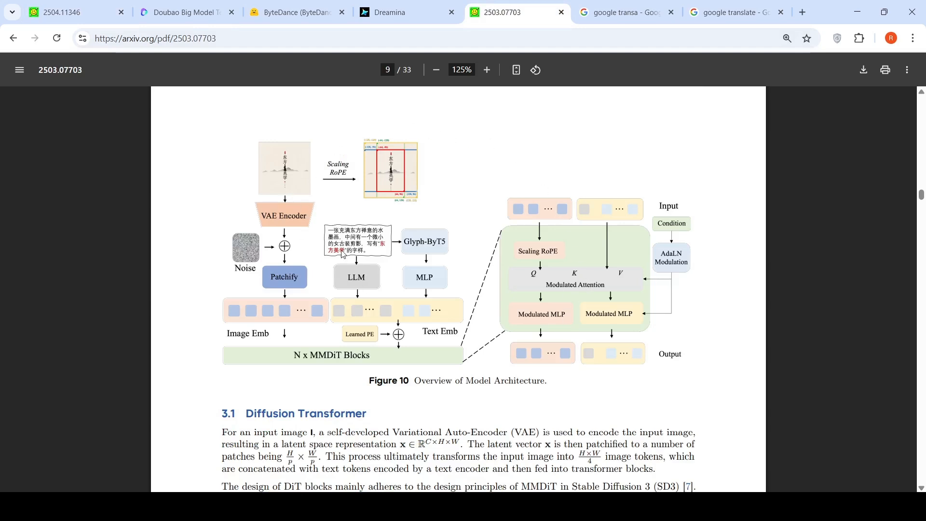
mouse_move(389, 361)
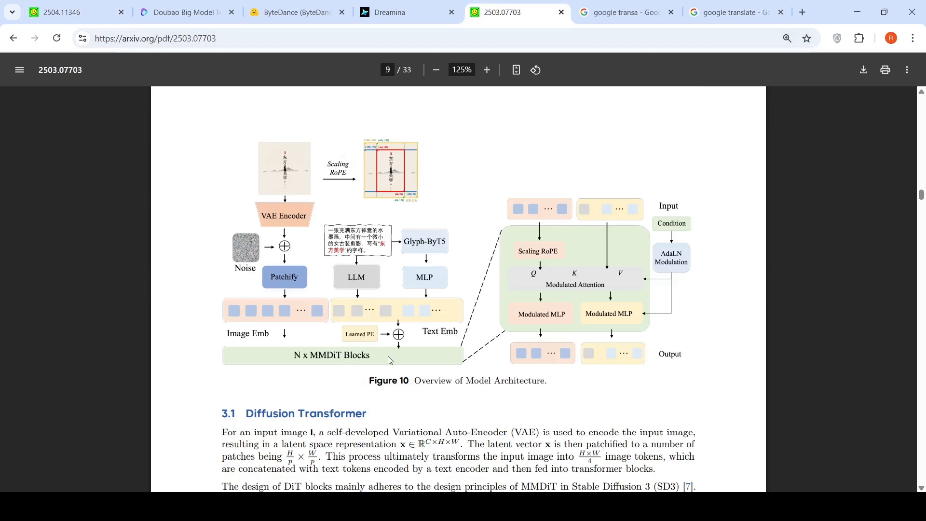
mouse_move(308, 227)
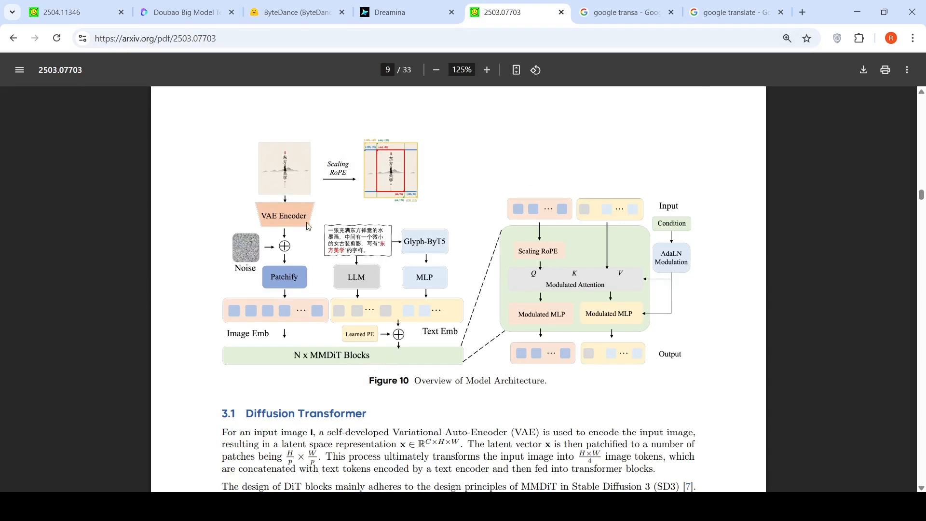
mouse_move(272, 203)
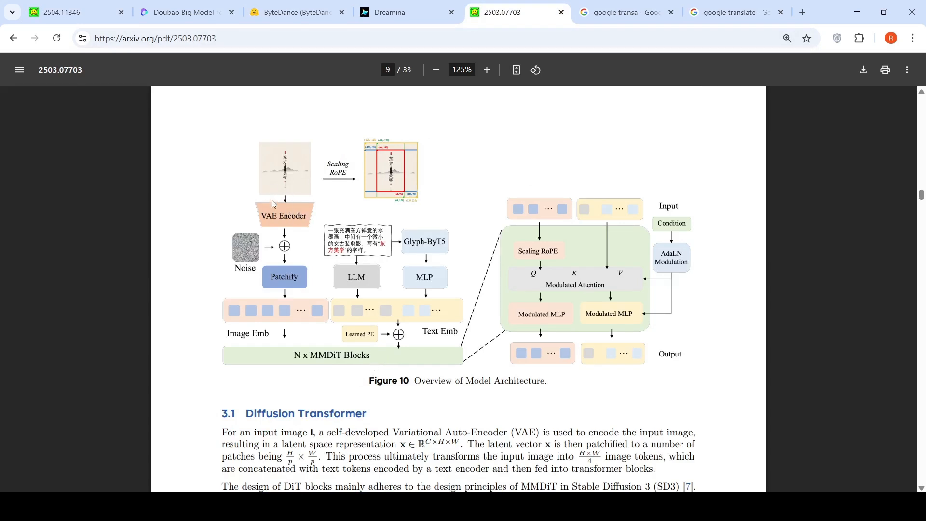
mouse_move(447, 267)
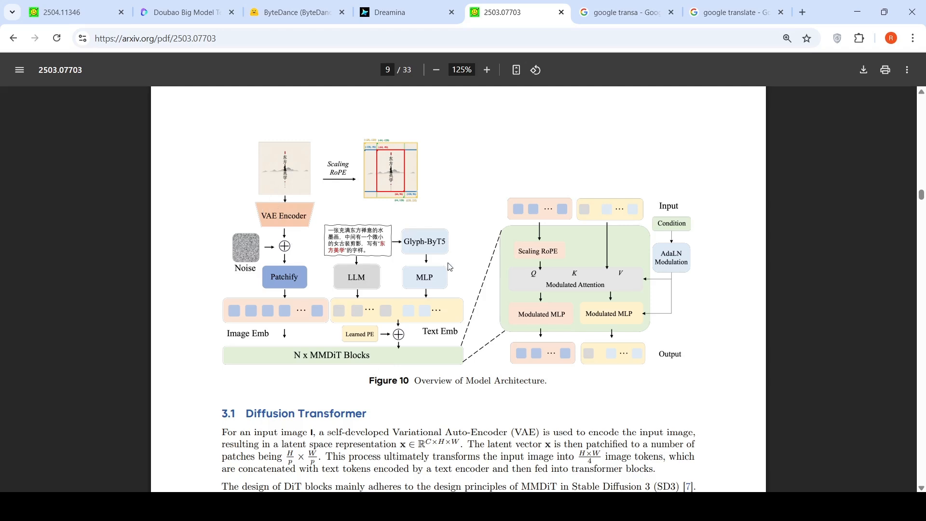
mouse_move(445, 251)
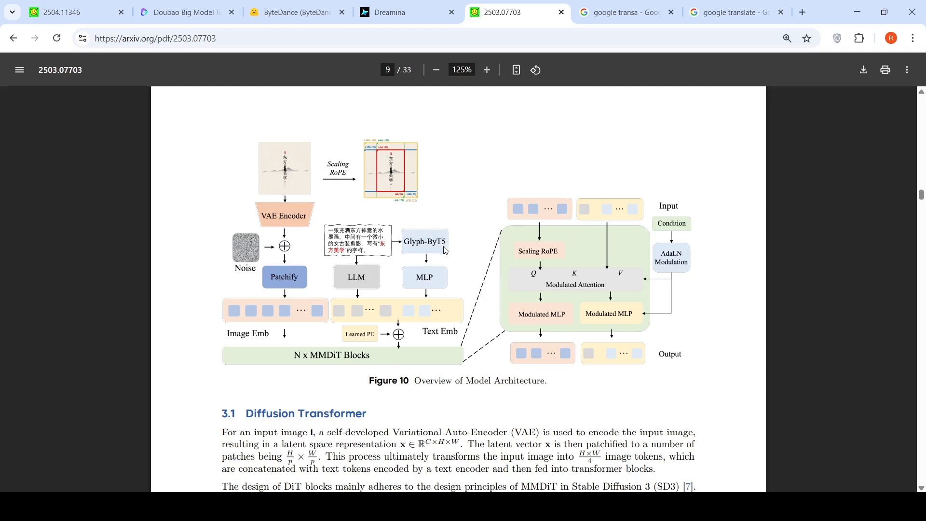
mouse_move(352, 258)
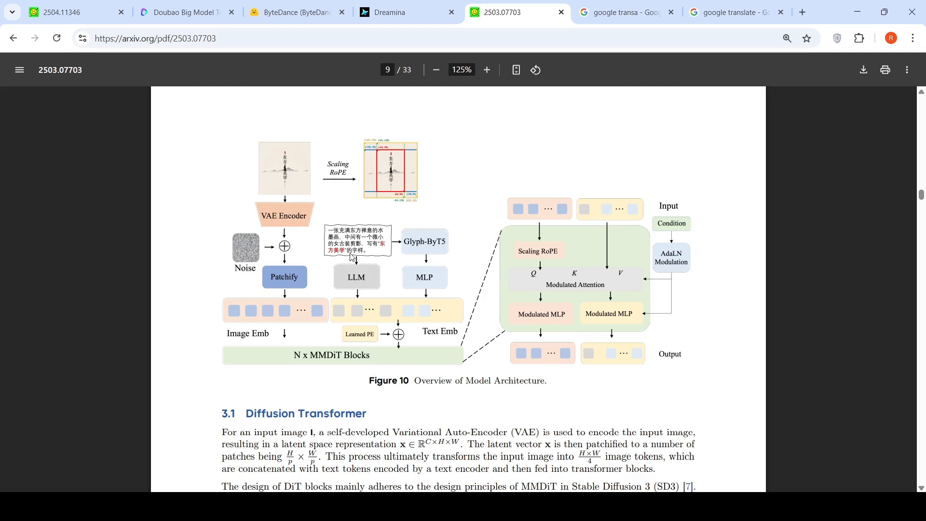
mouse_move(308, 326)
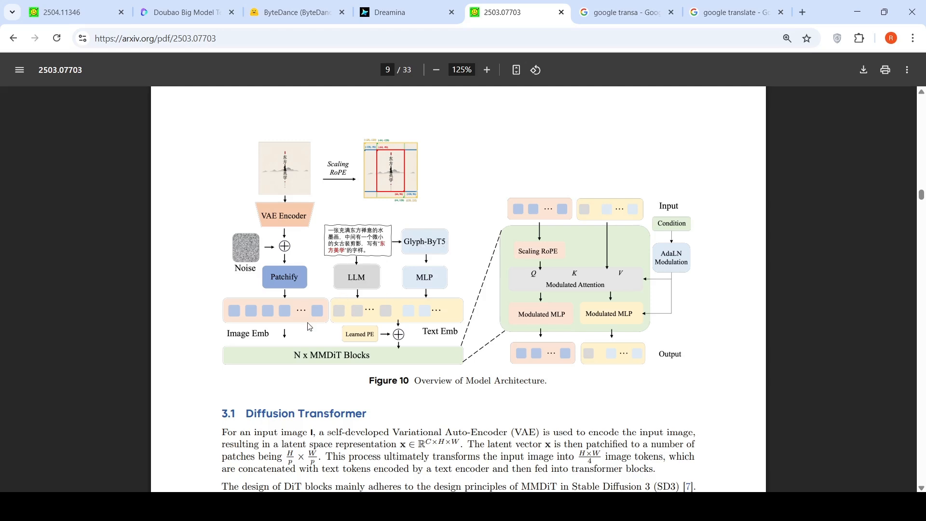
mouse_move(402, 319)
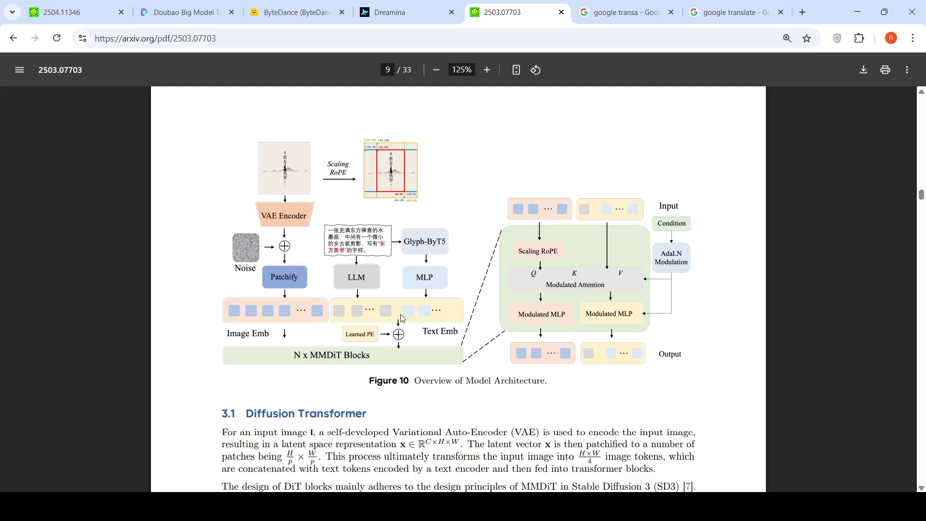
mouse_move(361, 351)
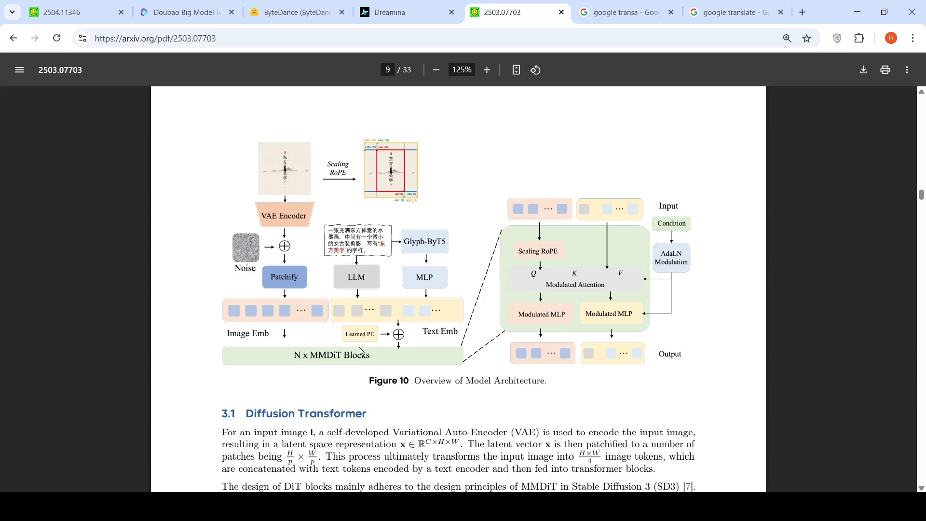
mouse_move(292, 165)
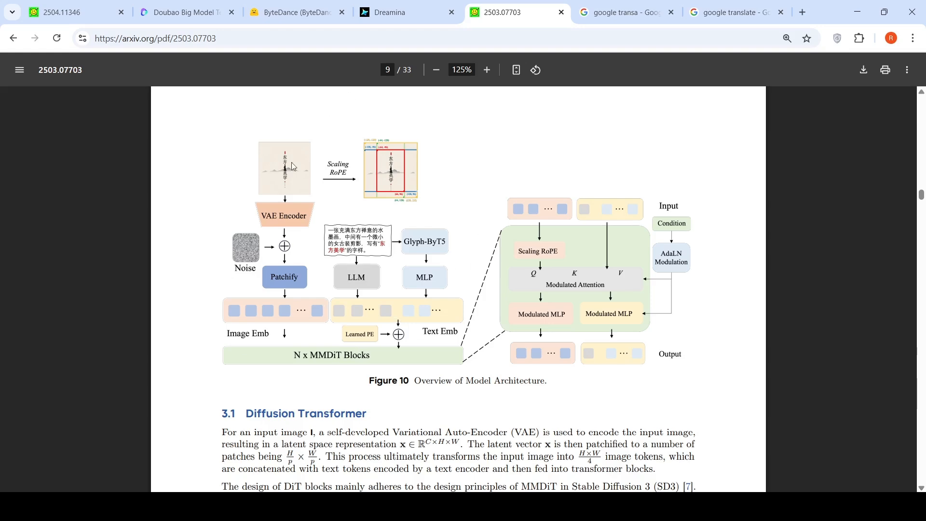
left_click(71, 12)
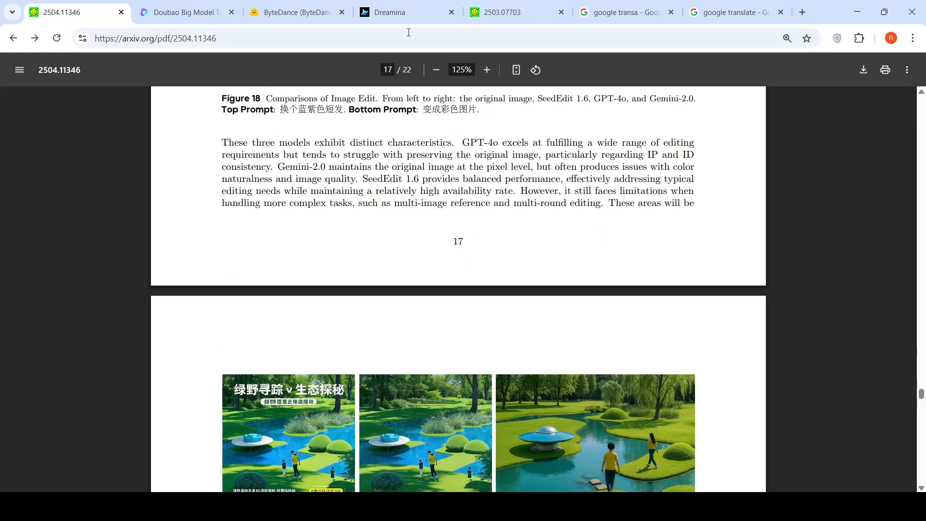
Finish page 18's image-edit comparisons and switch to the Dreamina 'Coming up soon...' page
scroll("down", 3)
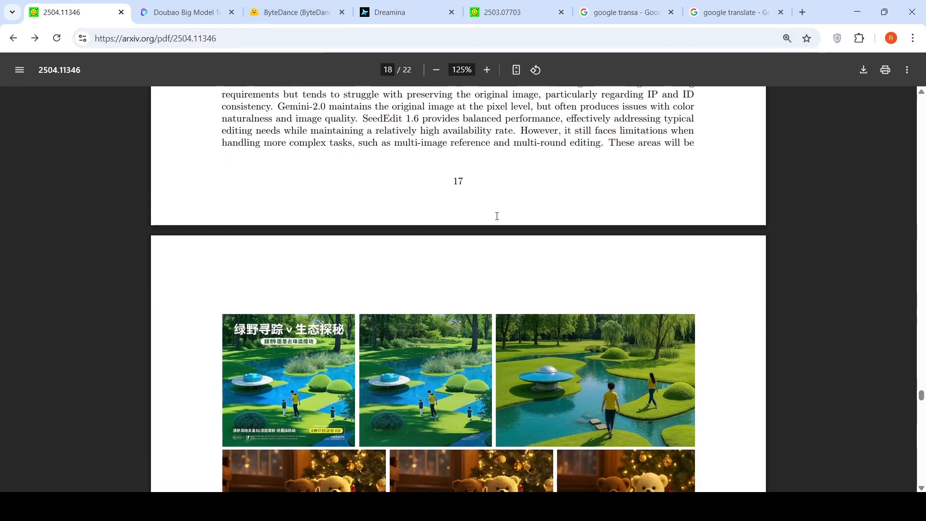
scroll("down", 3)
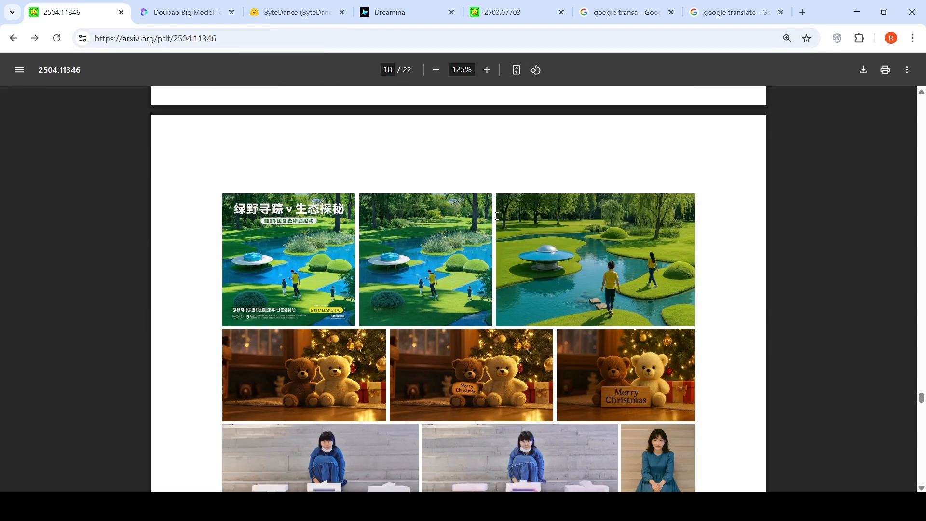
mouse_move(375, 169)
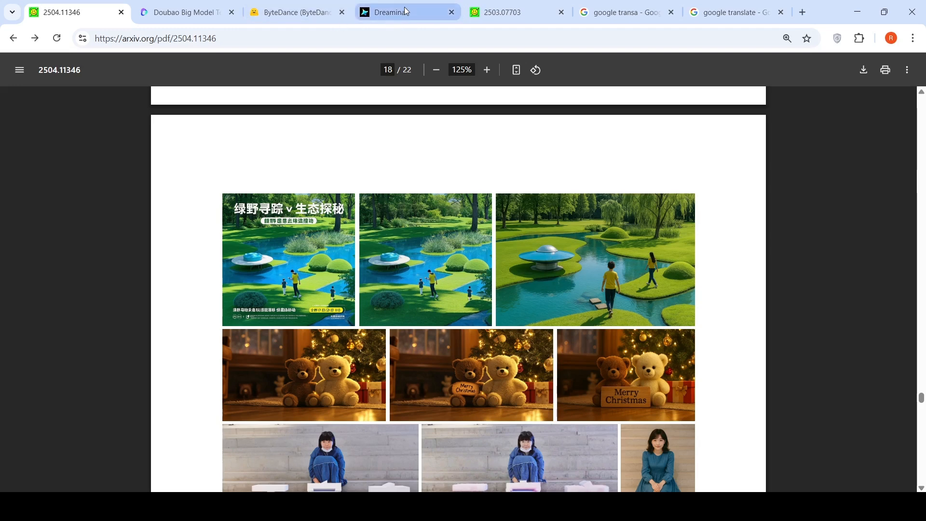
left_click(407, 12)
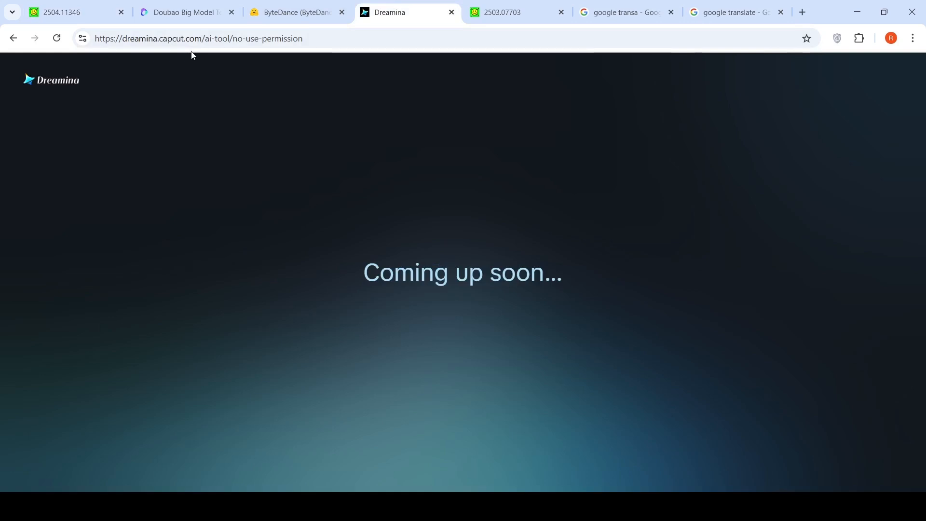
mouse_move(274, 118)
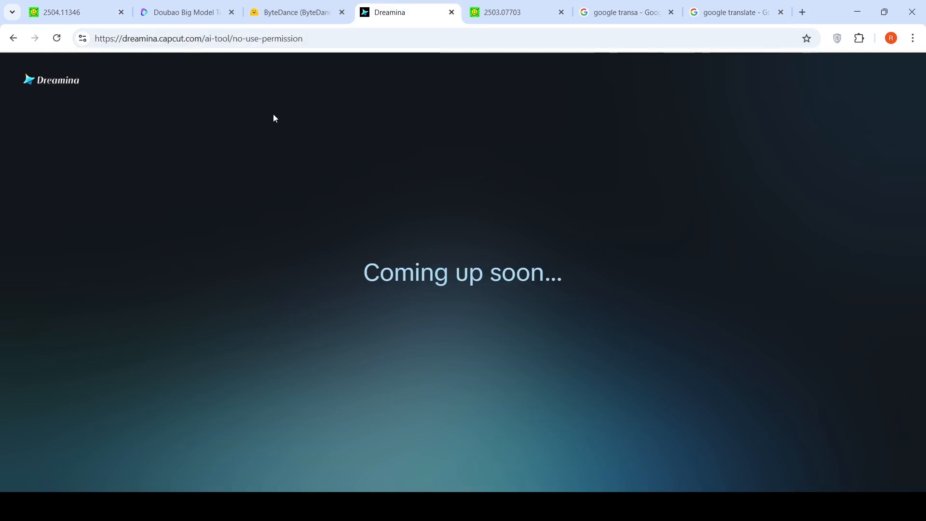
mouse_move(286, 143)
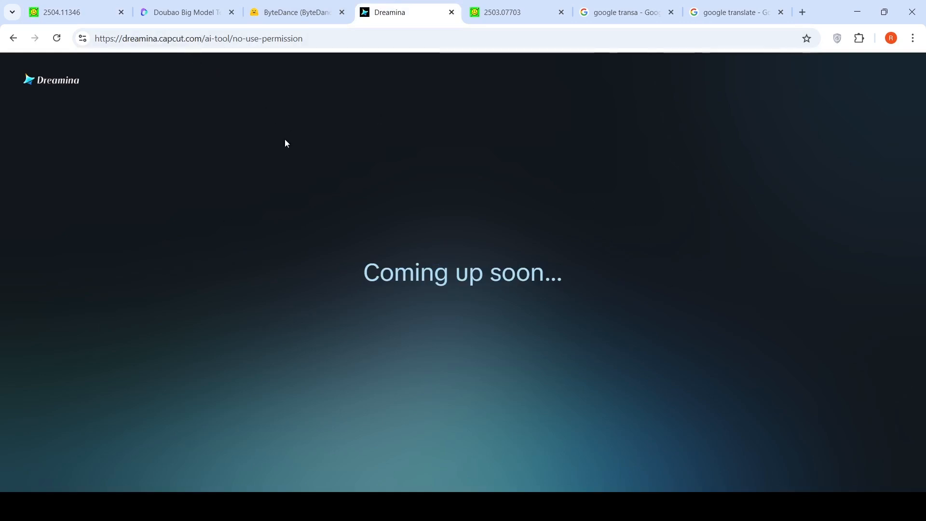
mouse_move(284, 184)
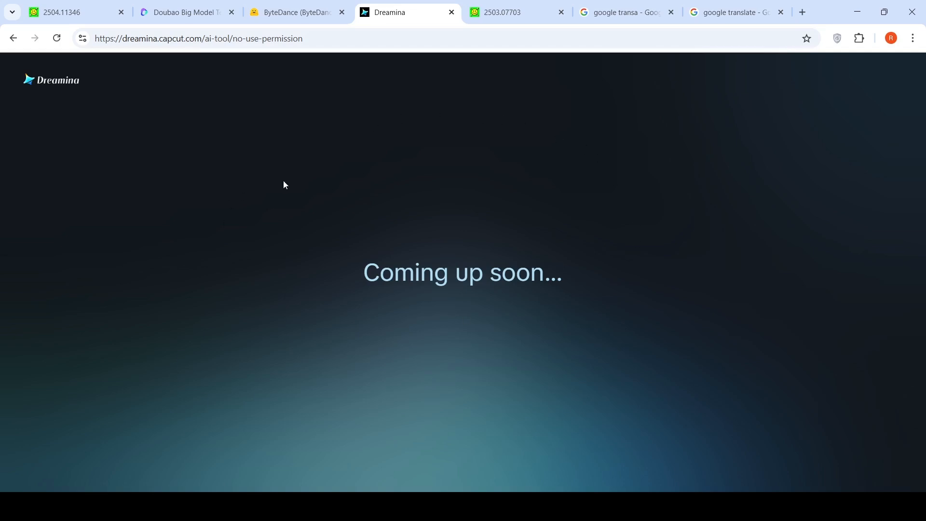
Leave the Dreamina notice for ByteDance's Hugging Face organisation page listing its Spaces
left_click(289, 11)
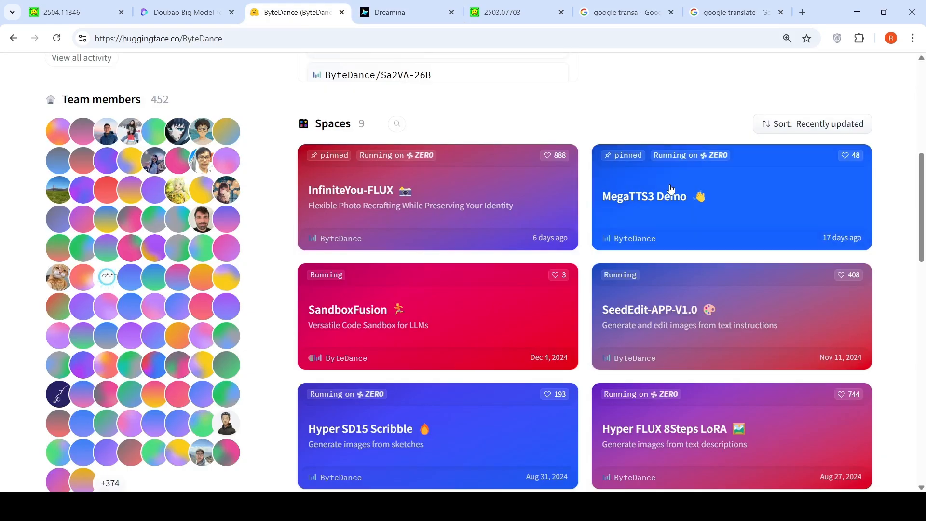
Skim ByteDance's Hugging Face Spaces, then bring up the Doubao Seedream 3.0 project page
scroll("up", 3)
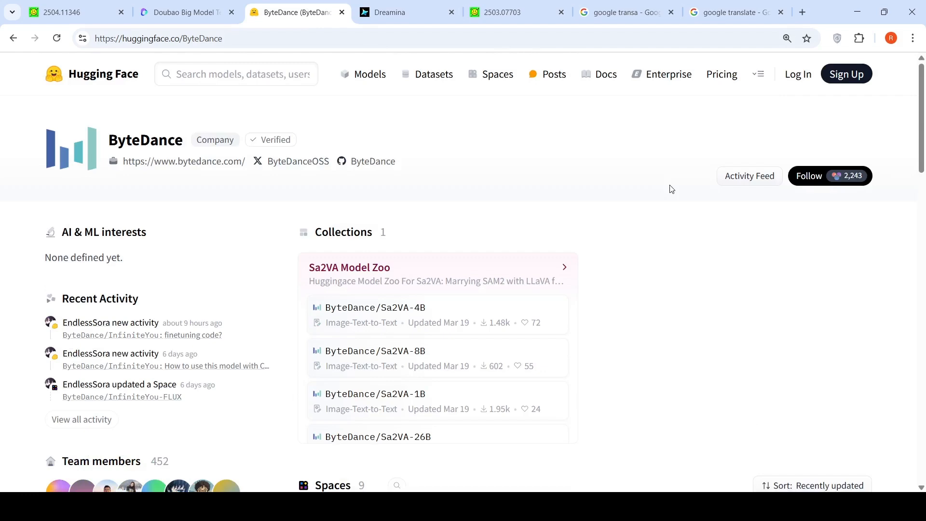
left_click(186, 12)
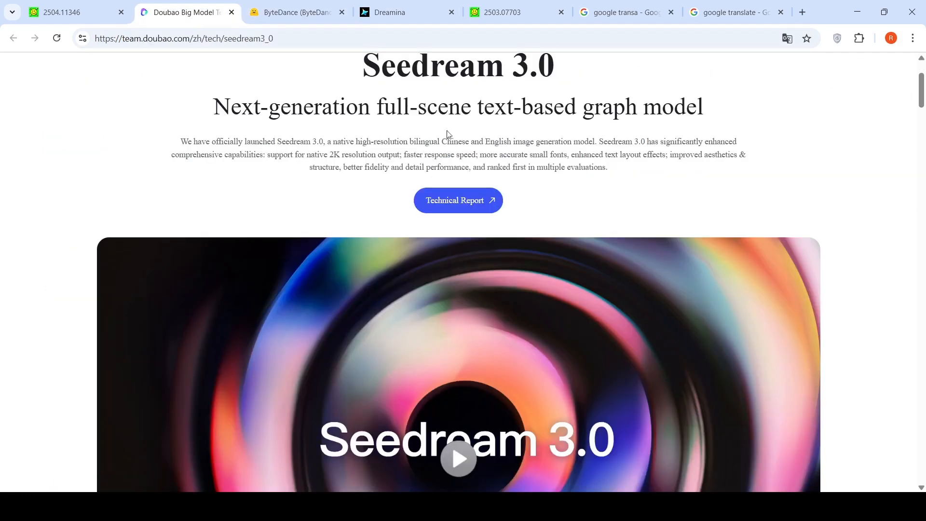
mouse_move(644, 264)
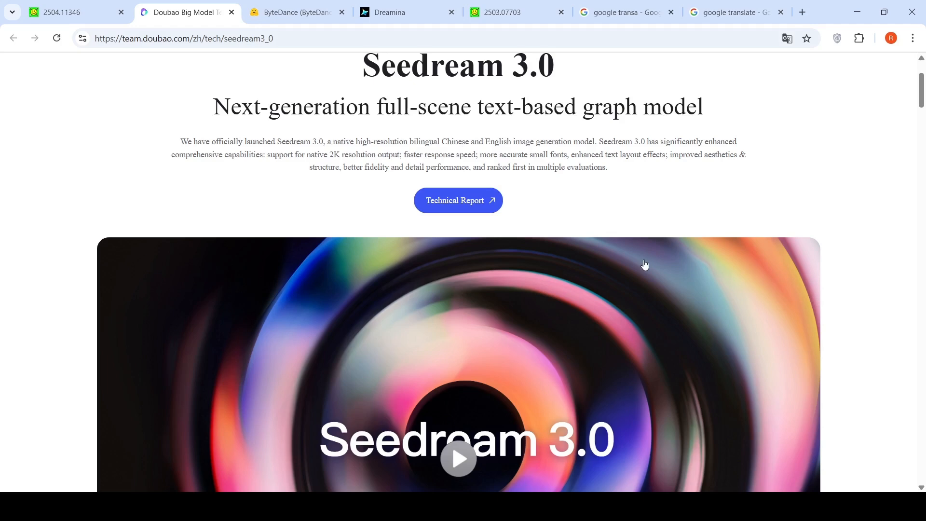
Look over the Seedream 3.0 page's description and benchmark radar chart
scroll("up", 3)
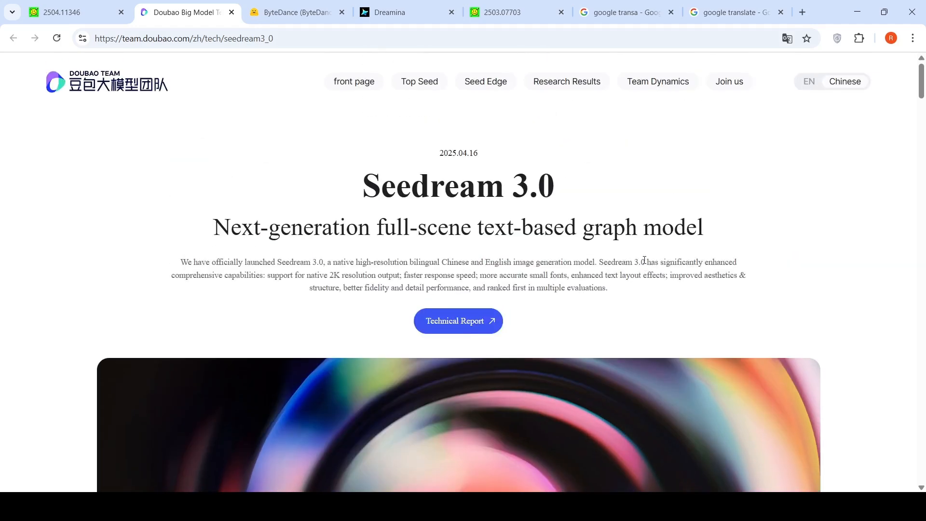
scroll("down", 3)
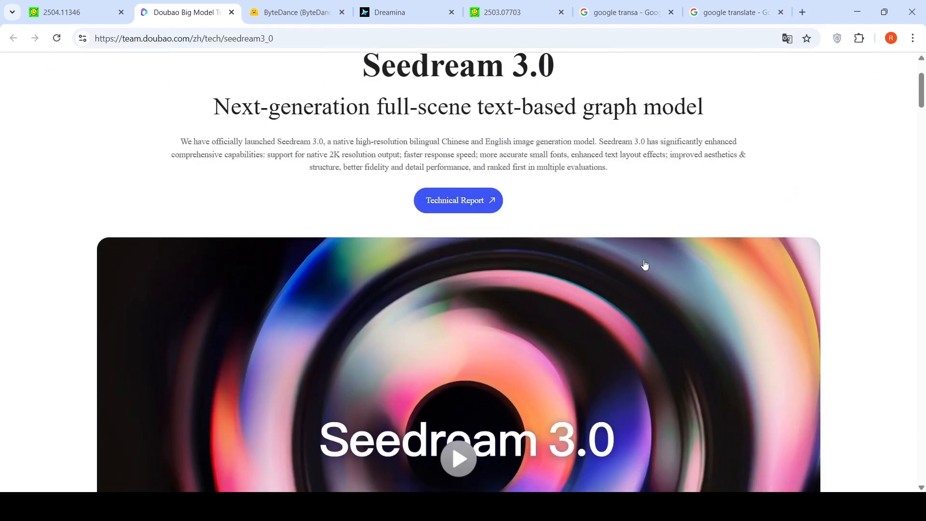
scroll("down", 3)
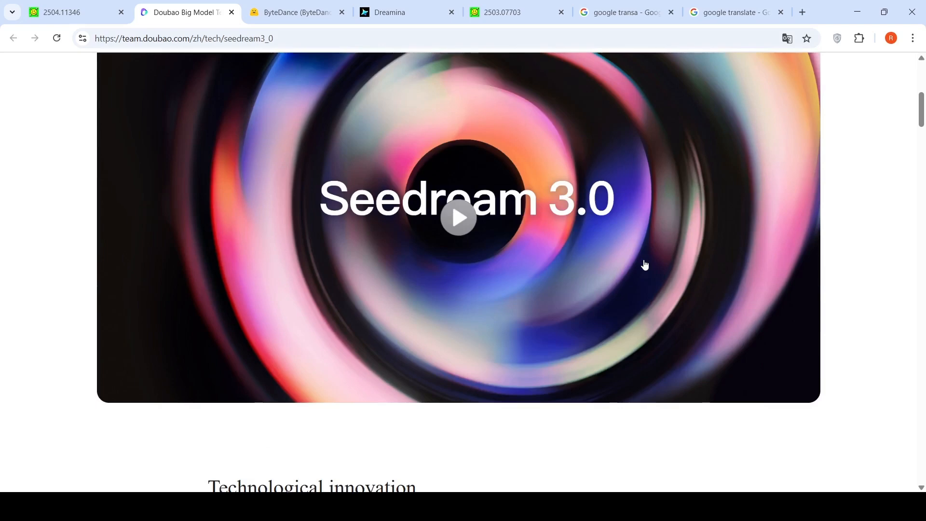
scroll("up", 3)
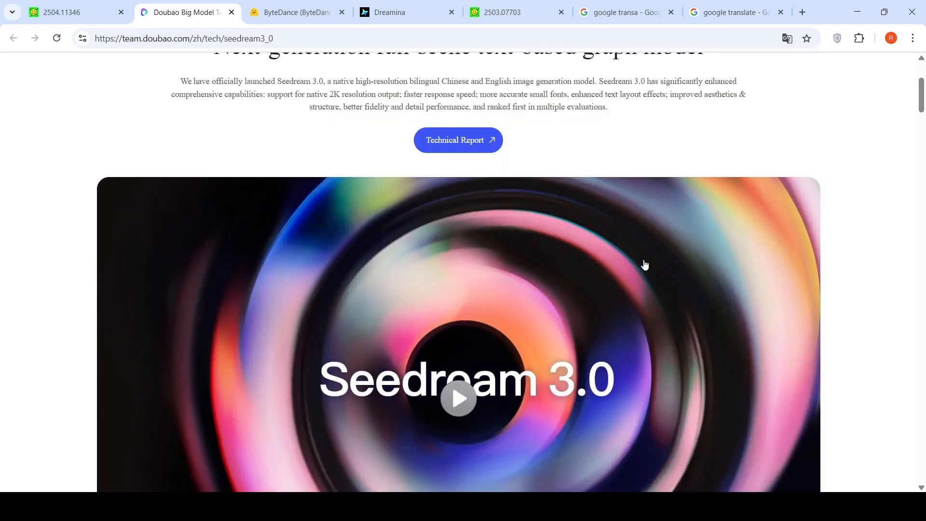
mouse_move(655, 266)
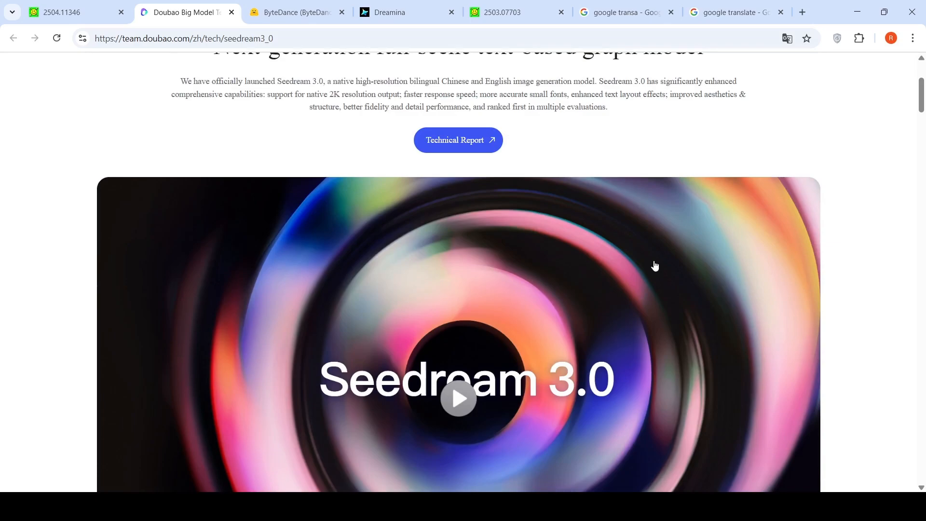
Browse the AI-generated poster gallery down into the hyper-realistic portraits section
scroll("down", 3)
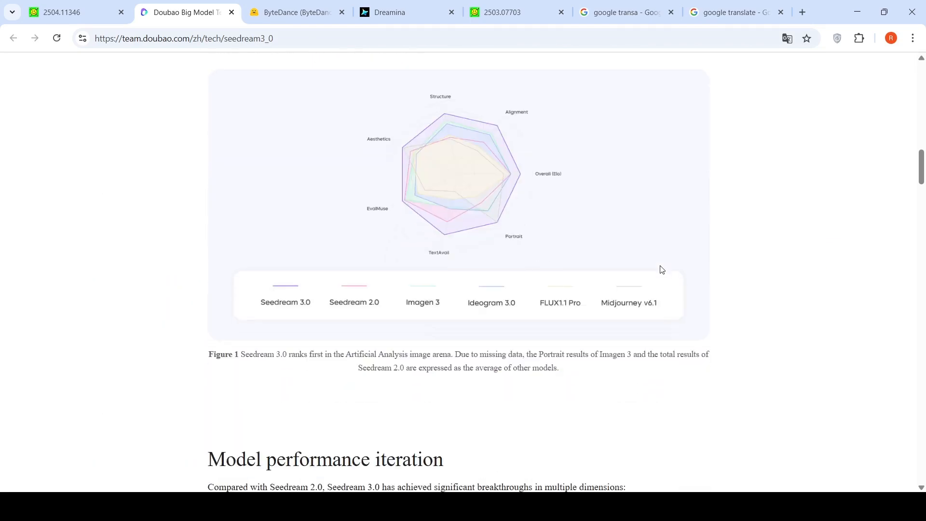
scroll("down", 3)
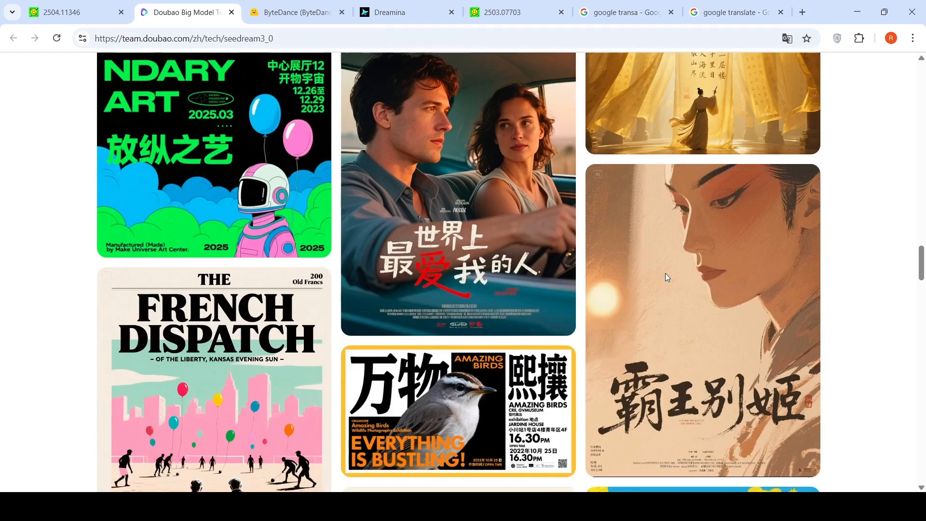
scroll("down", 3)
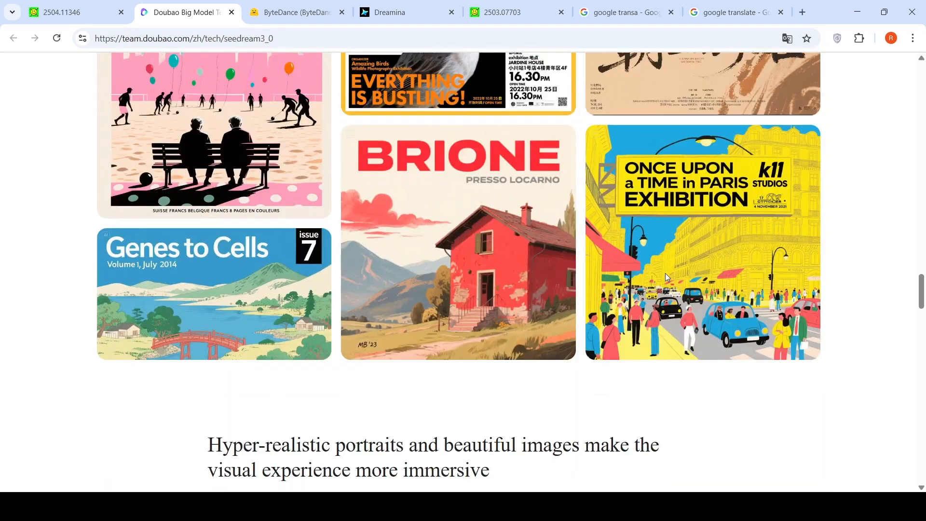
scroll("down", 3)
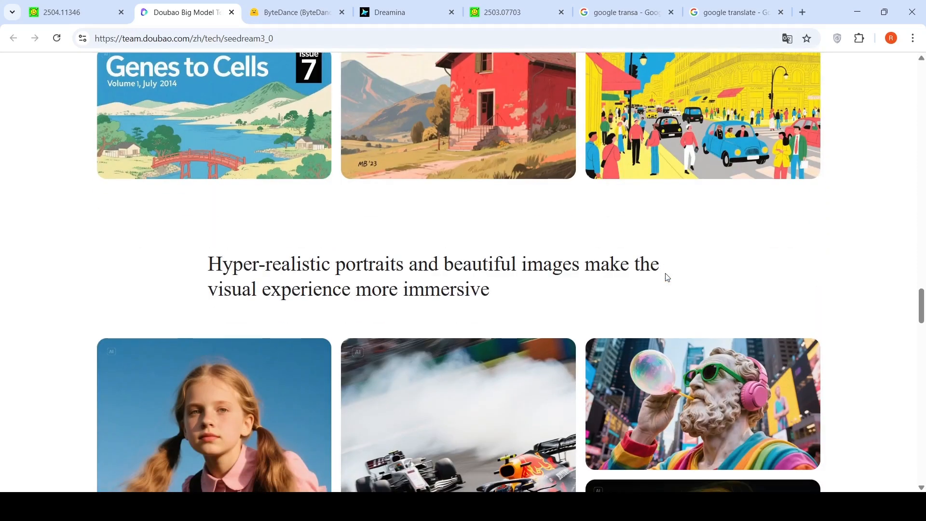
scroll("down", 3)
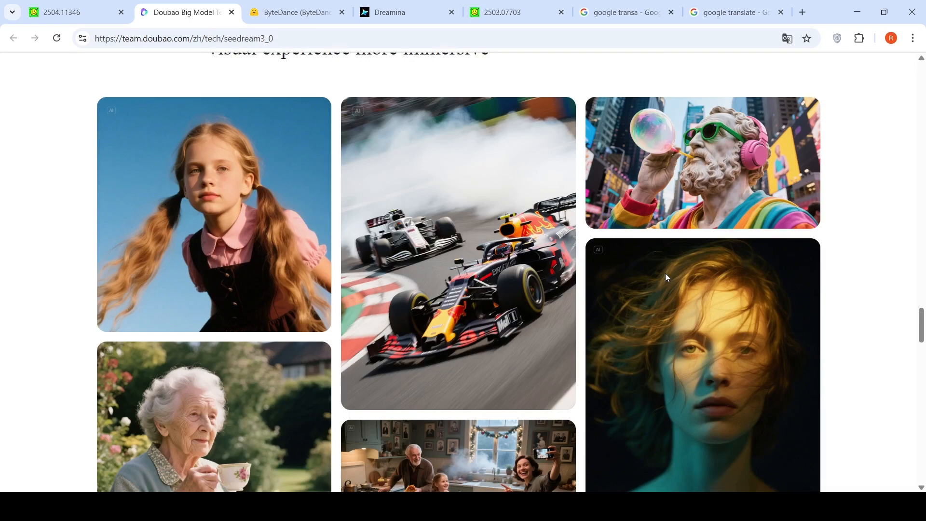
scroll("down", 3)
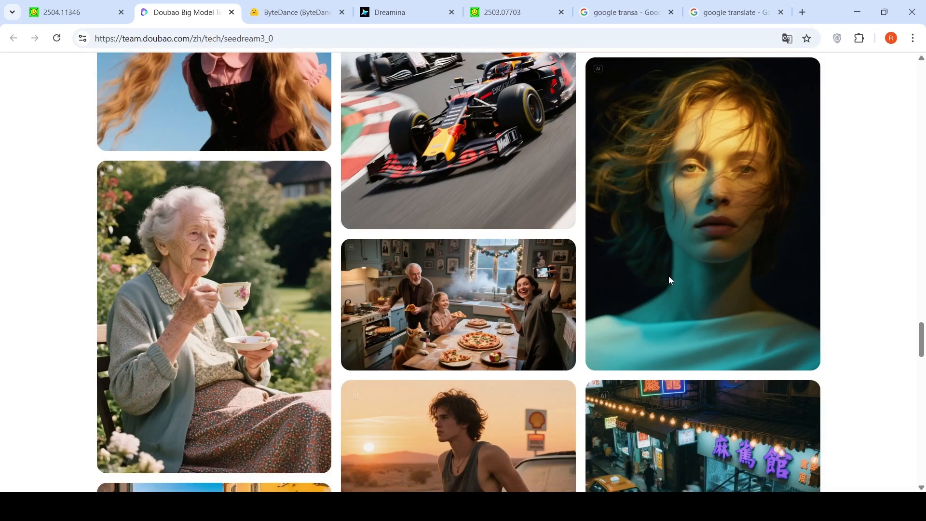
mouse_move(507, 156)
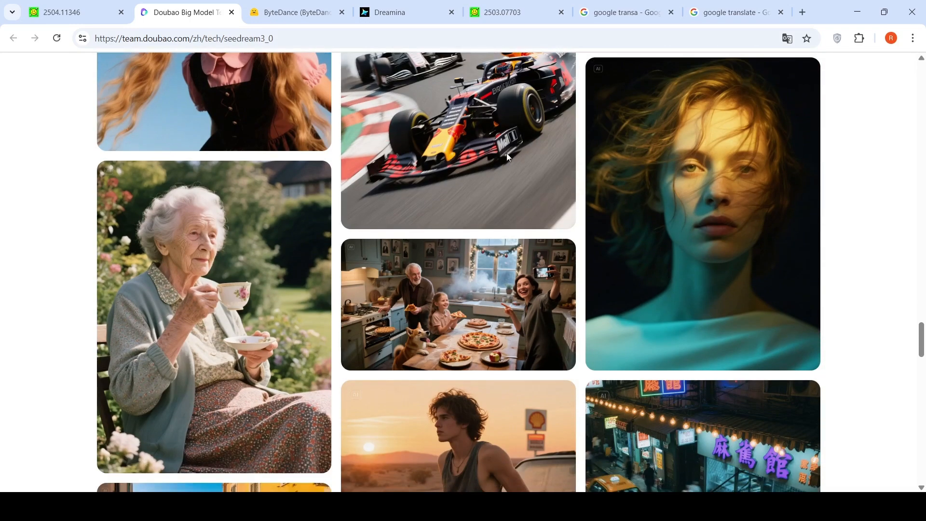
mouse_move(589, 129)
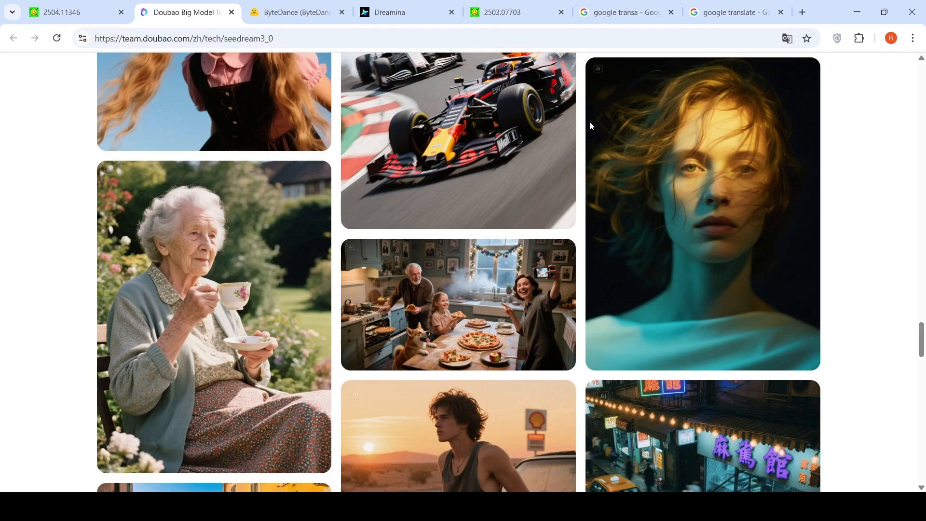
scroll("down", 3)
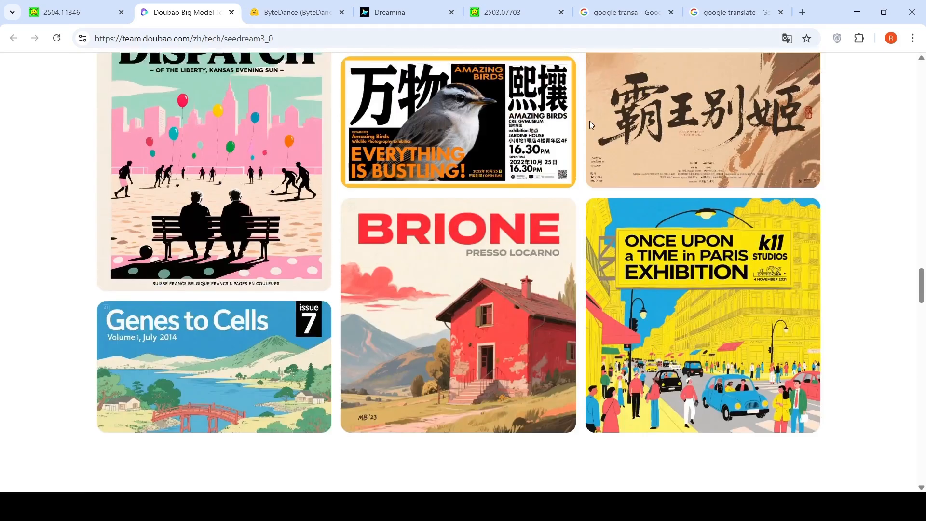